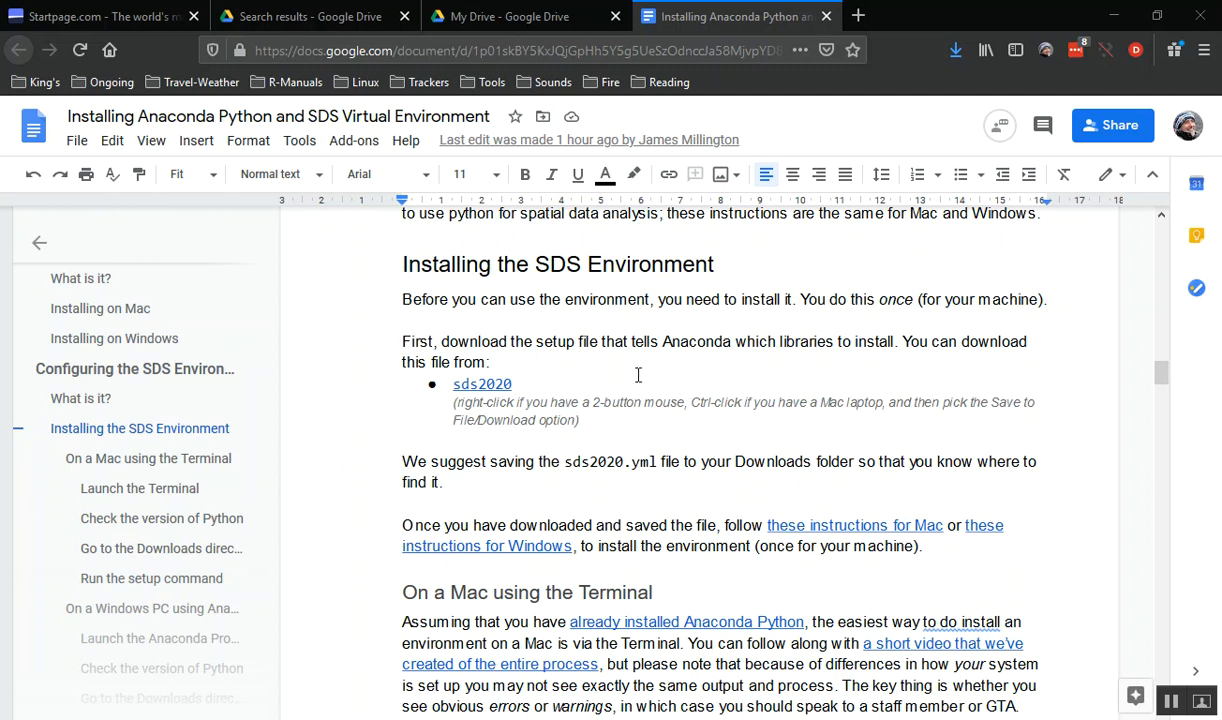
mouse_move(532, 372)
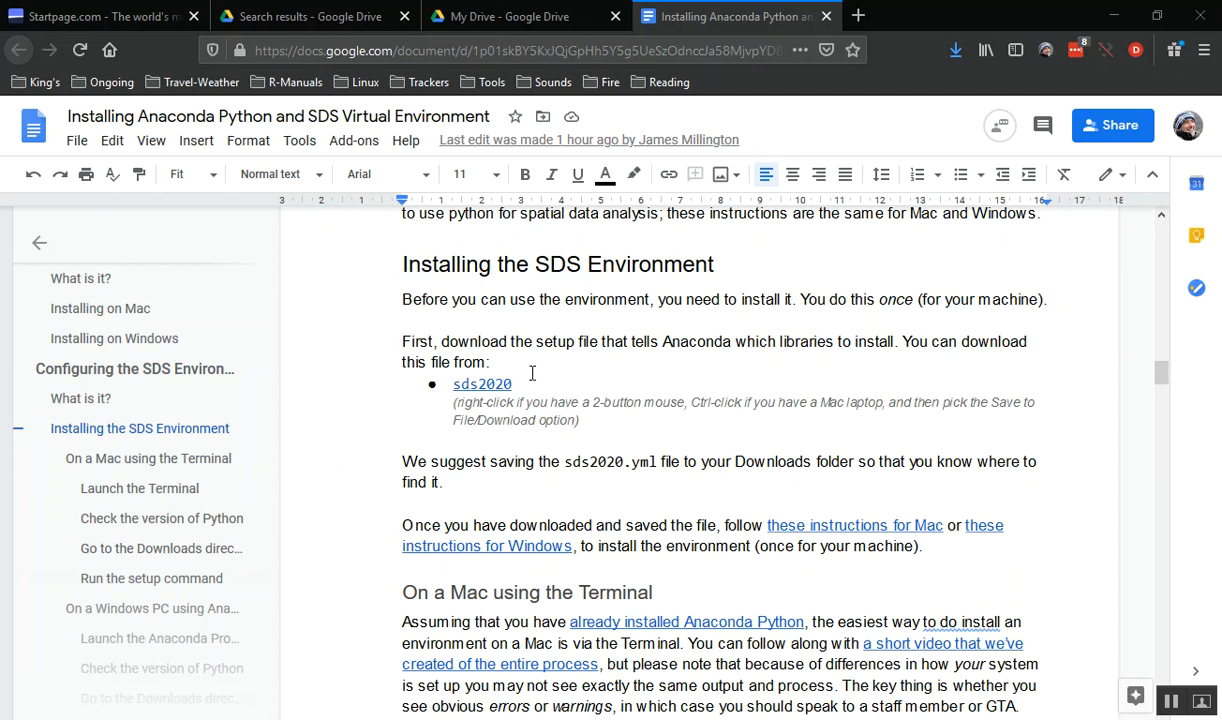
mouse_move(553, 390)
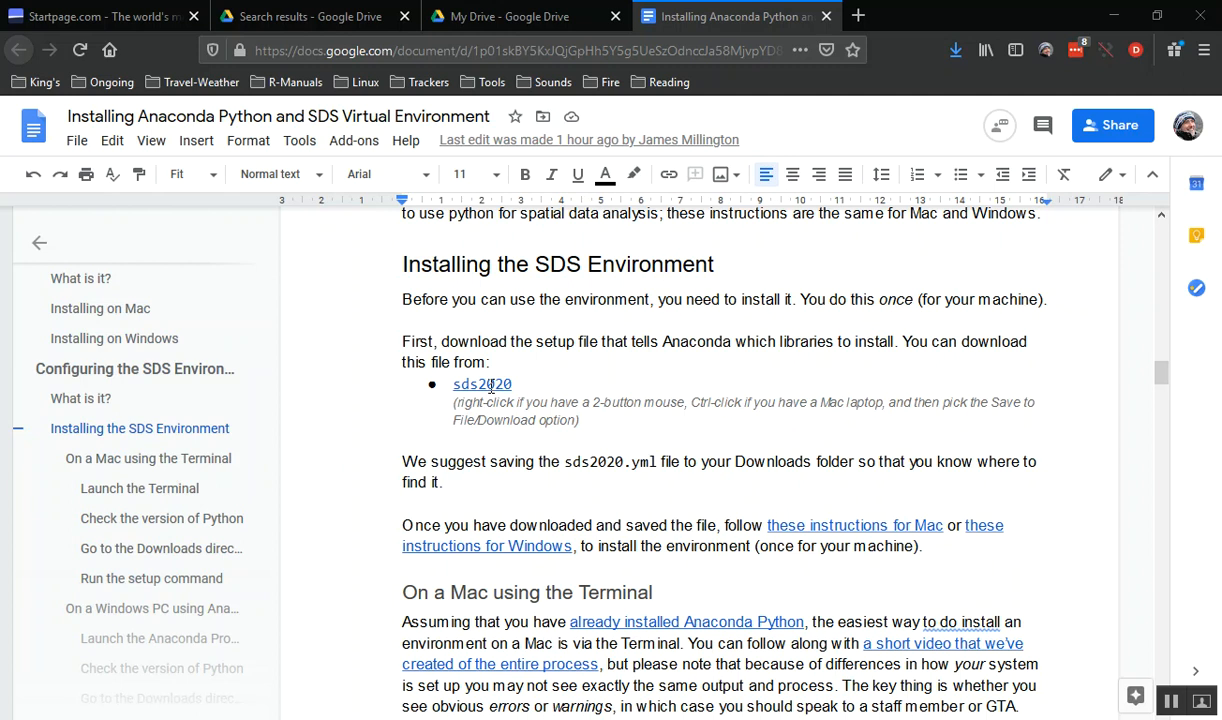
mouse_move(482, 384)
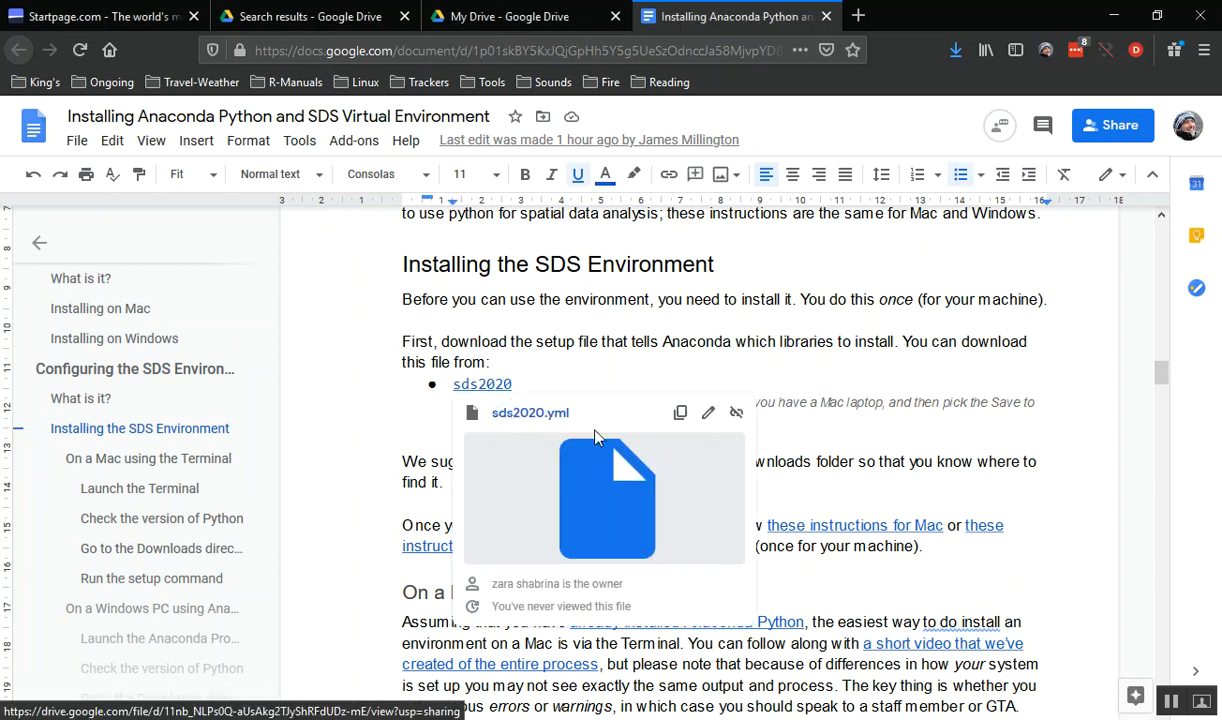
Open the sds2020.yml file page from the installation guide's link.
left_click(607, 498)
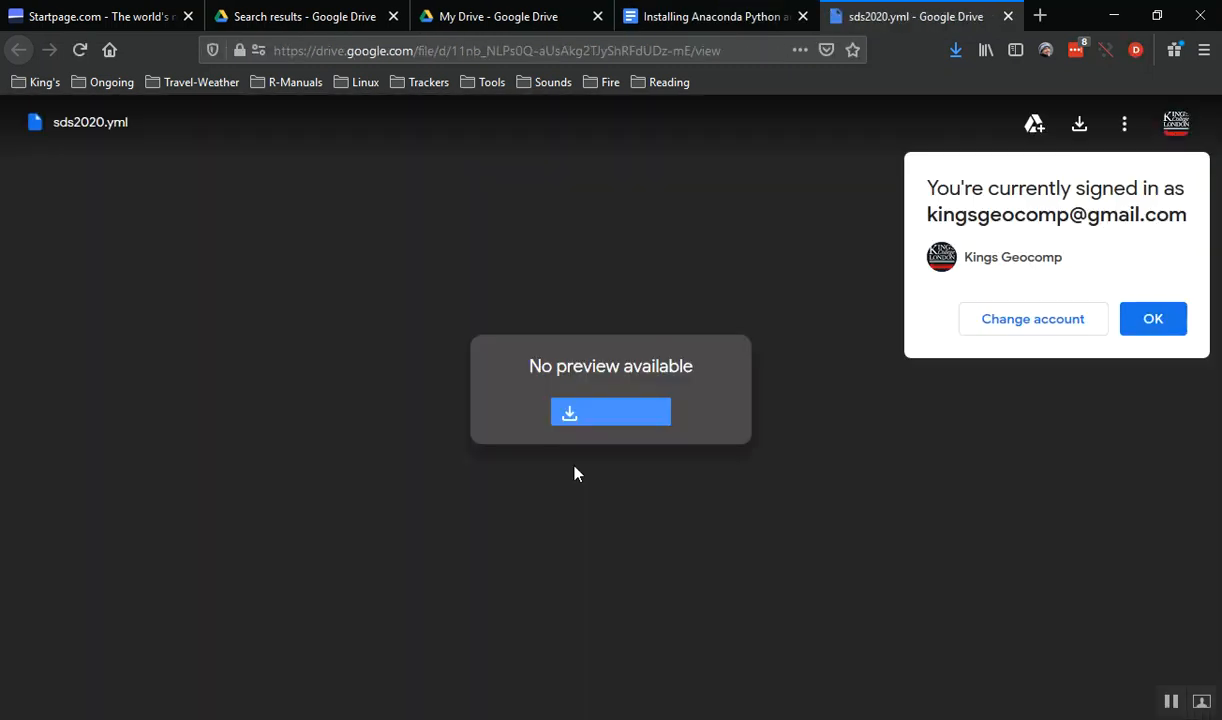
mouse_move(611, 412)
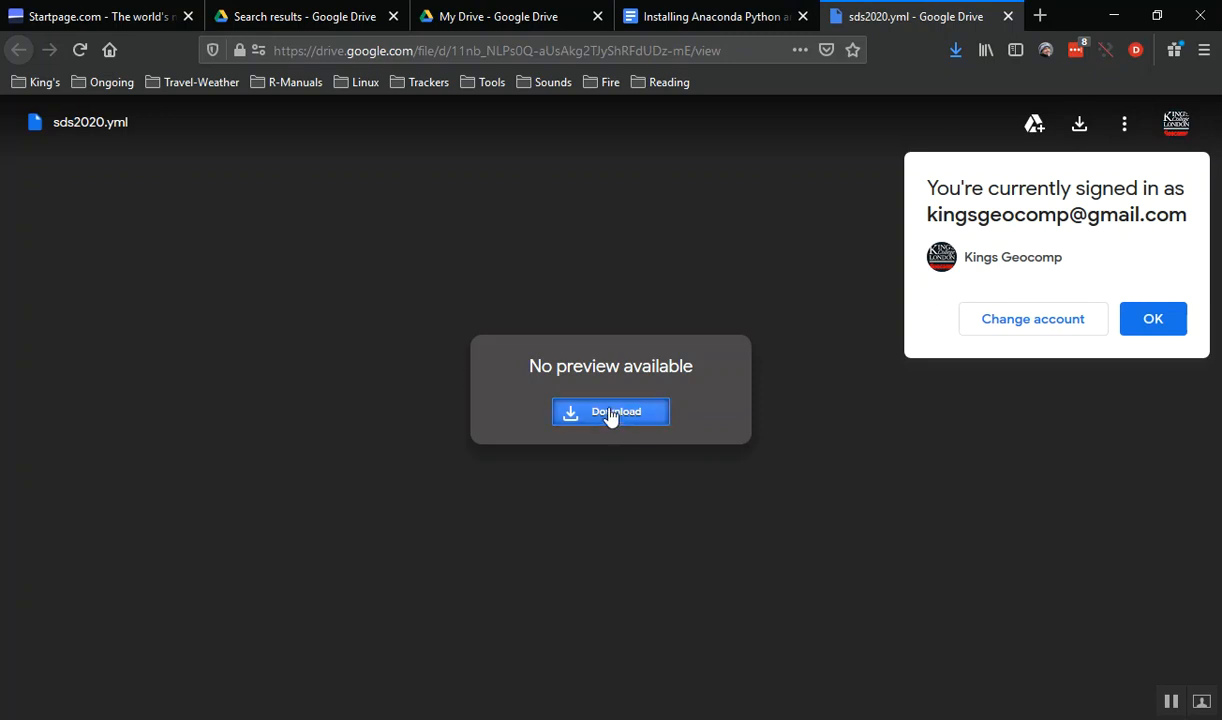
Download sds2020.yml from Google Drive and save the file to disk.
left_click(610, 412)
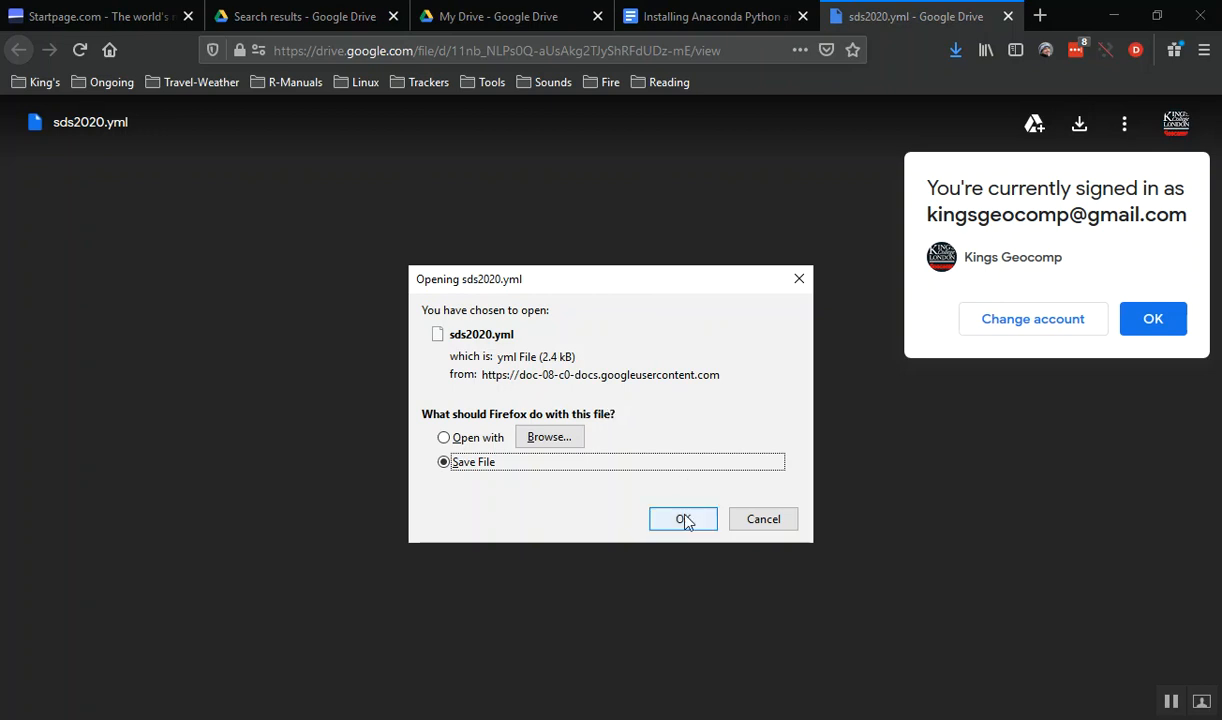
left_click(683, 519)
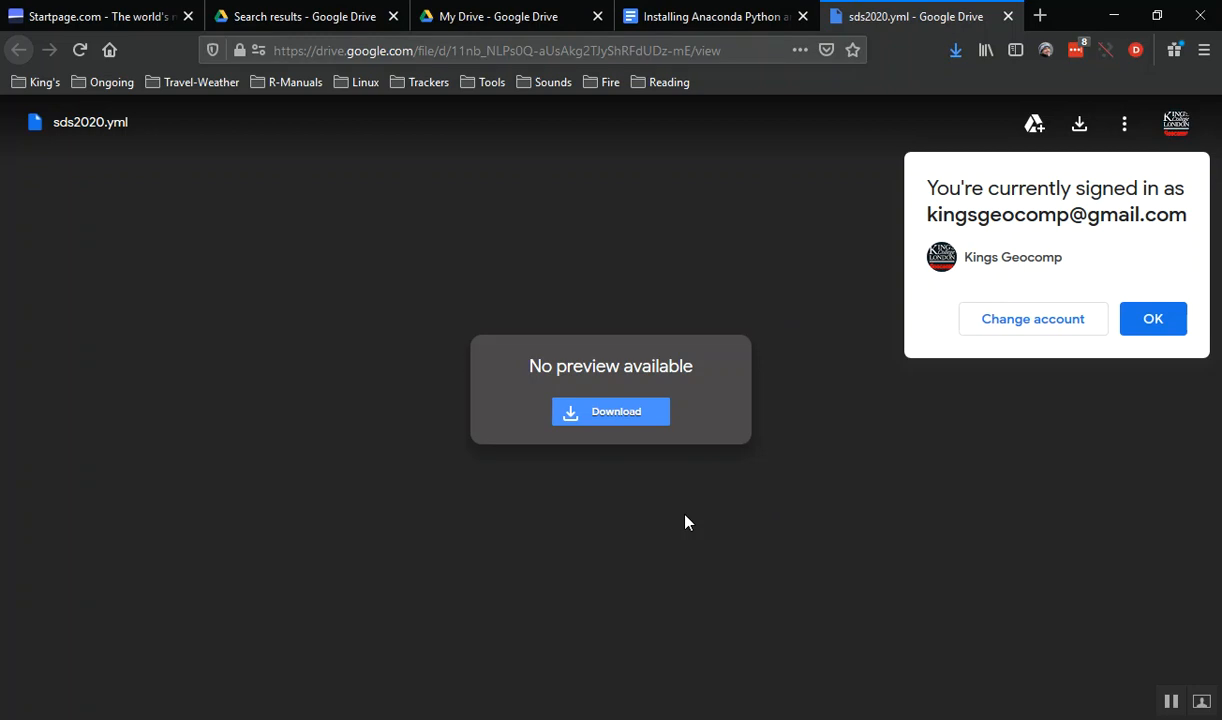
mouse_move(784, 487)
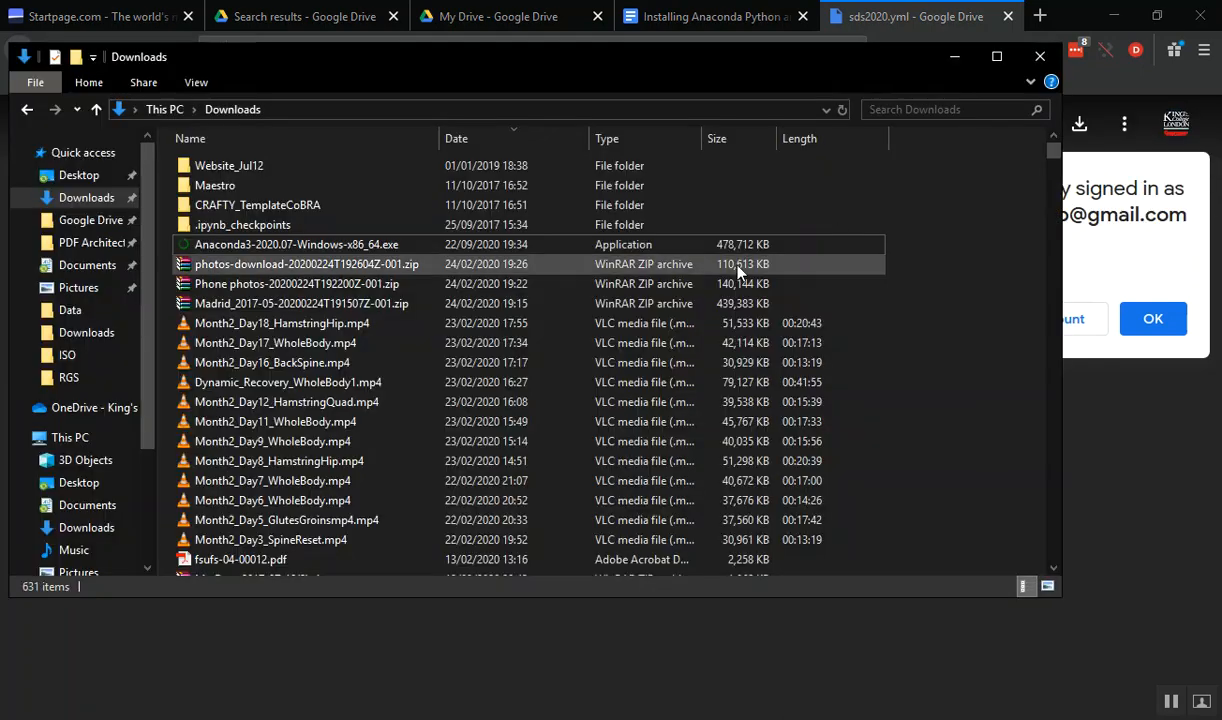
mouse_move(950, 347)
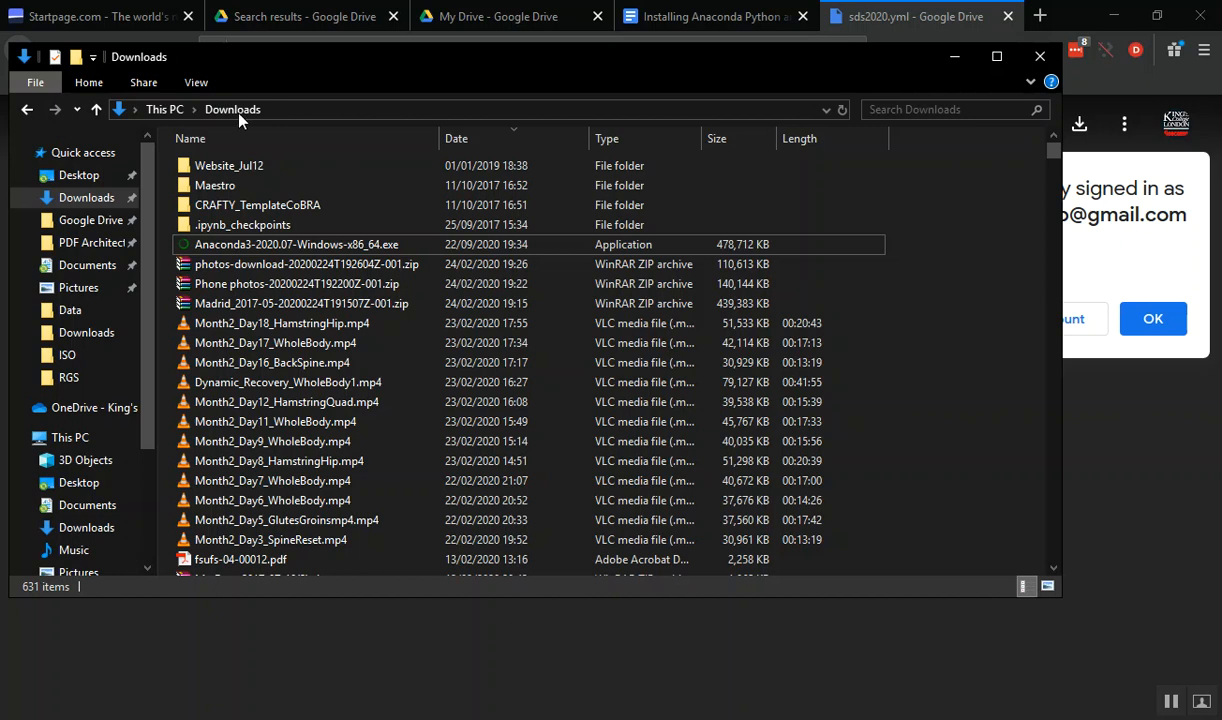
mouse_move(438, 118)
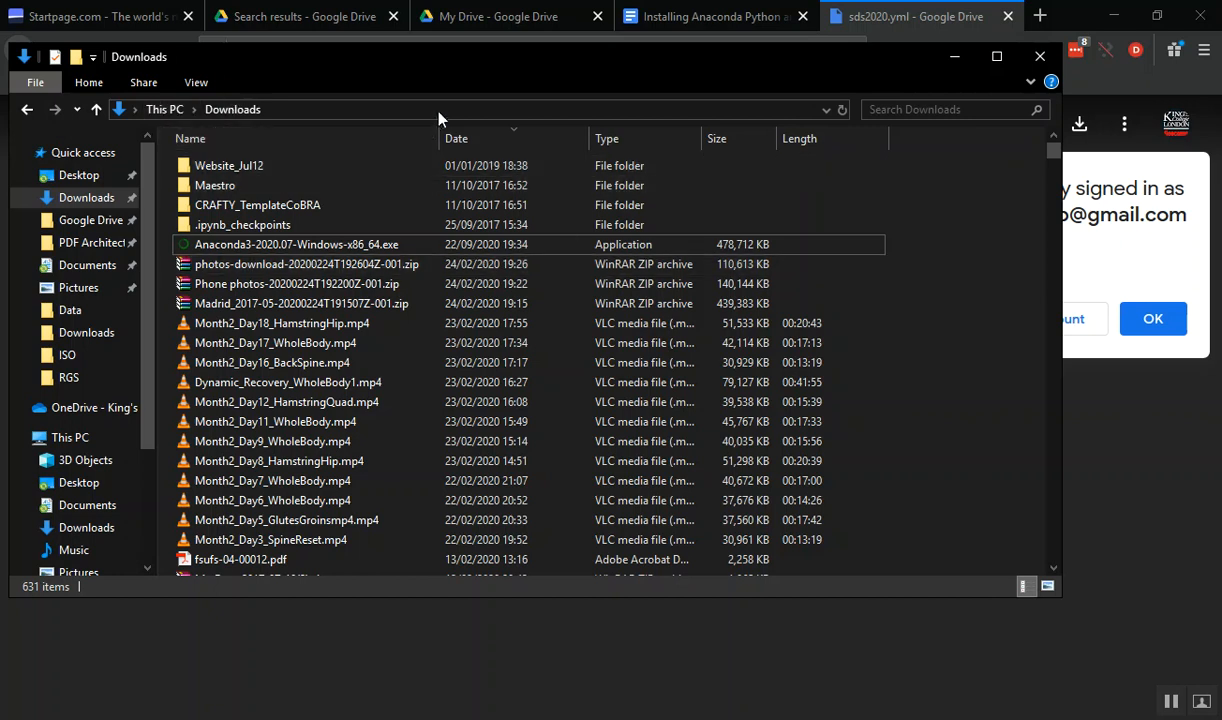
mouse_move(925, 351)
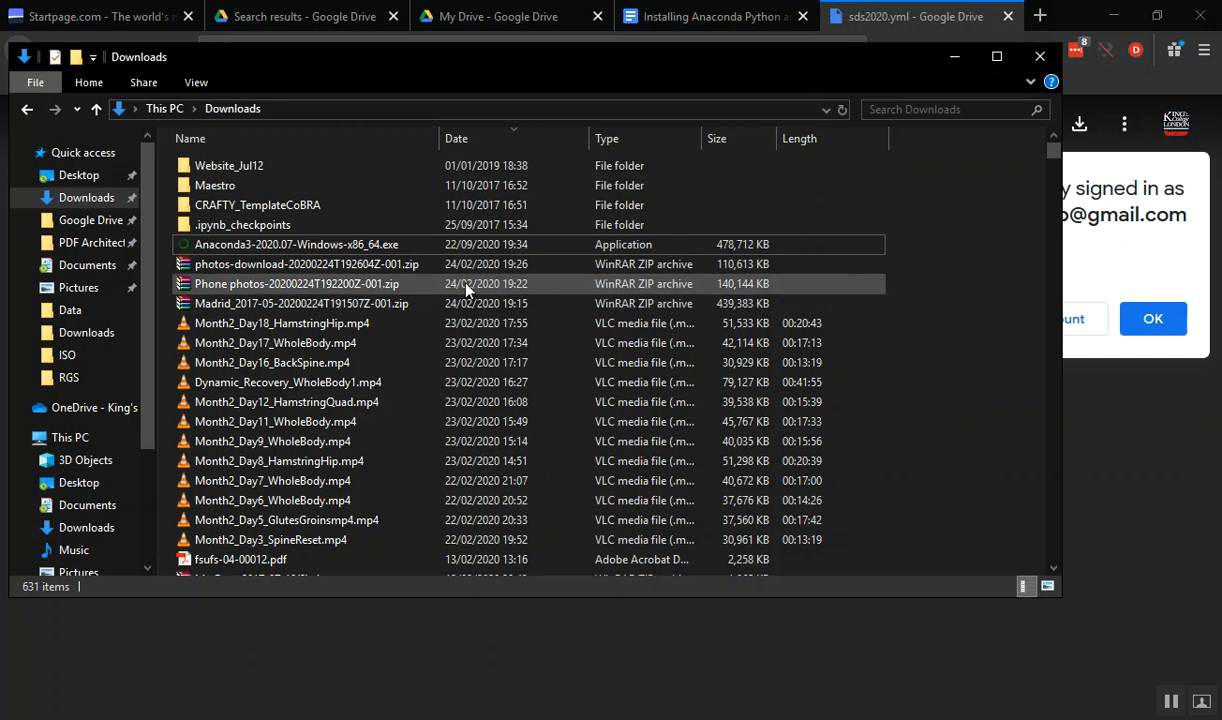
Show the Downloads folder listing the 3 KB sds2020.yml file.
left_click(190, 138)
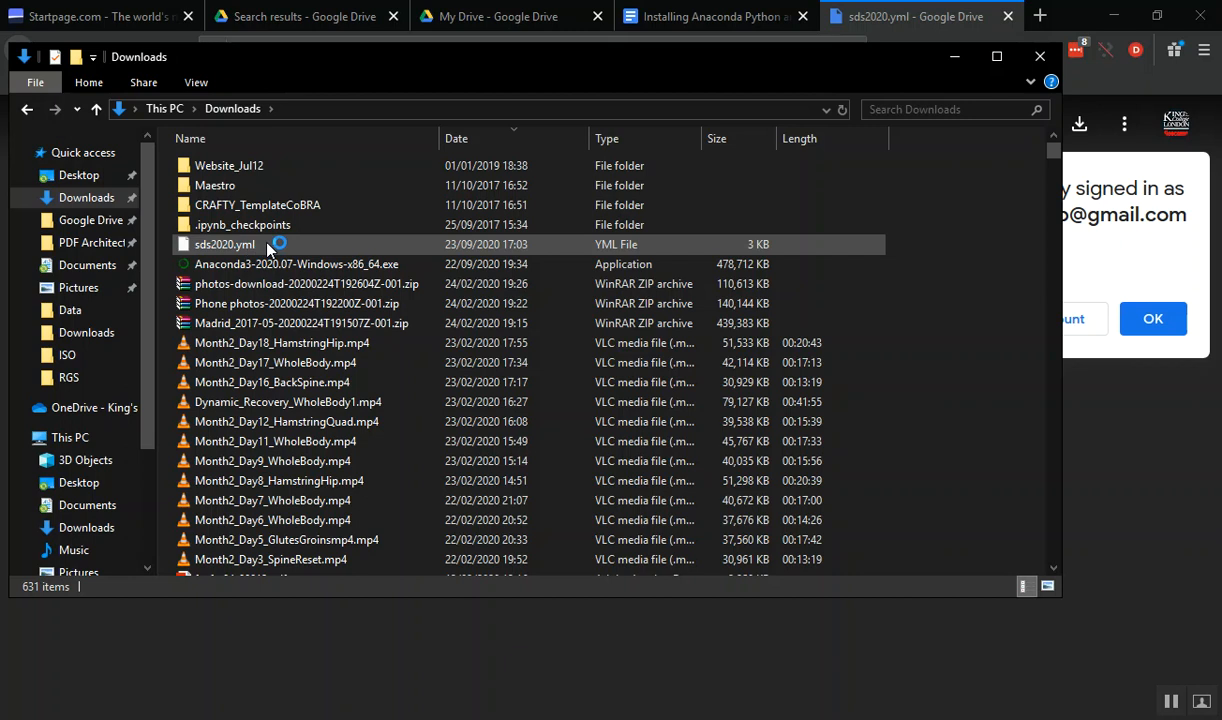
mouse_move(224, 244)
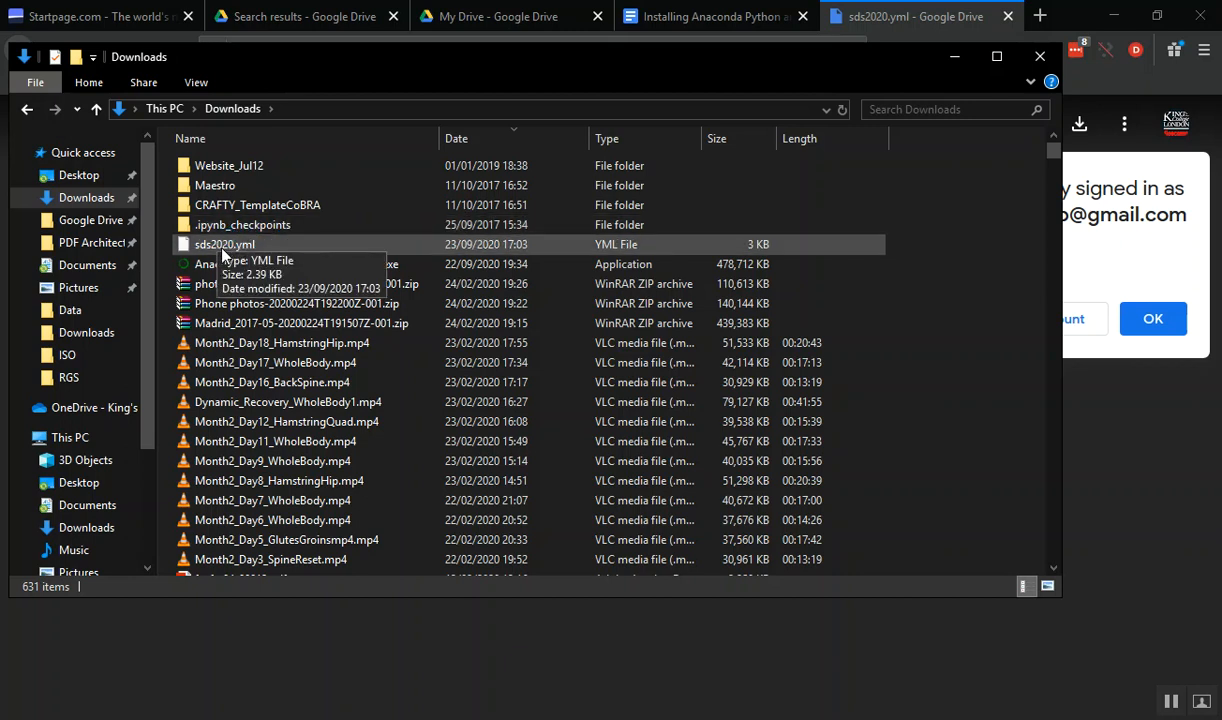
mouse_move(373, 258)
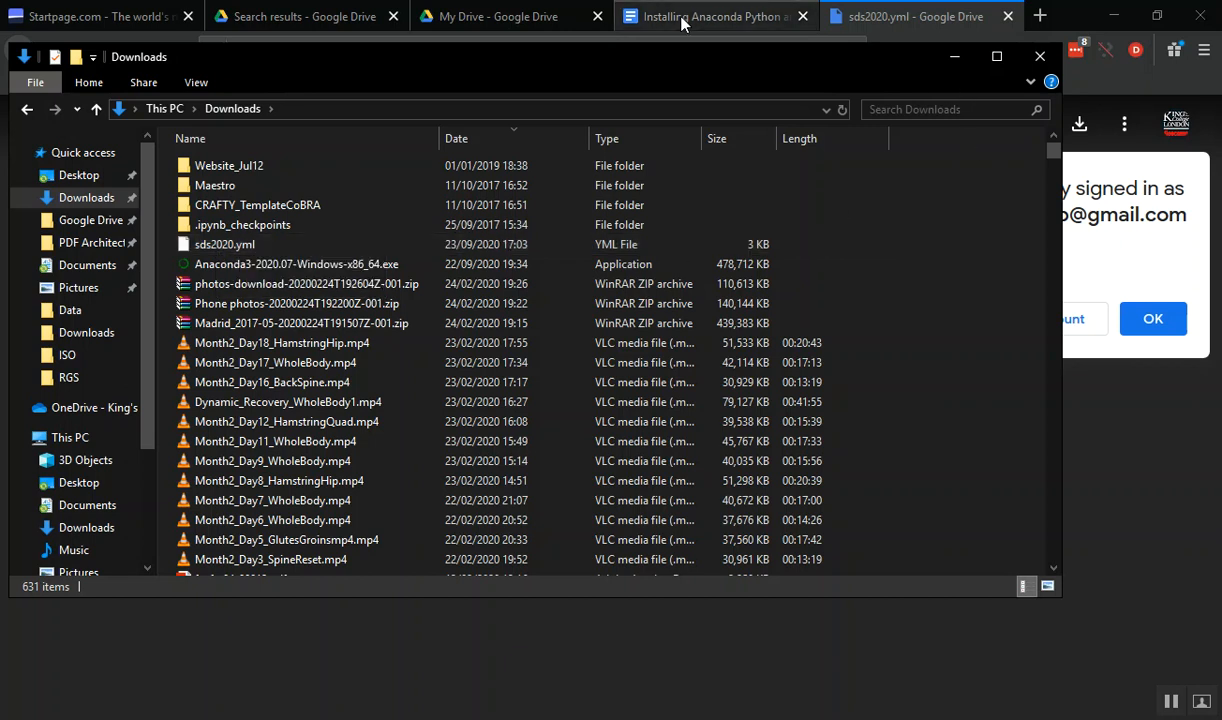
Scroll the 'Installing Anaconda Python' guide to 'Launch the Anaconda Prompt'.
left_click(710, 16)
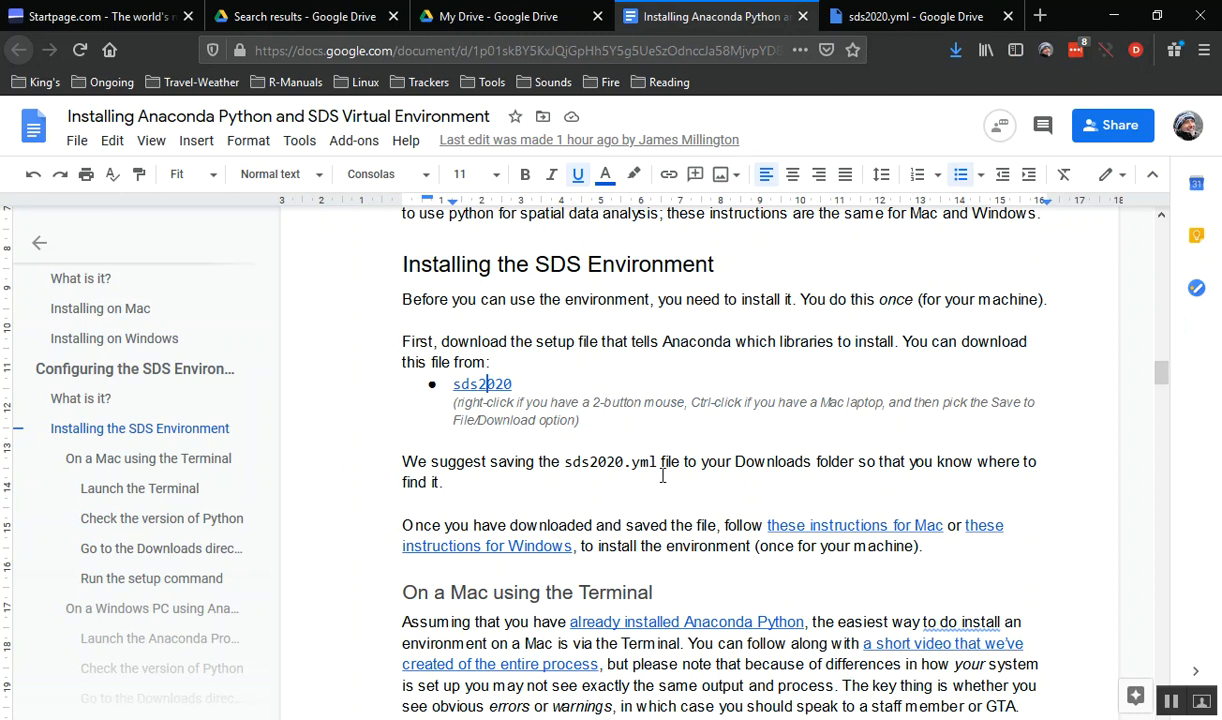
mouse_move(520, 540)
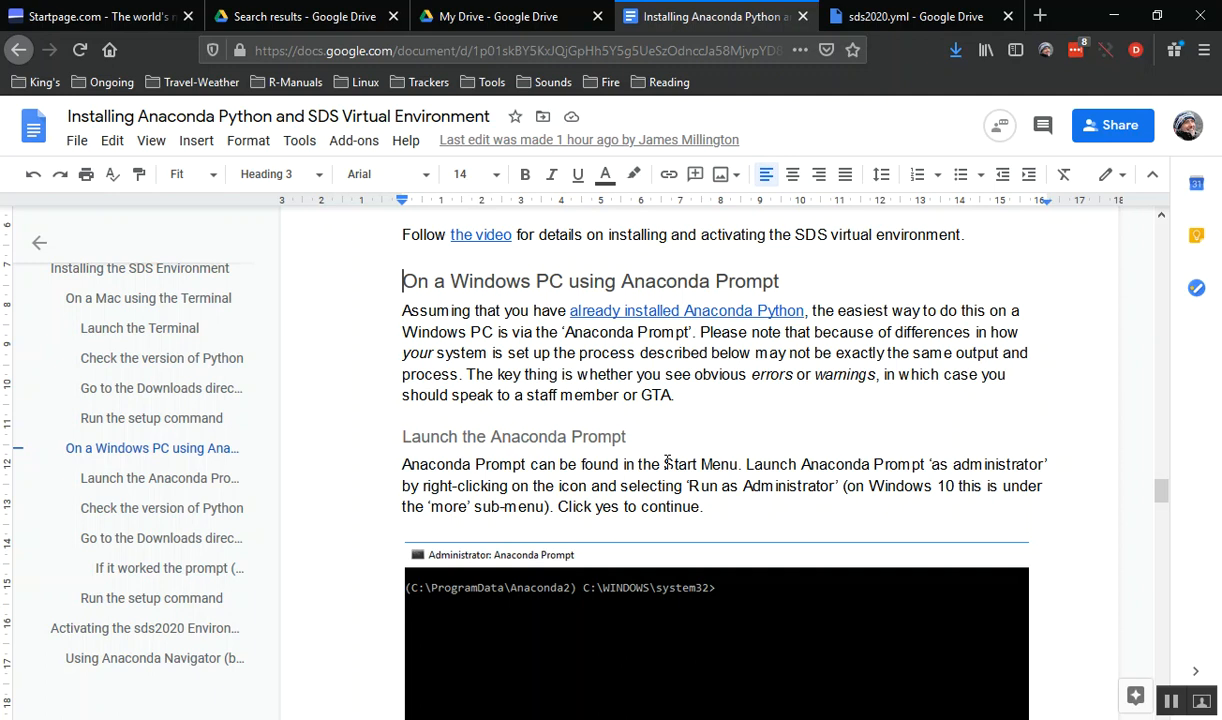
scroll("down", 3)
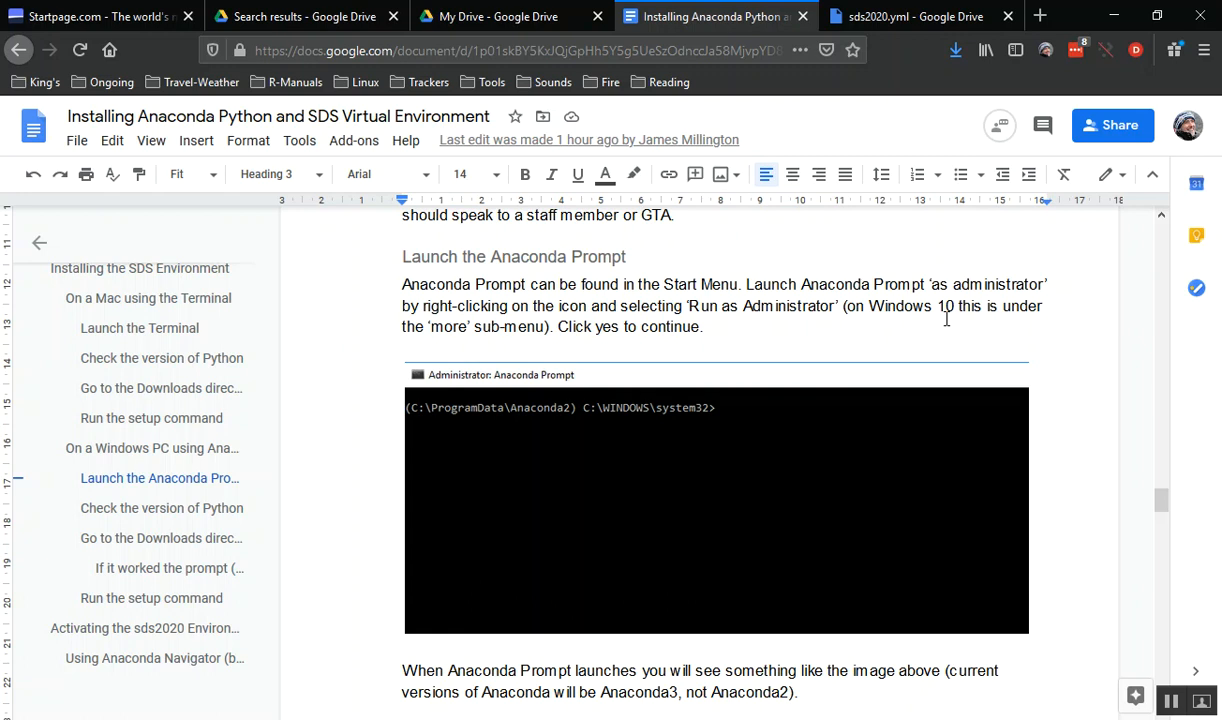
mouse_move(1097, 219)
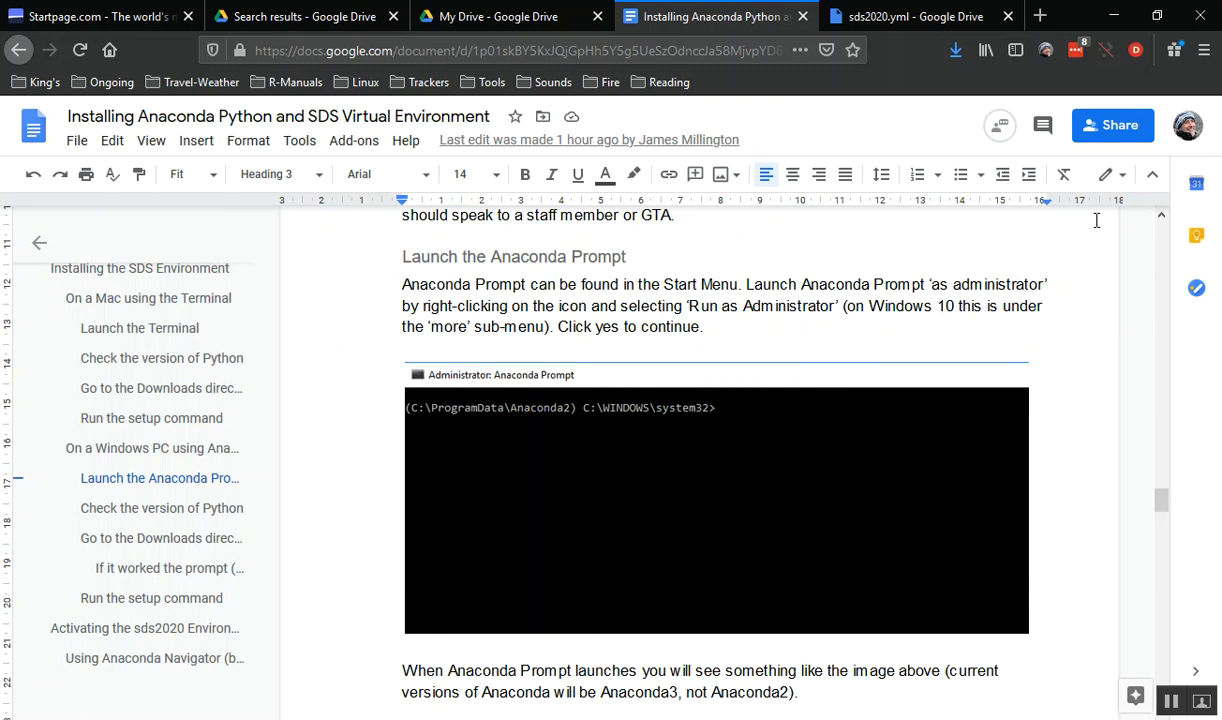
mouse_move(876, 243)
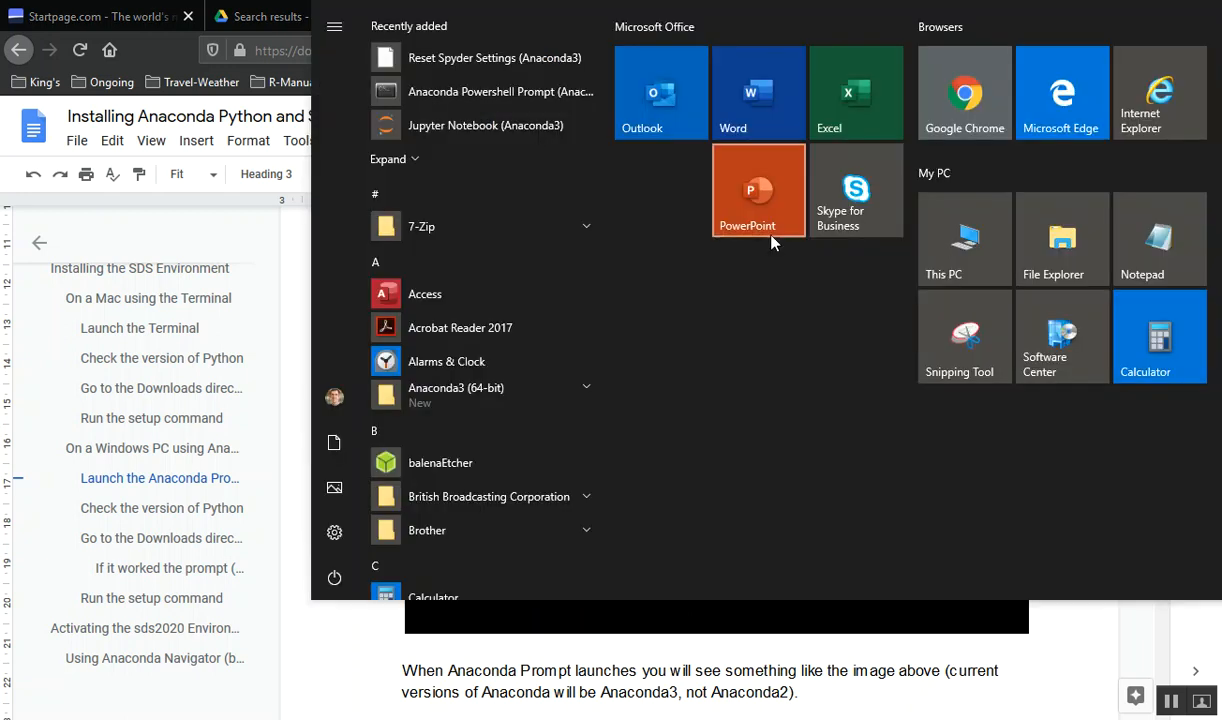
mouse_move(590, 190)
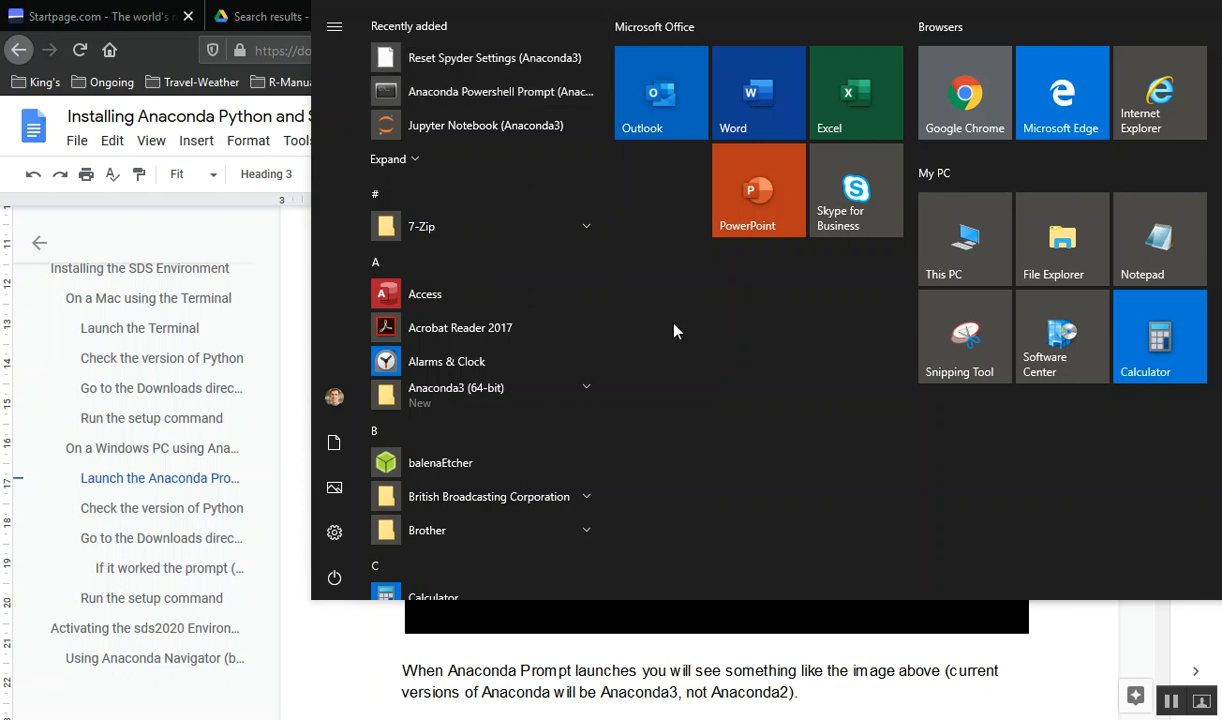
Search Start for 'anac' and show Anaconda Prompt's run-as-administrator option.
type("anac")
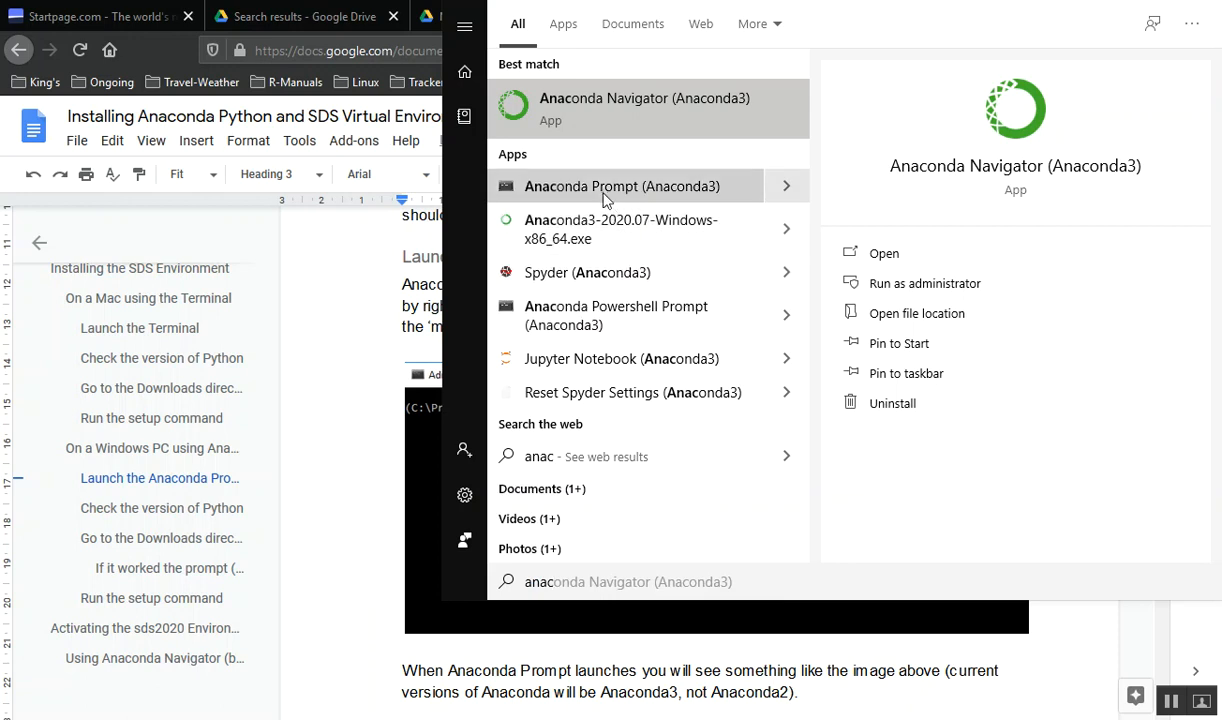
mouse_move(611, 108)
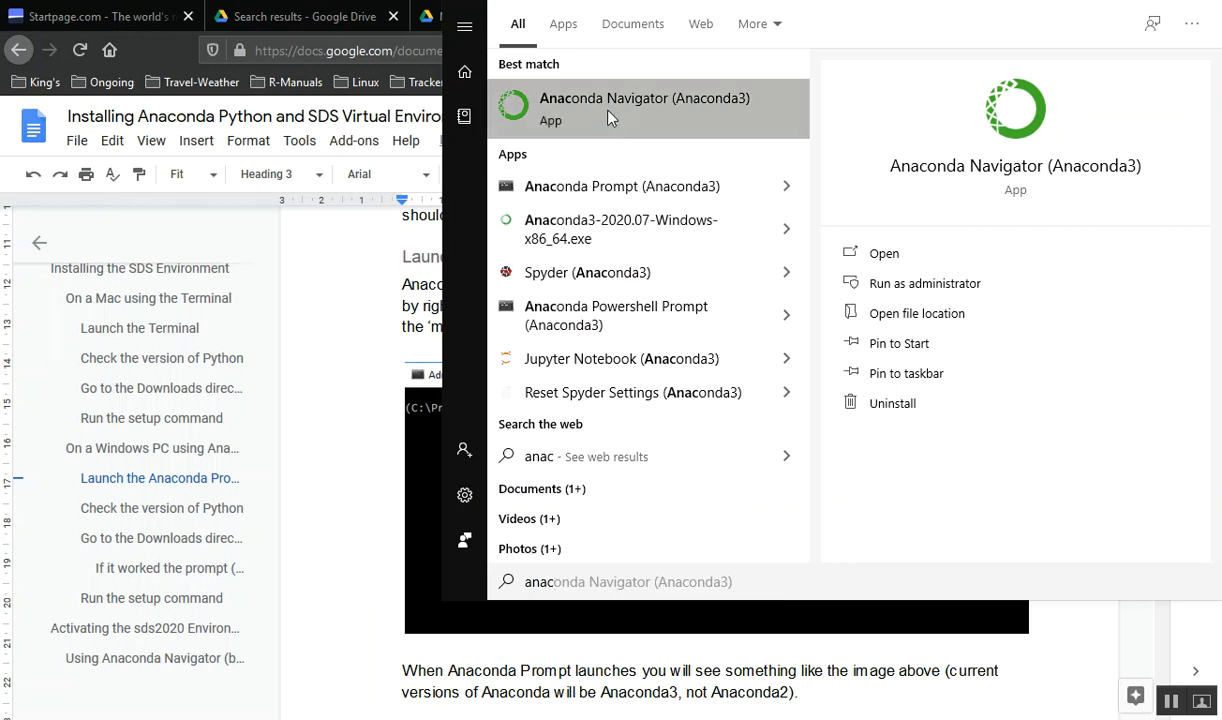
mouse_move(556, 186)
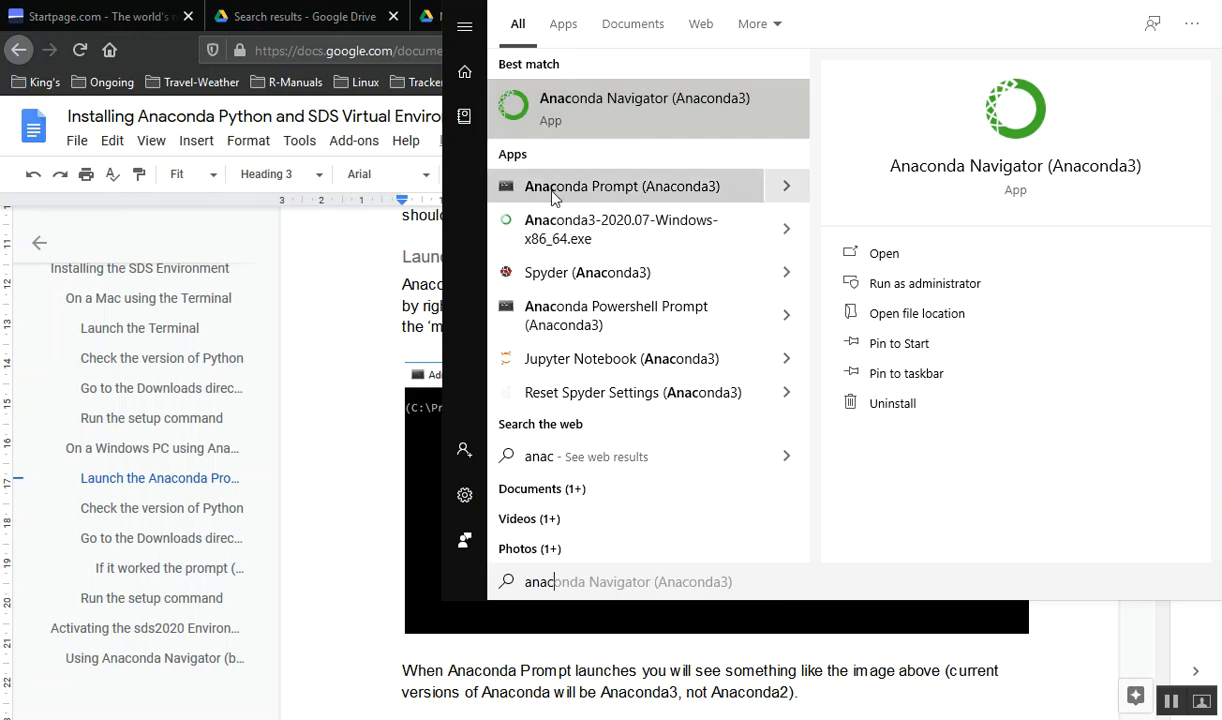
mouse_move(610, 195)
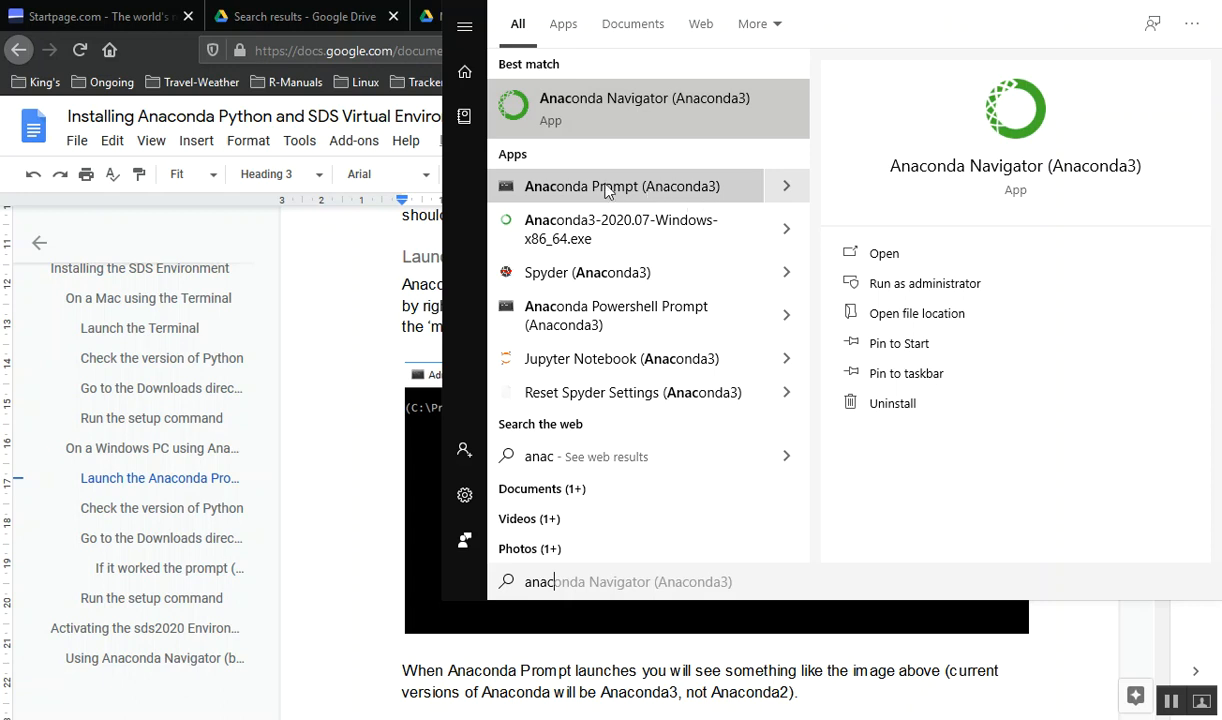
mouse_move(770, 193)
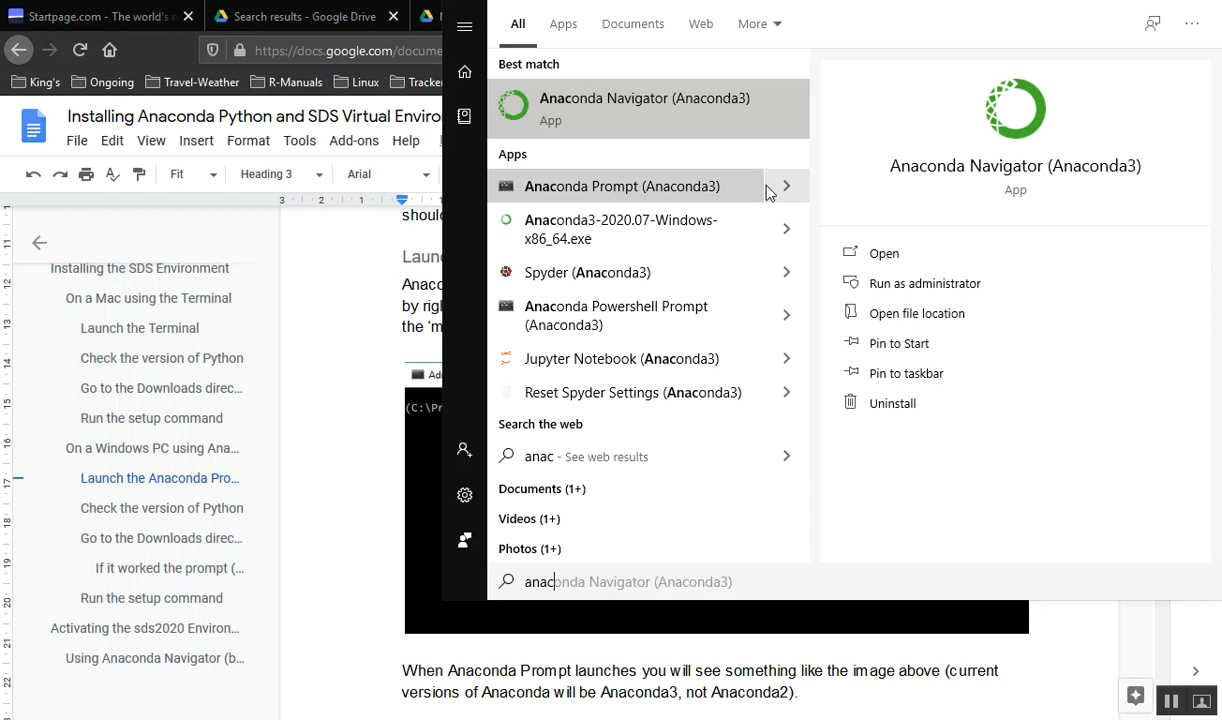
mouse_move(787, 190)
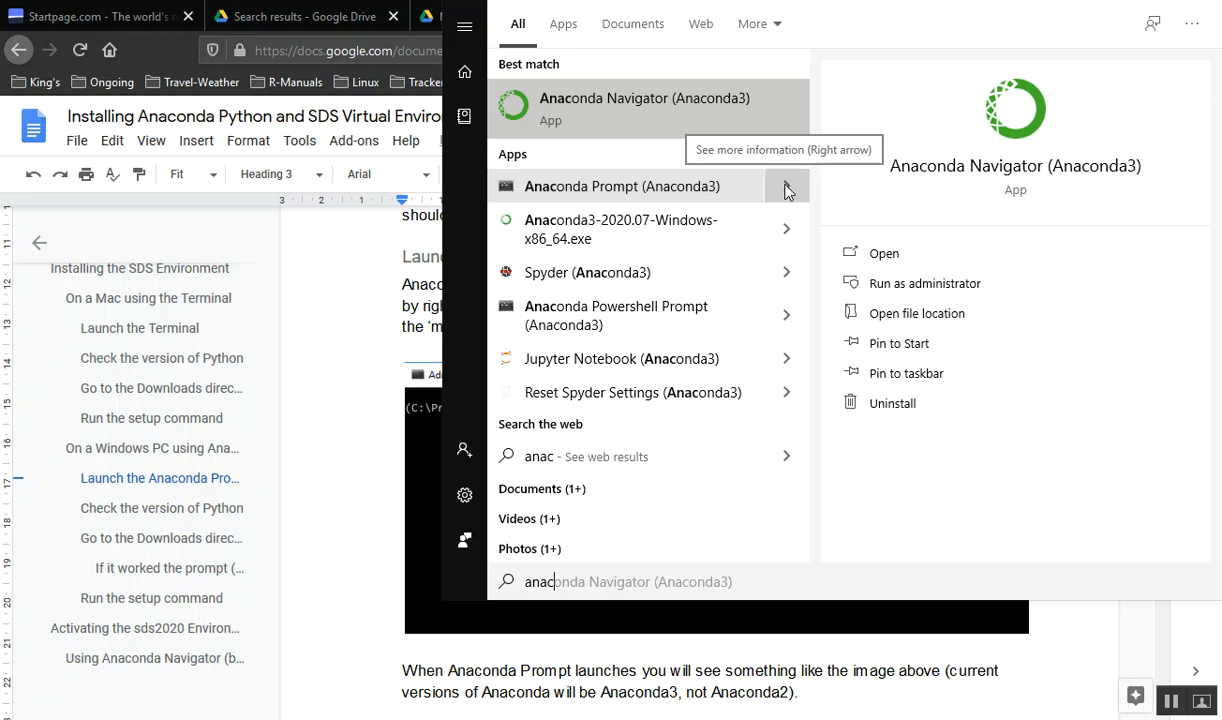
left_click(622, 186)
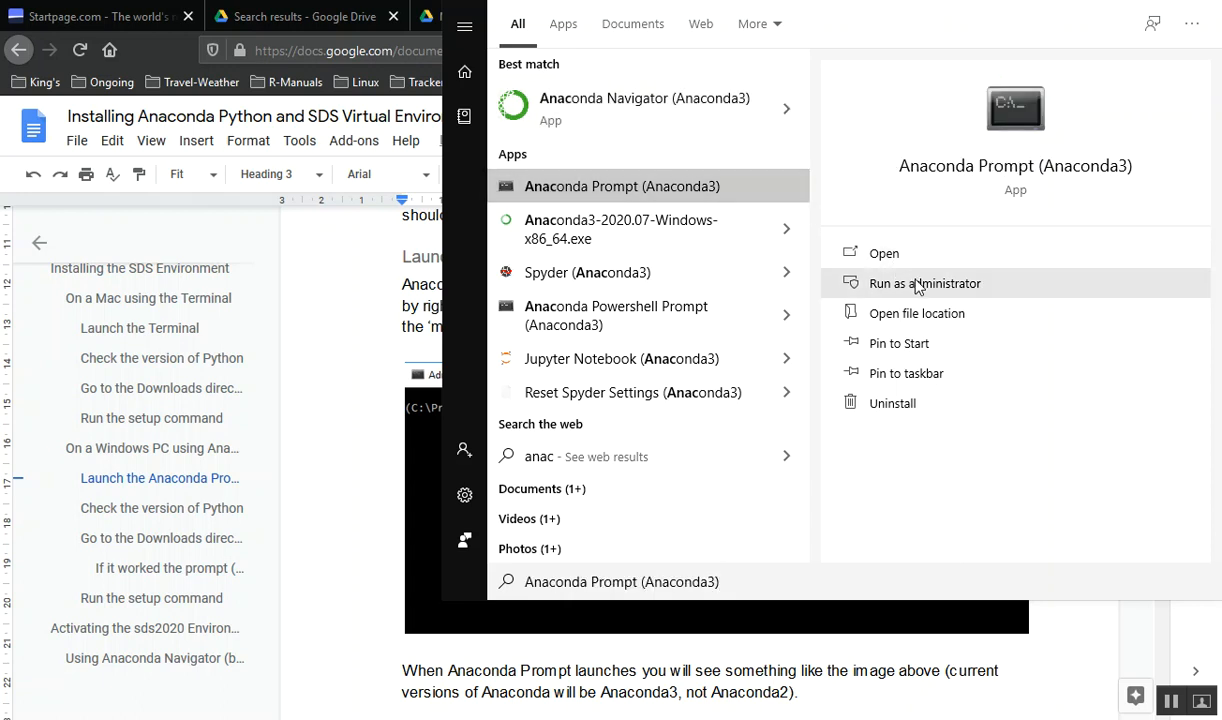
mouse_move(937, 291)
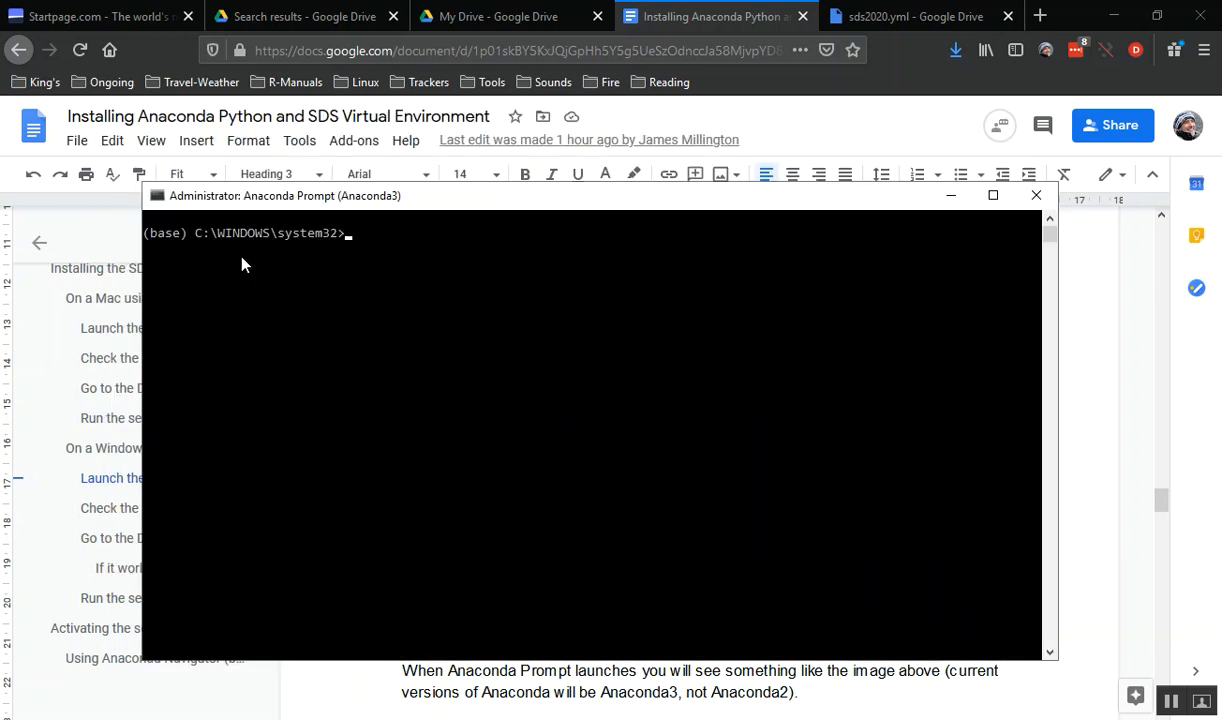
mouse_move(198, 250)
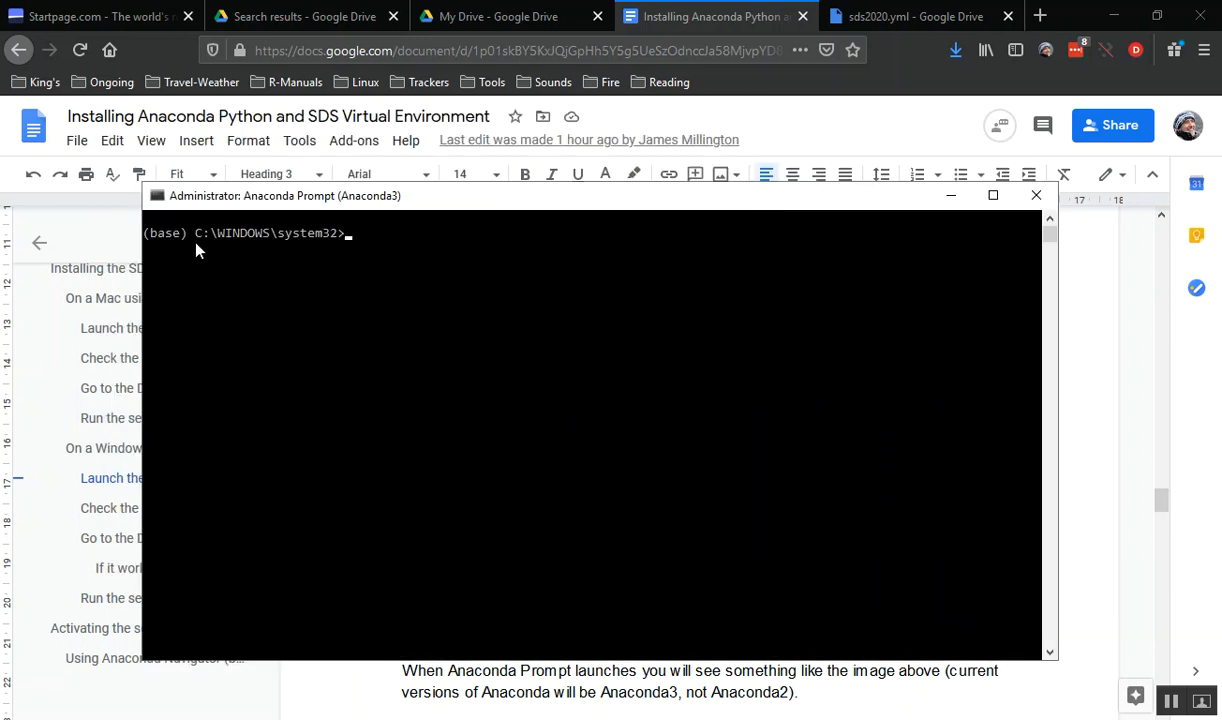
mouse_move(240, 247)
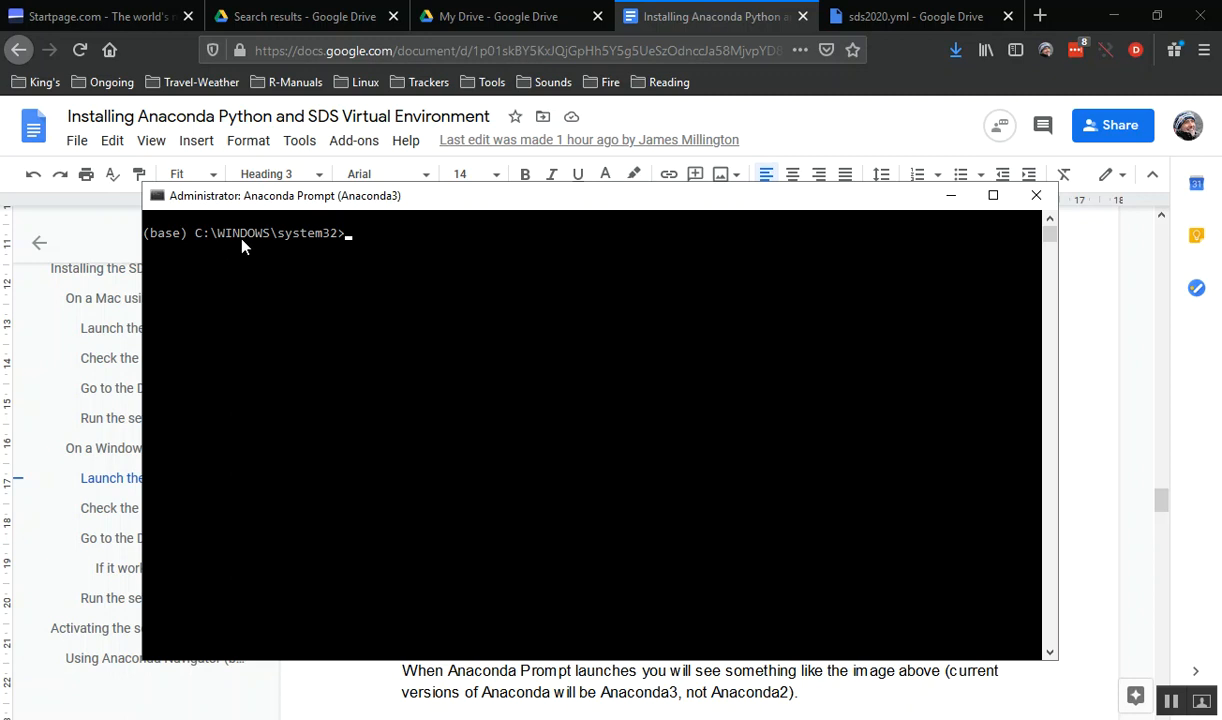
mouse_move(338, 250)
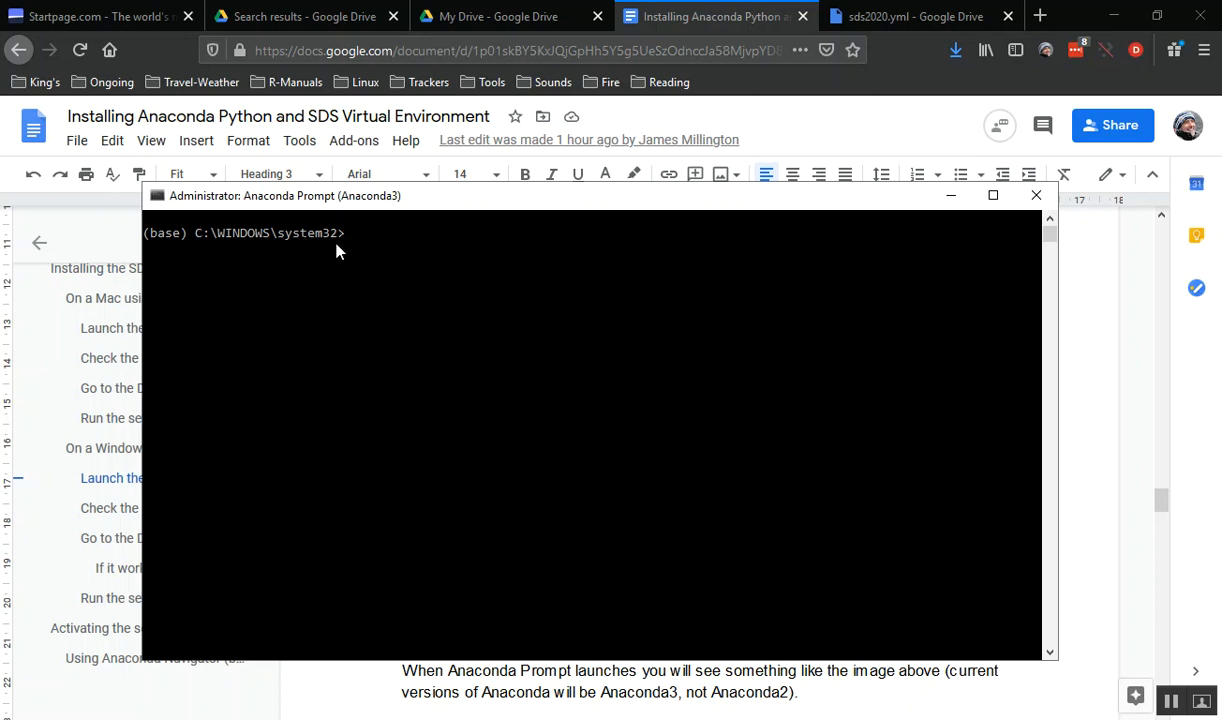
mouse_move(185, 240)
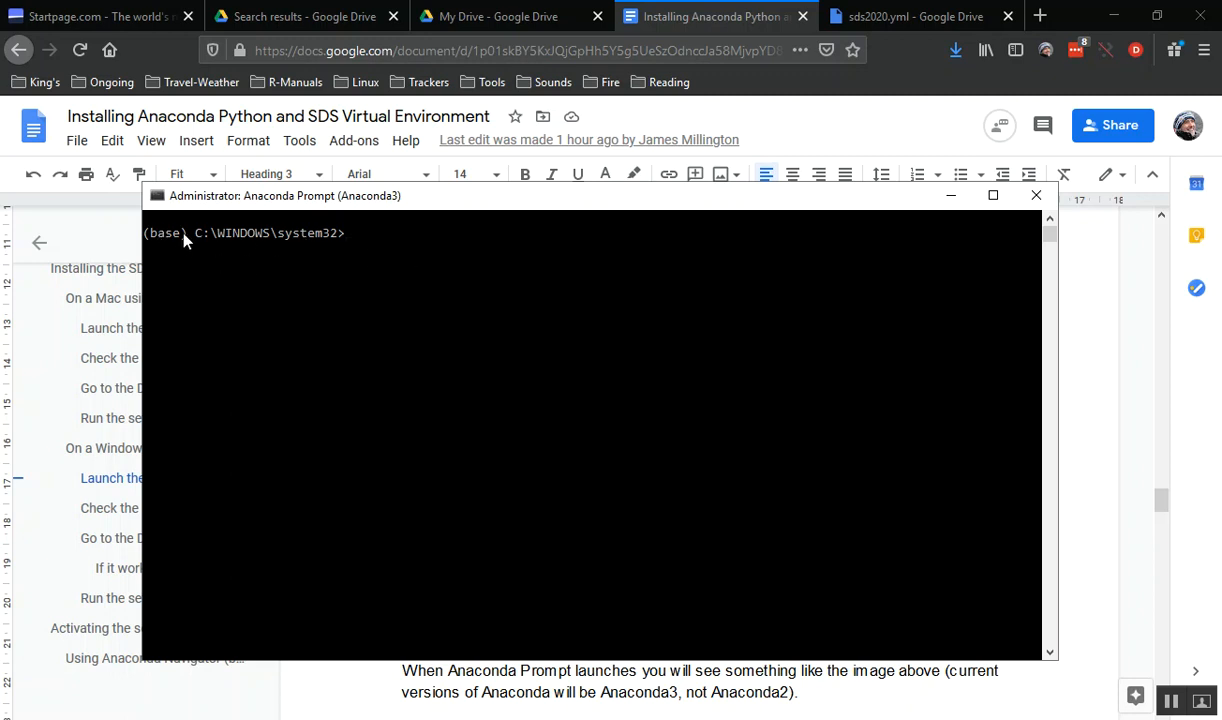
mouse_move(518, 307)
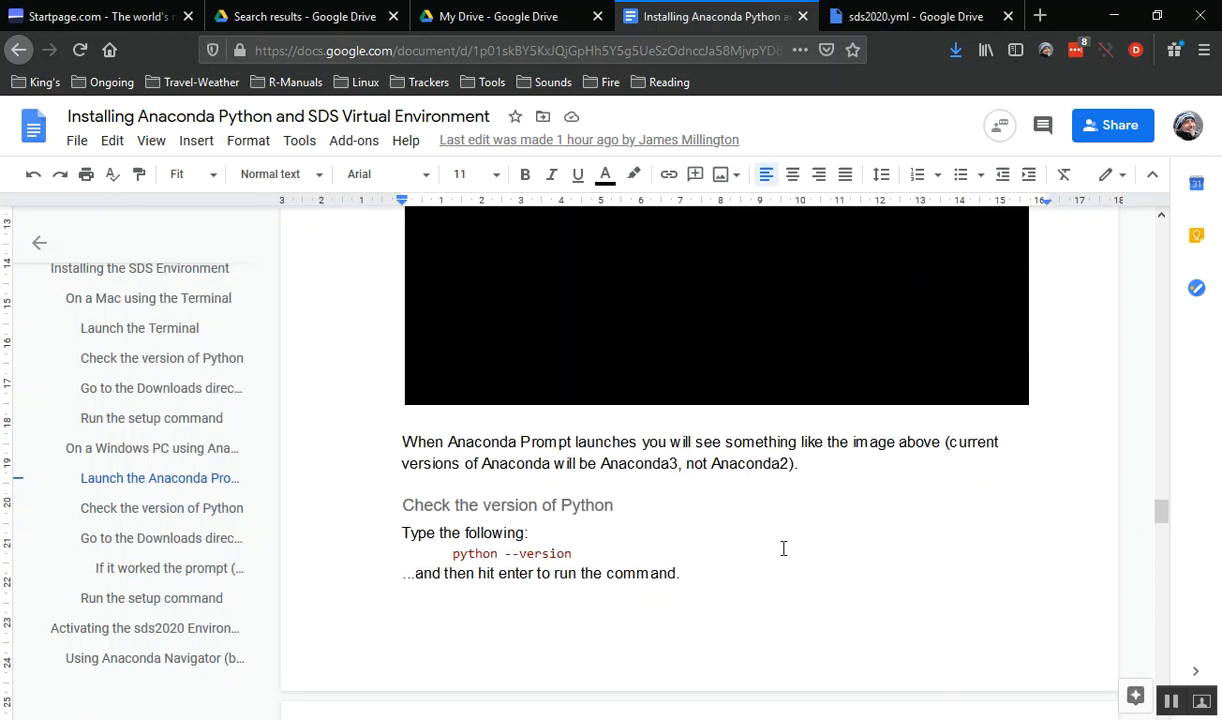
Run python --version in Anaconda Prompt, confirming Python 3.8.3.
scroll("down", 3)
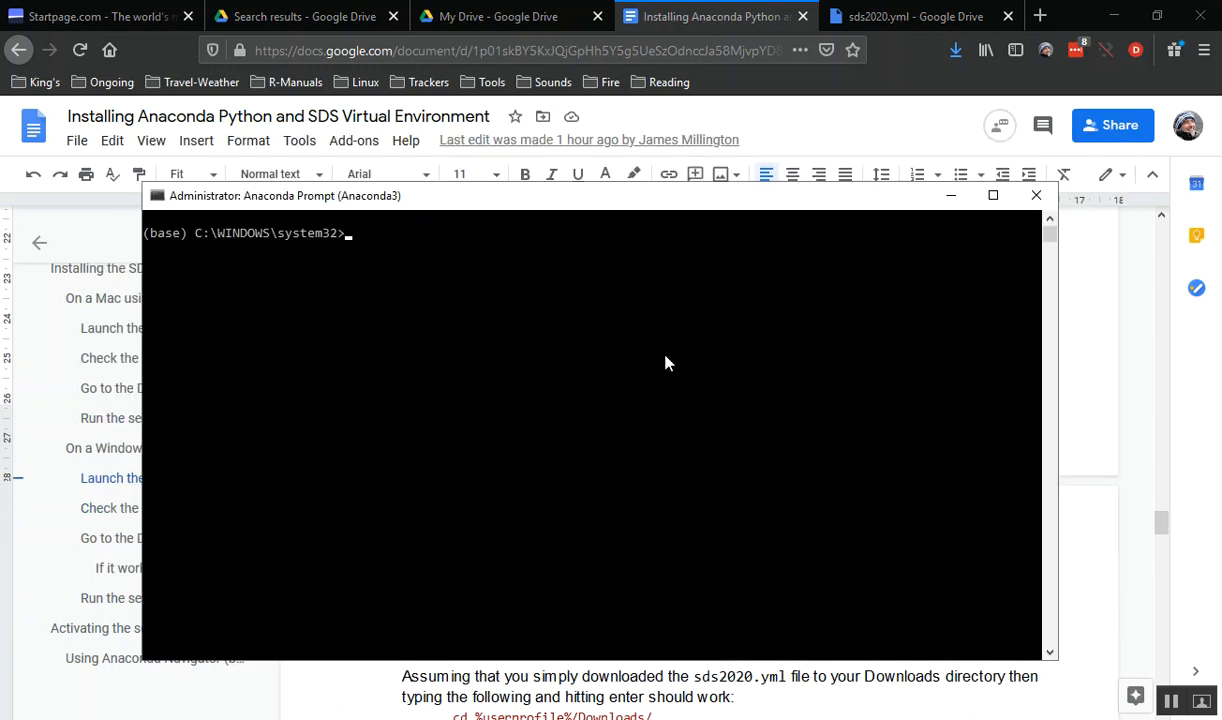
type("python")
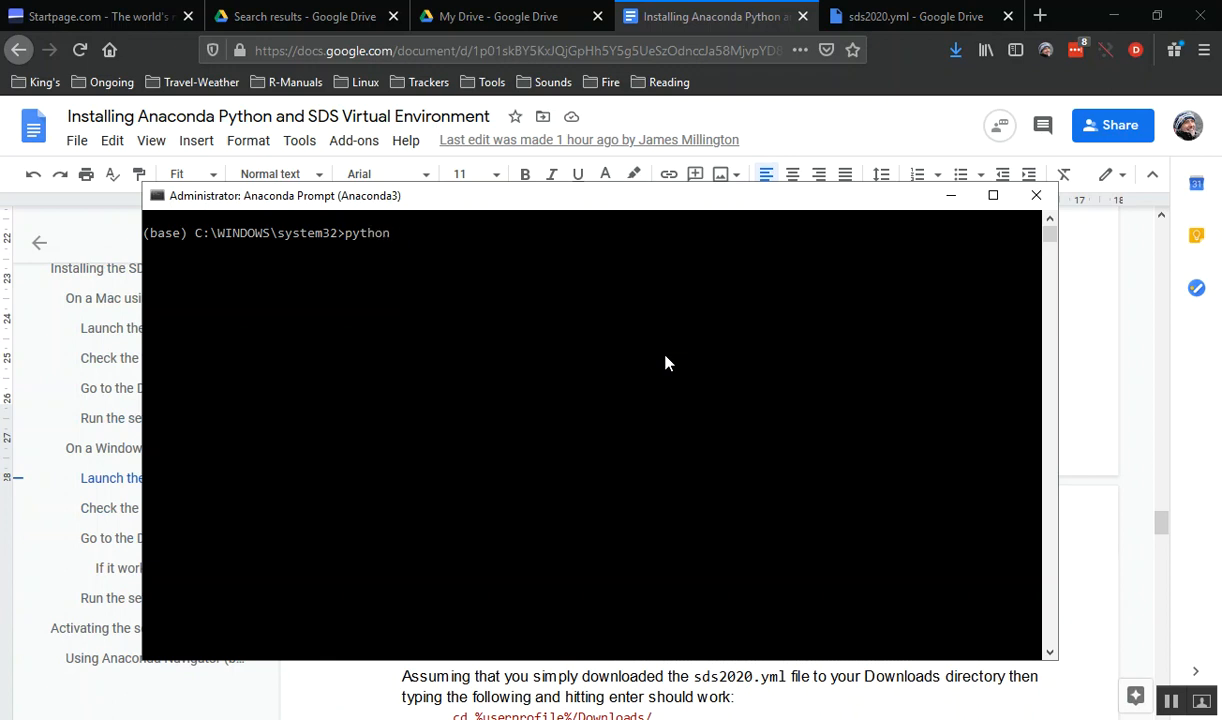
type("--version")
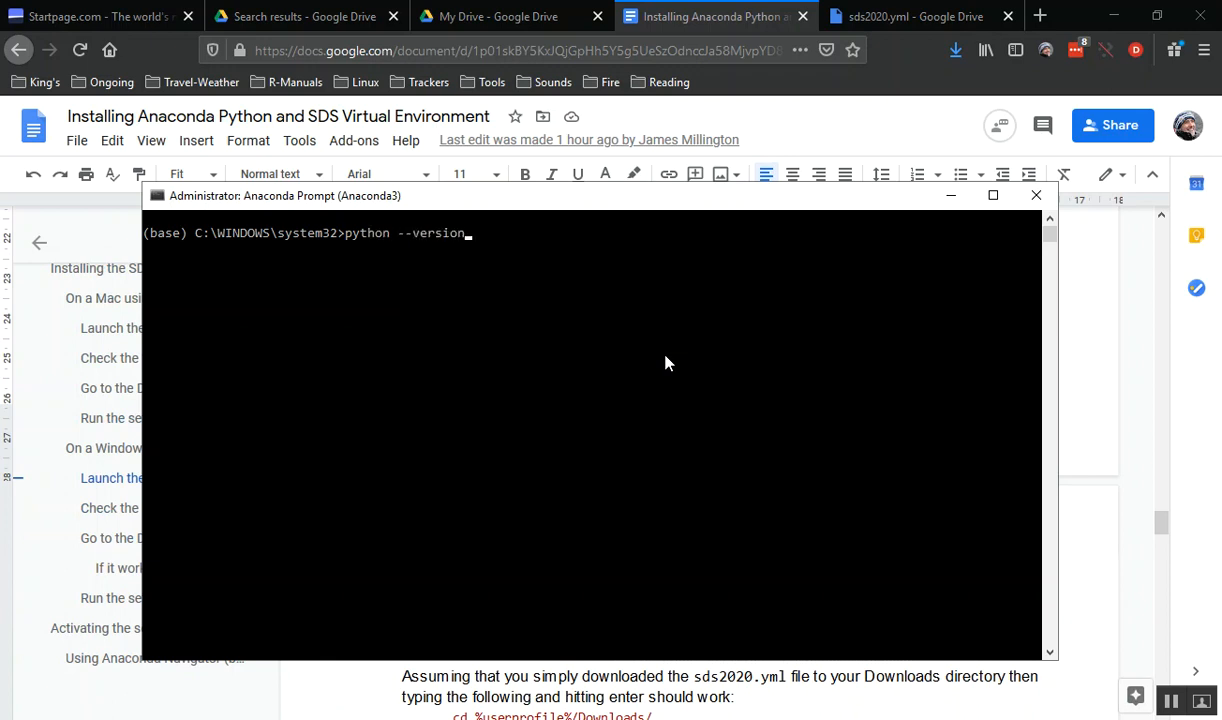
key("Return")
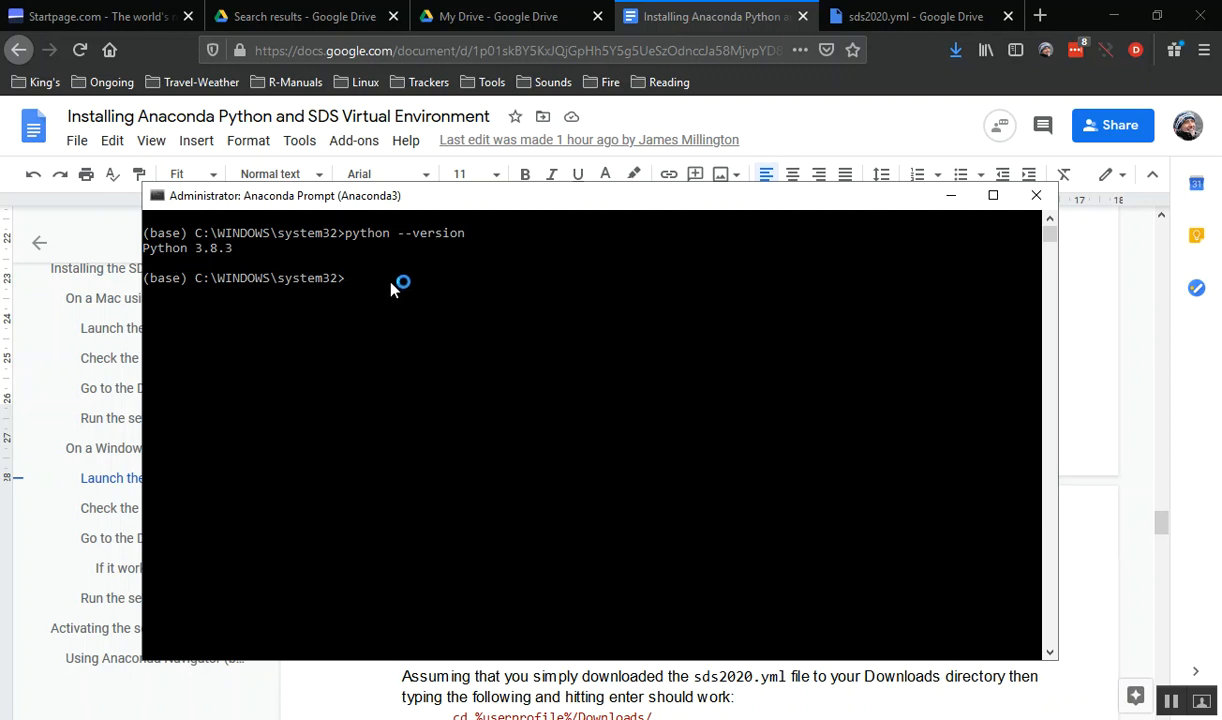
mouse_move(1040, 442)
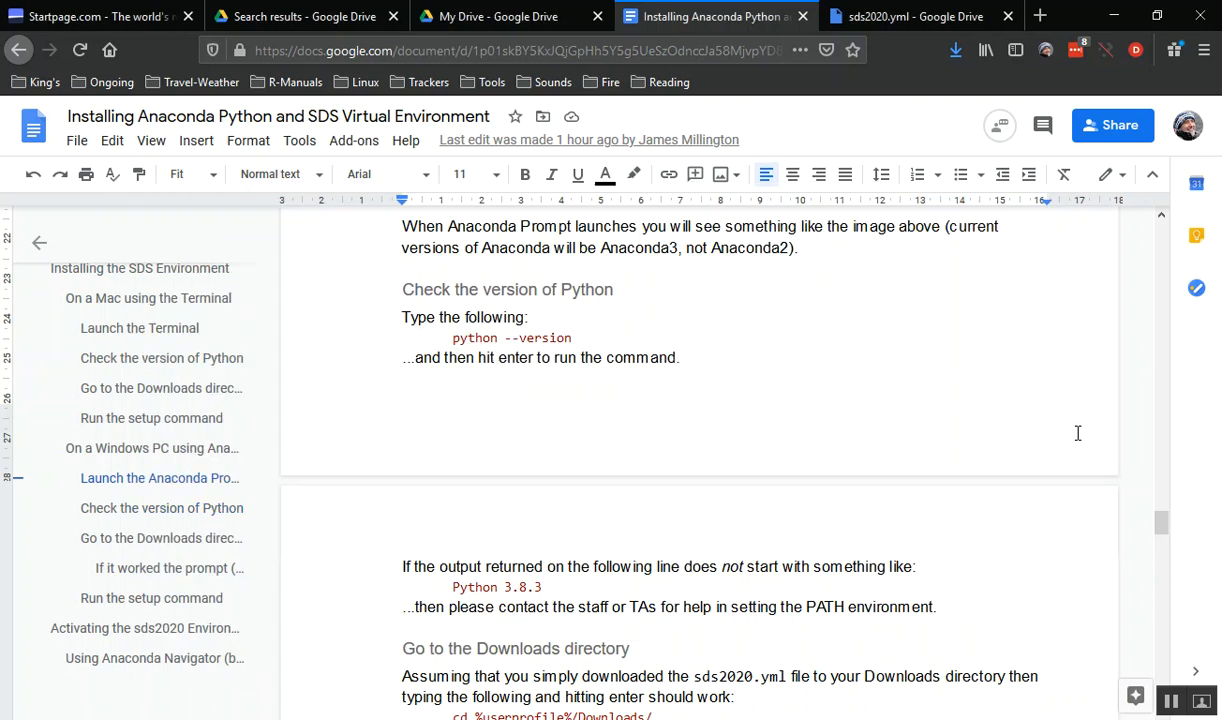
Read the guide's Downloads-directory step and begin a cd command in the prompt.
scroll("down", 3)
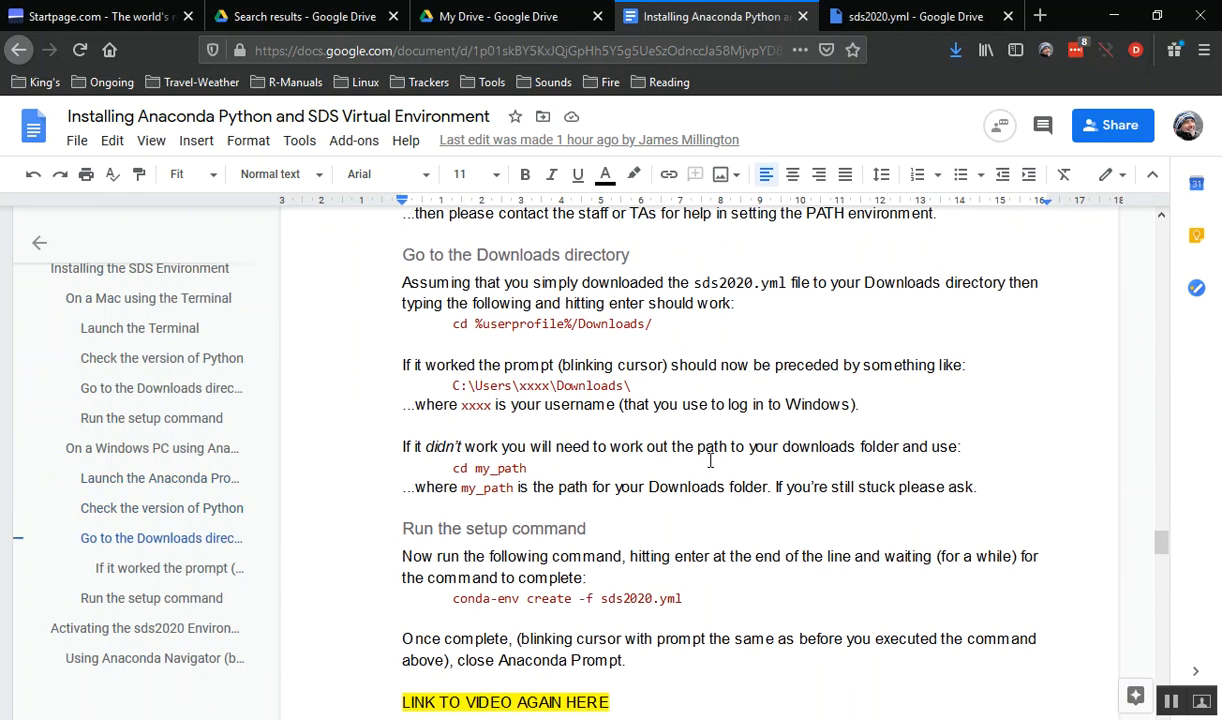
mouse_move(708, 332)
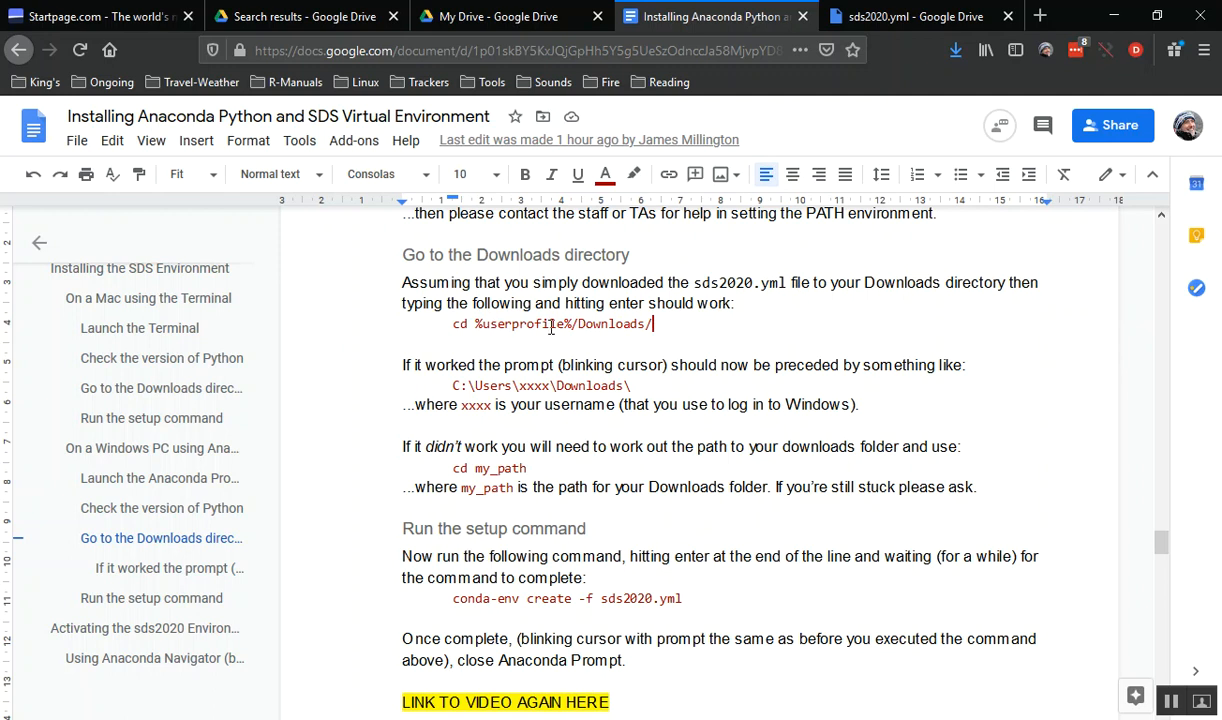
mouse_move(603, 329)
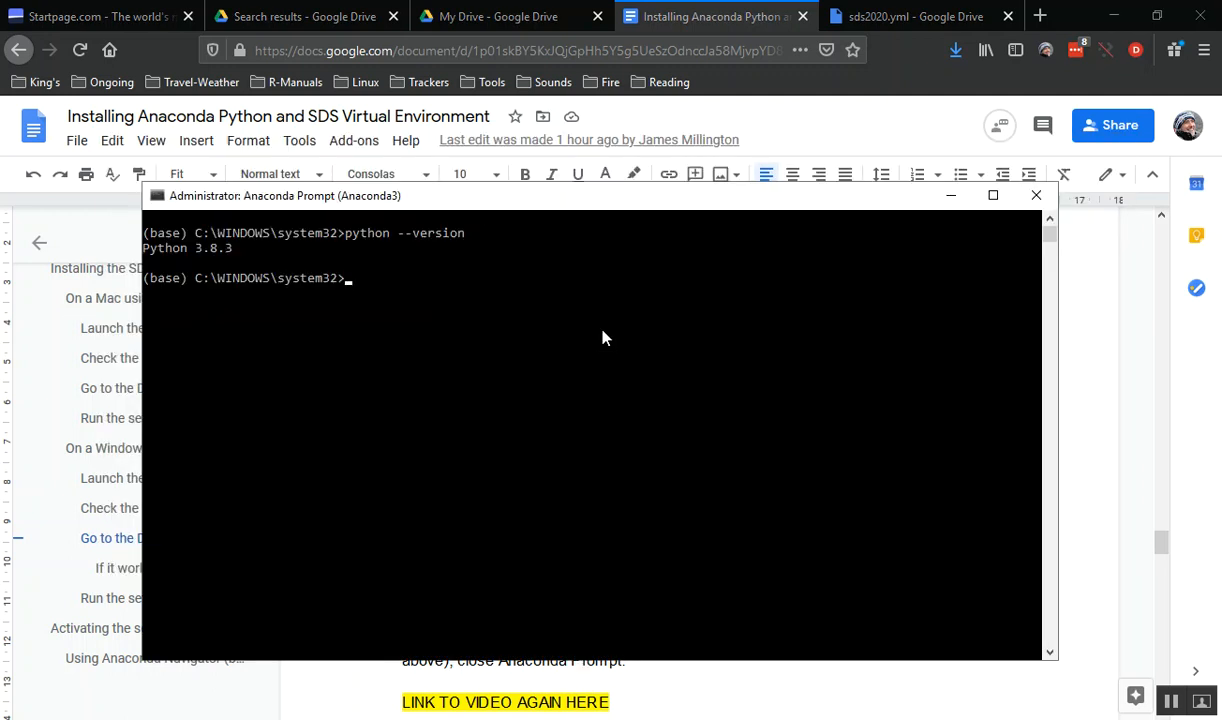
type("cd")
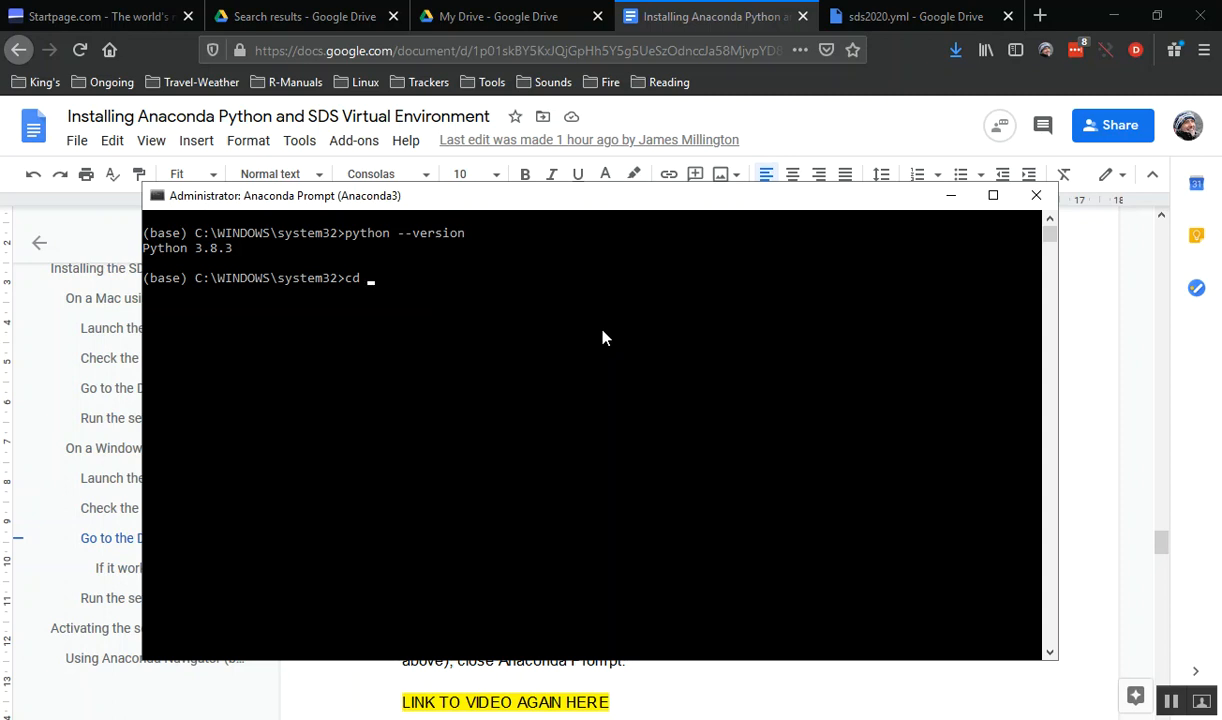
Change directory to %userprofile%/Downloads in Anaconda Prompt.
type("%")
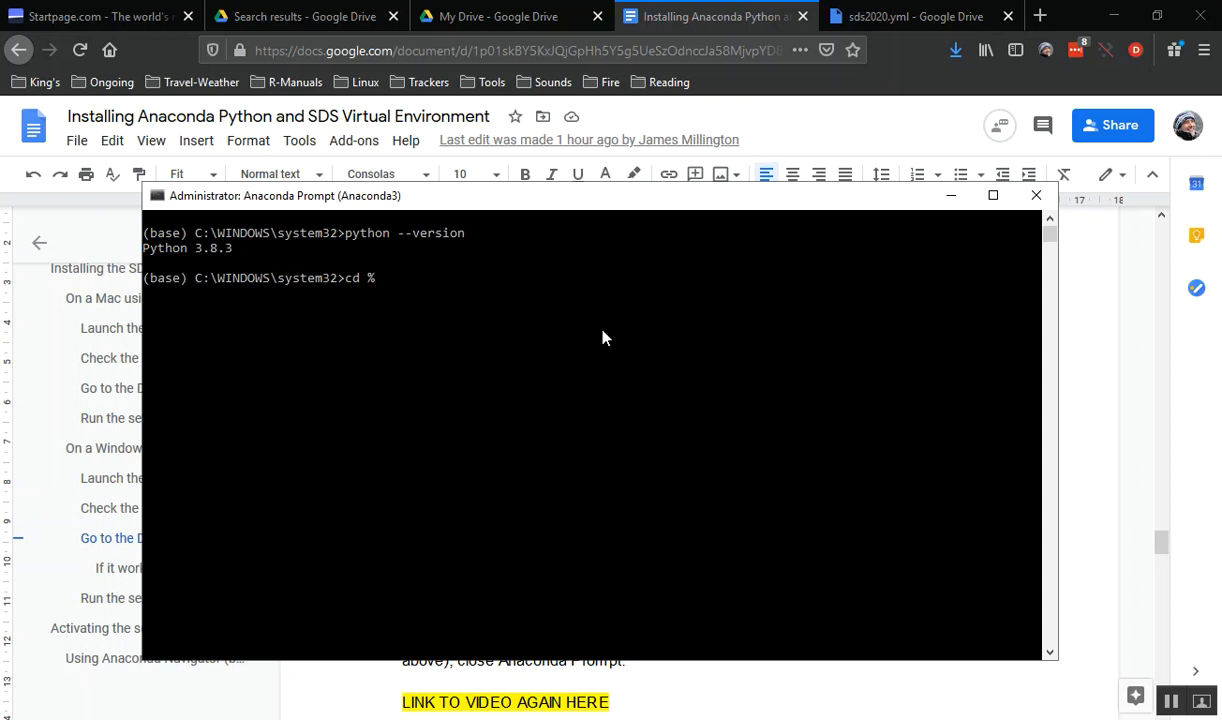
type("userpro")
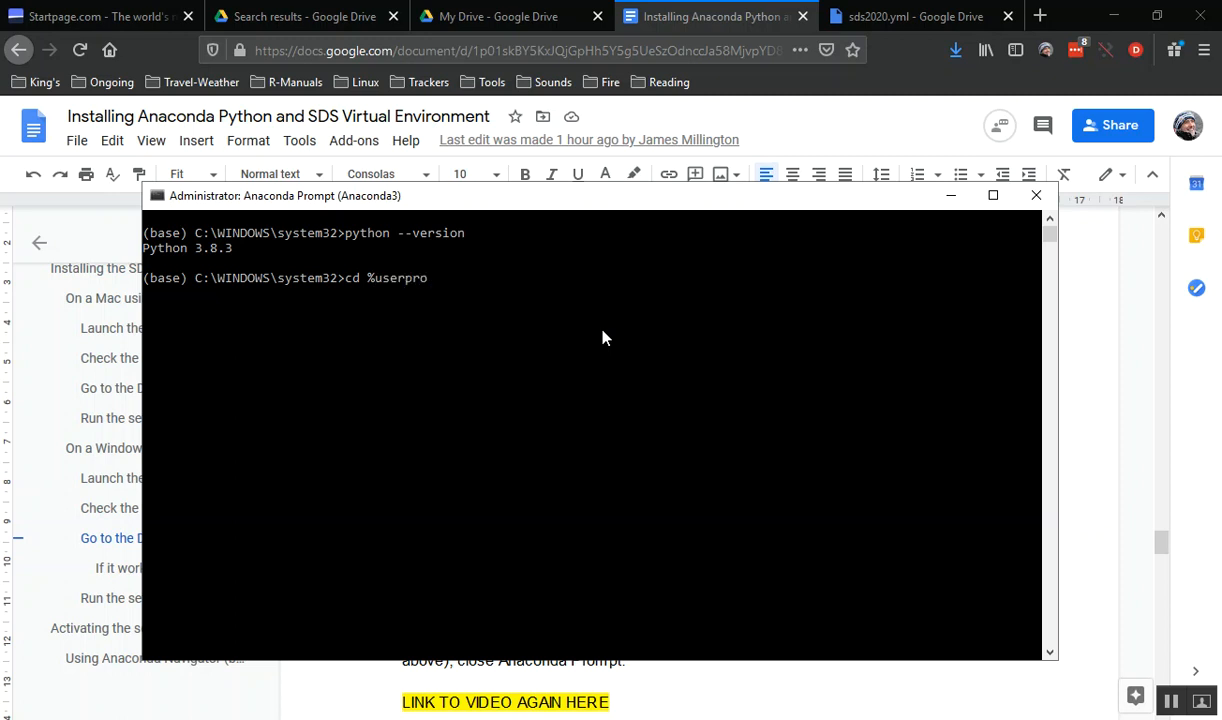
type("file")
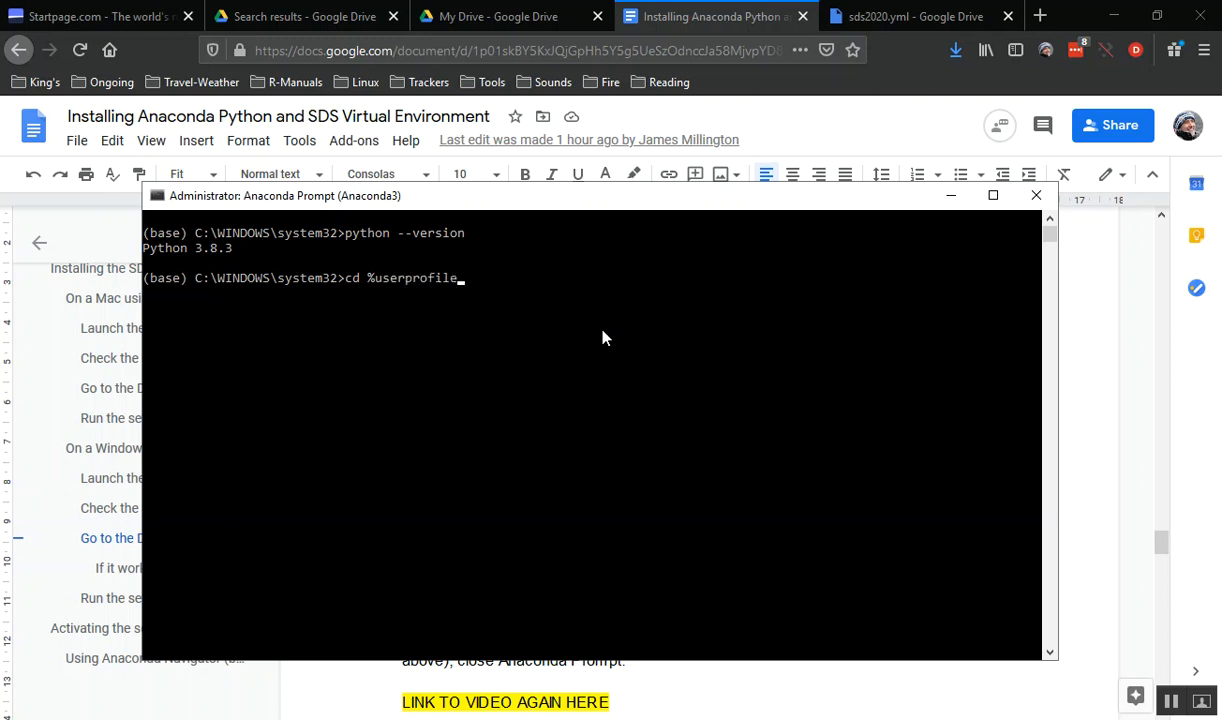
type("%")
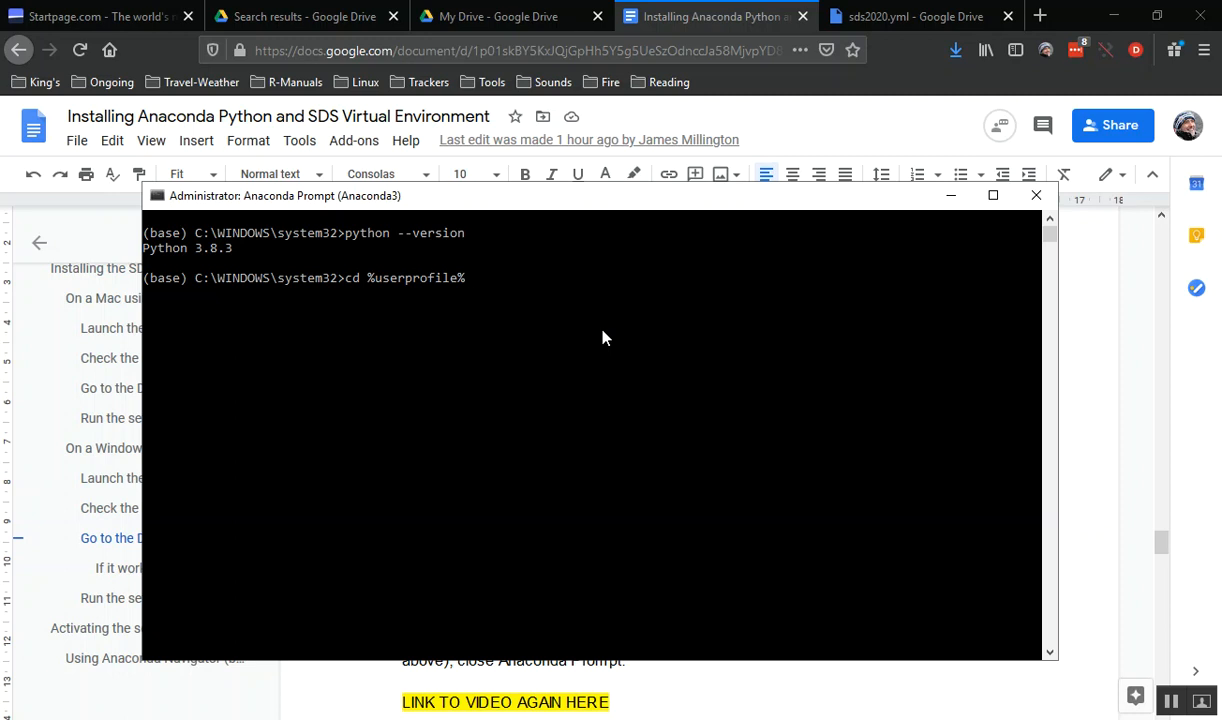
type("/")
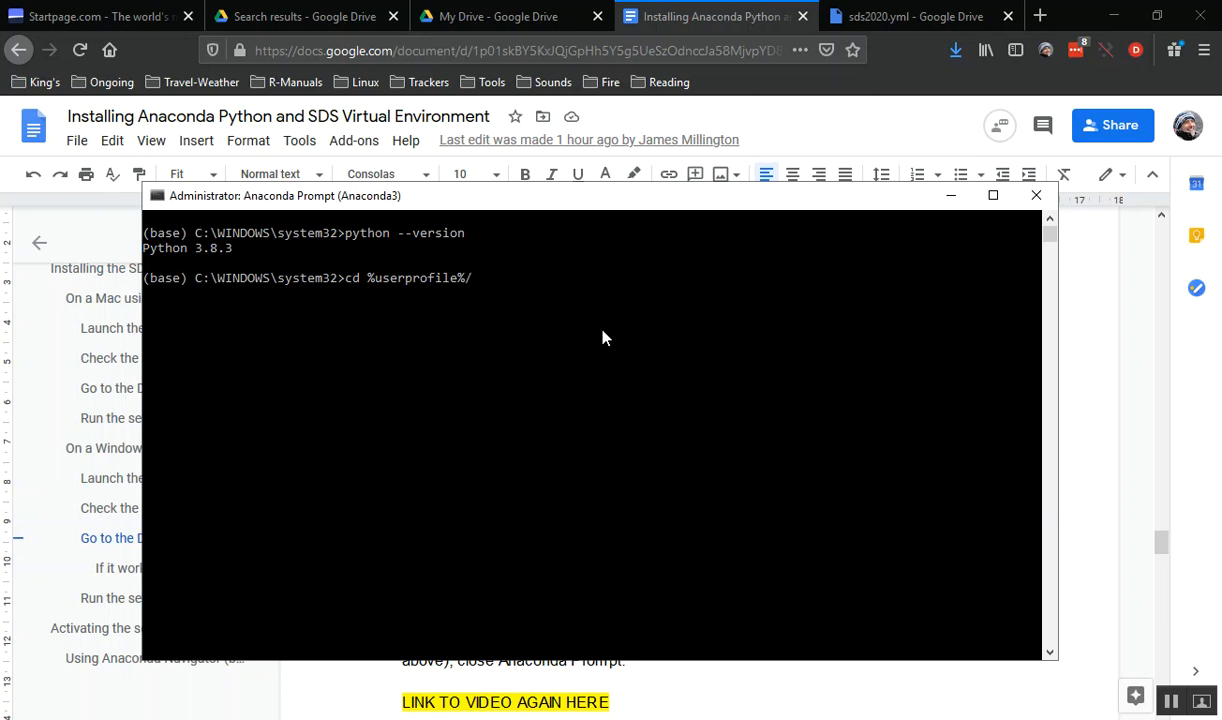
type("Downloads")
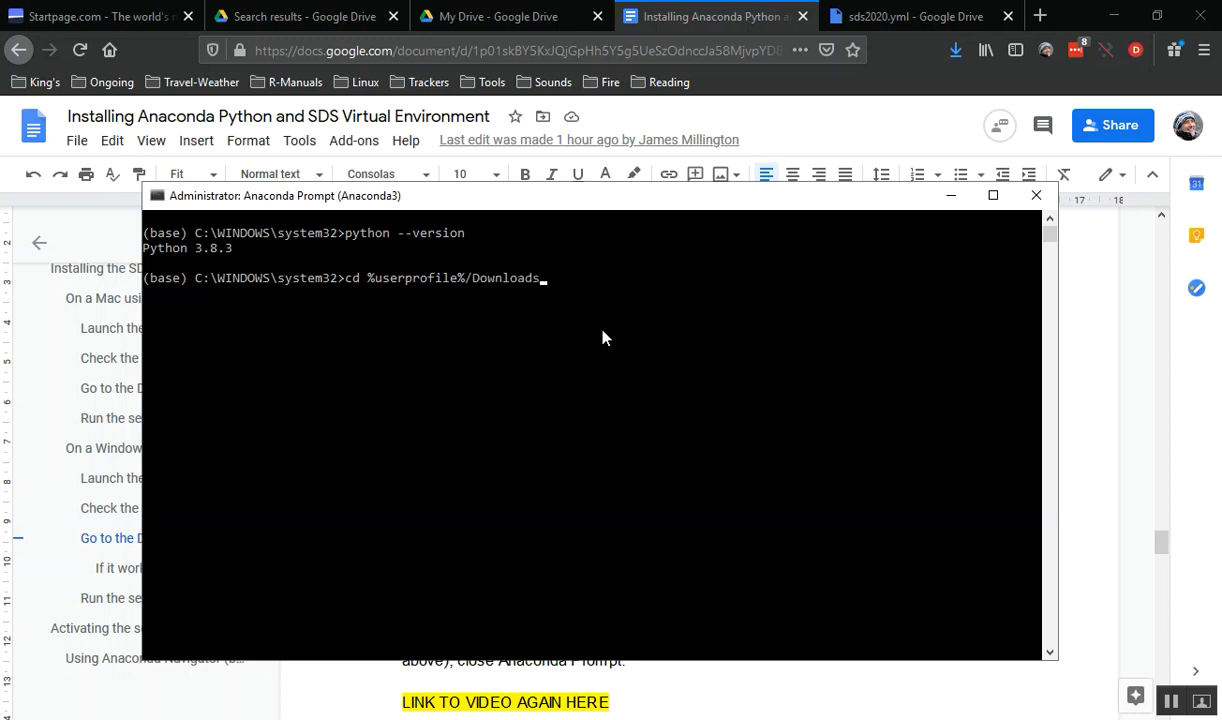
key("Return")
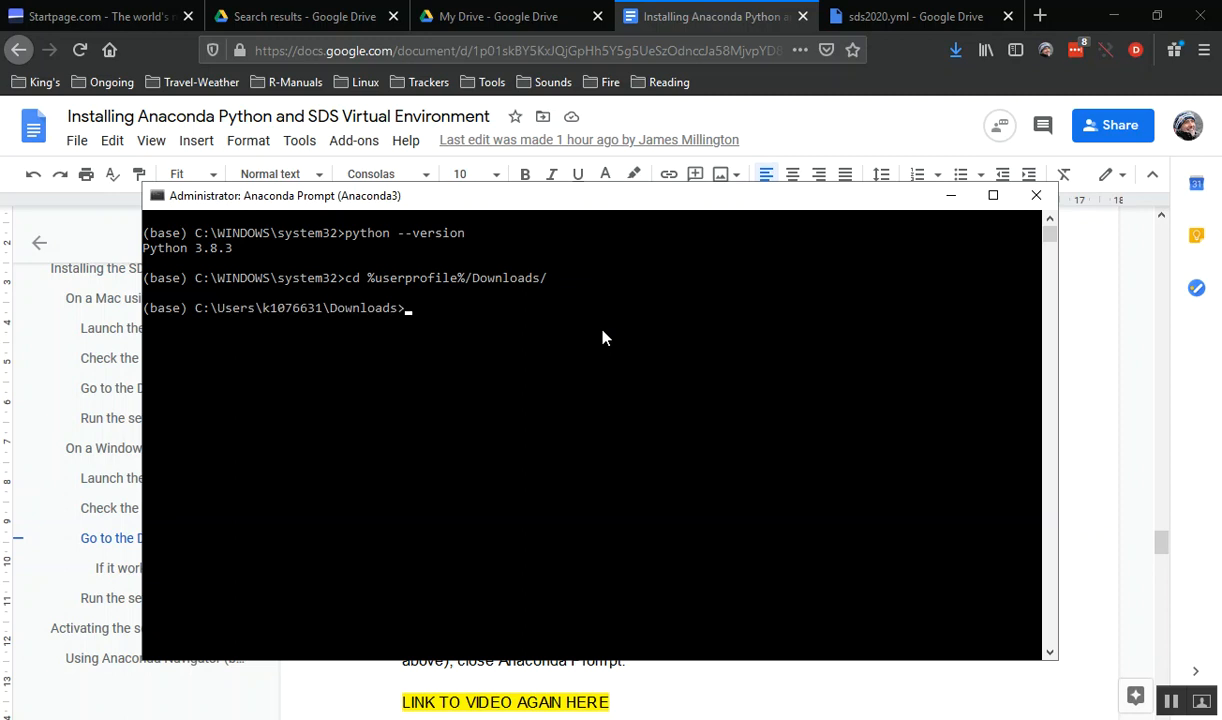
mouse_move(400, 291)
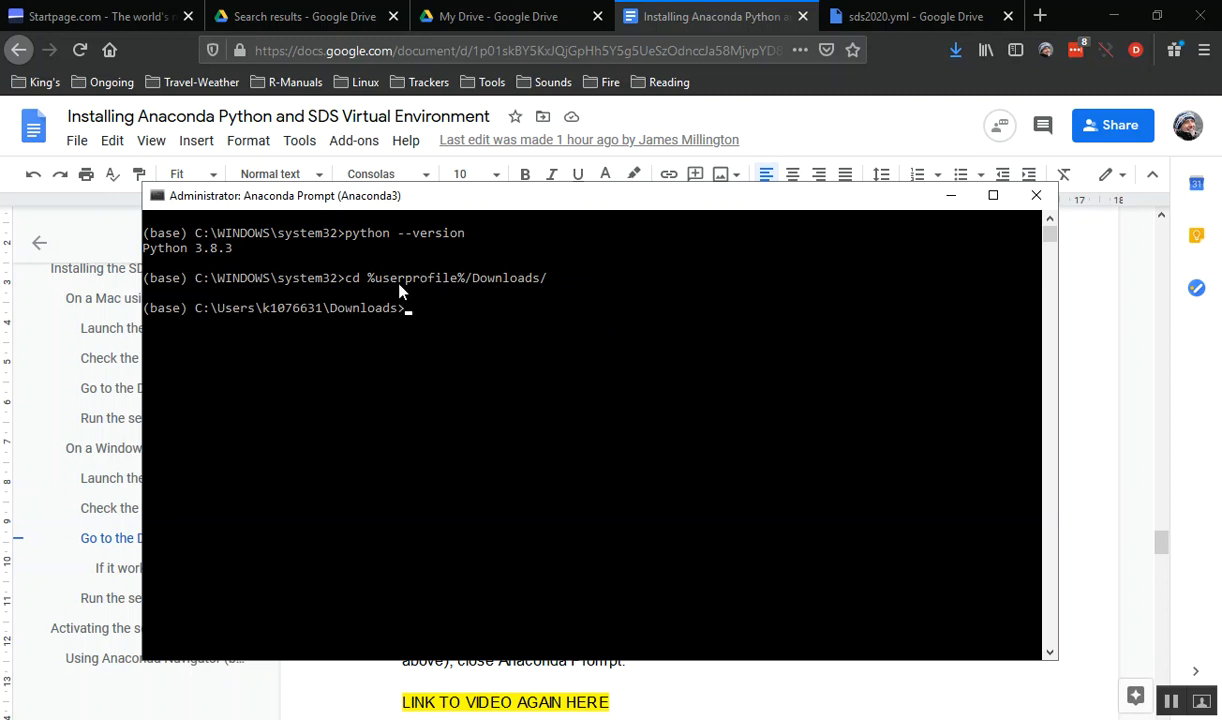
mouse_move(251, 318)
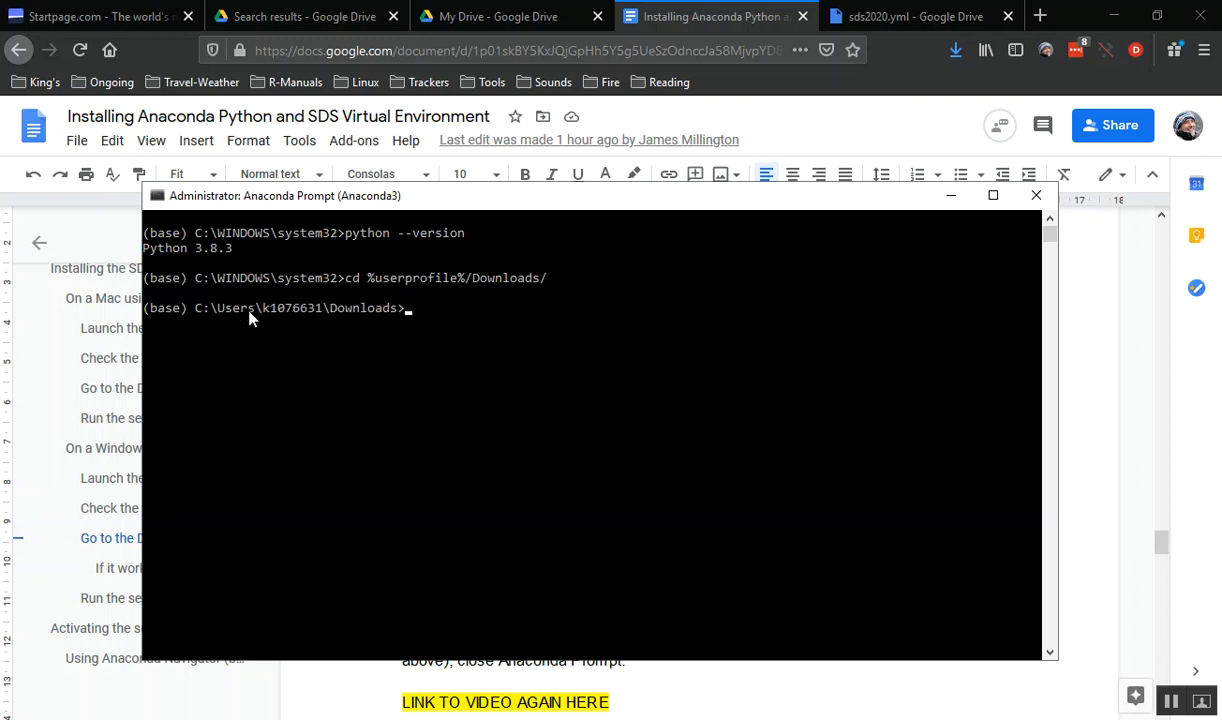
mouse_move(312, 327)
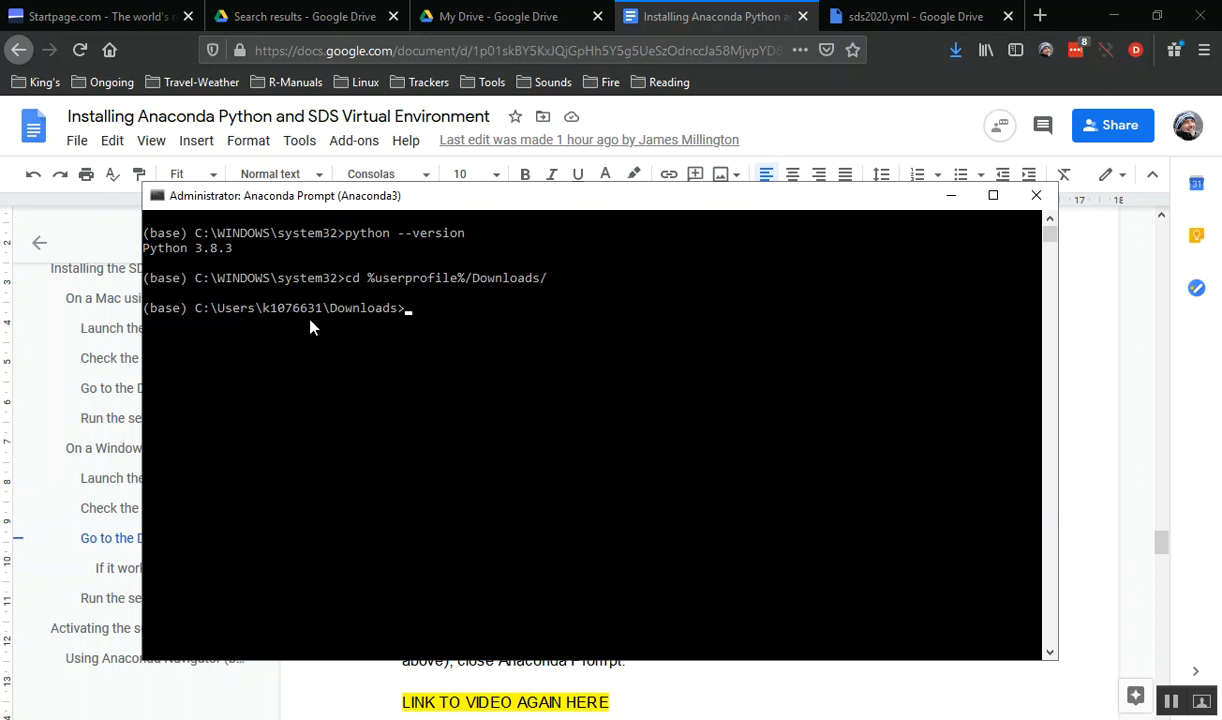
mouse_move(519, 356)
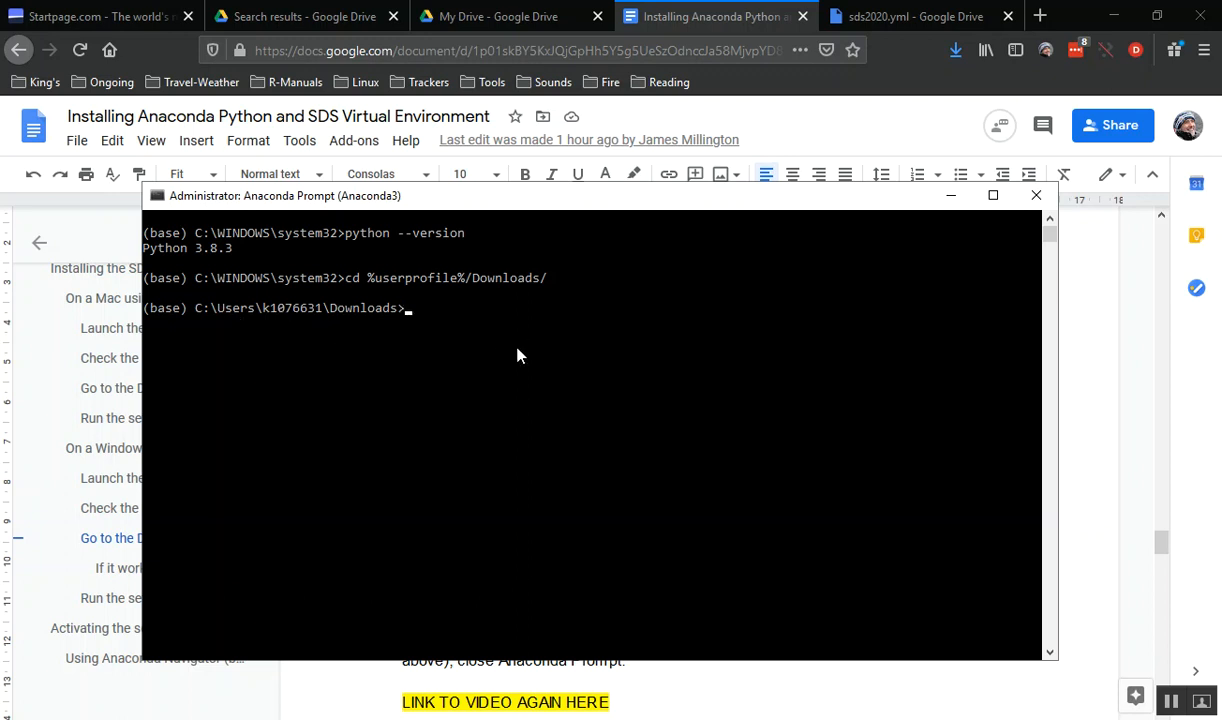
mouse_move(278, 313)
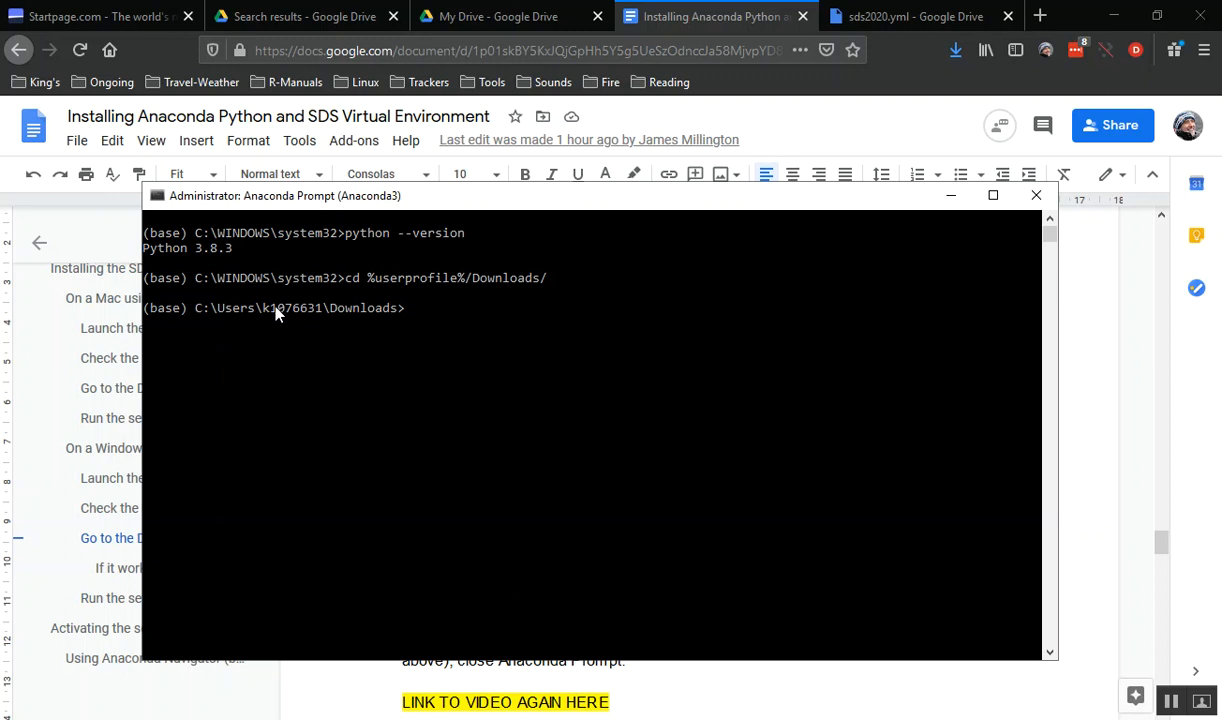
mouse_move(640, 397)
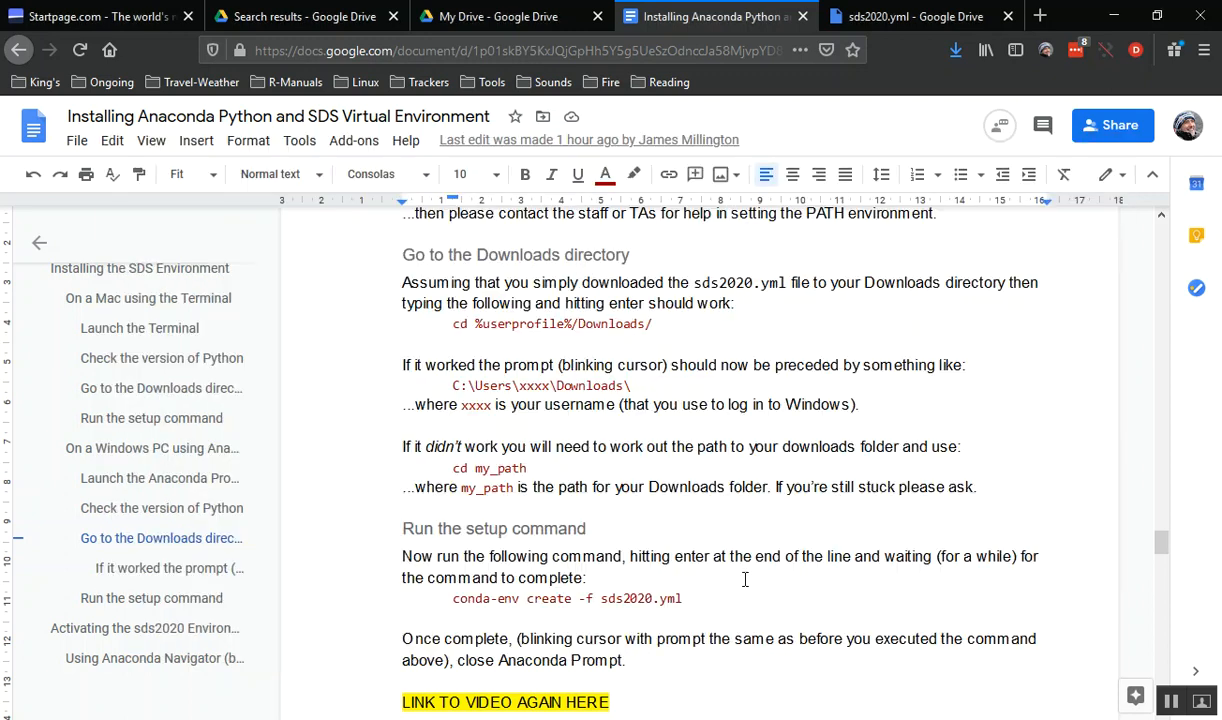
Enter 'conda-env create -f sds2020.yml' at the prompt without running it.
scroll("down", 3)
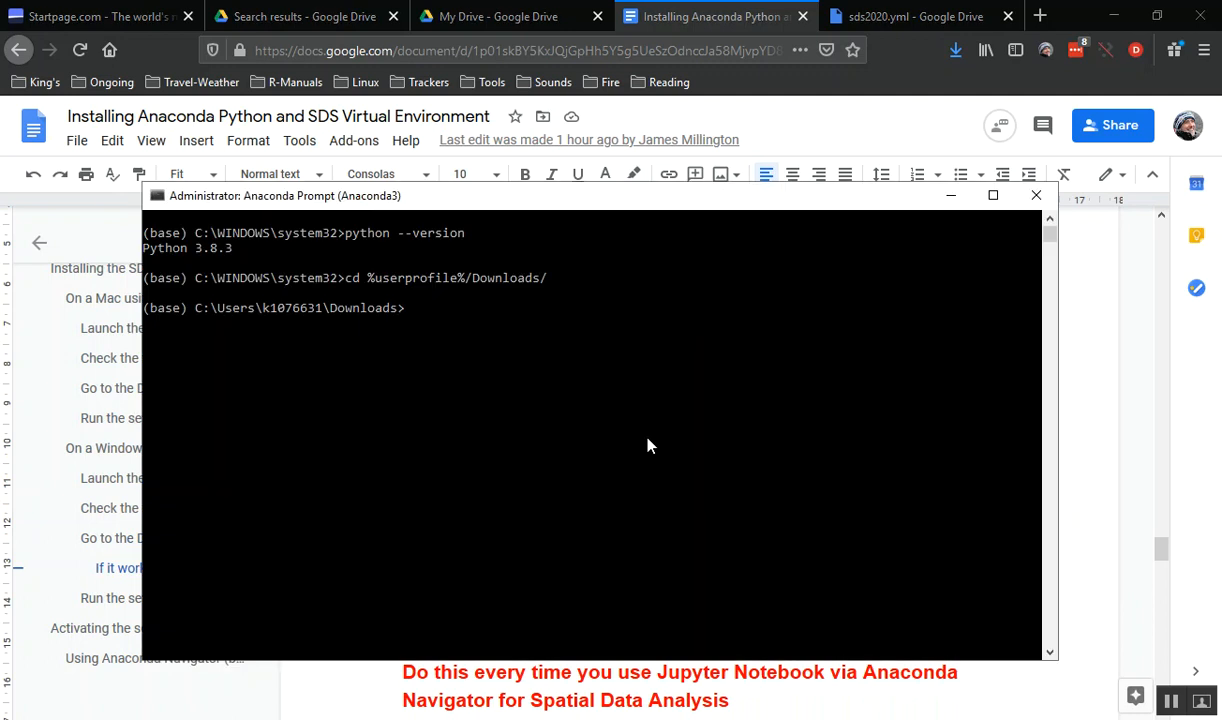
mouse_move(535, 370)
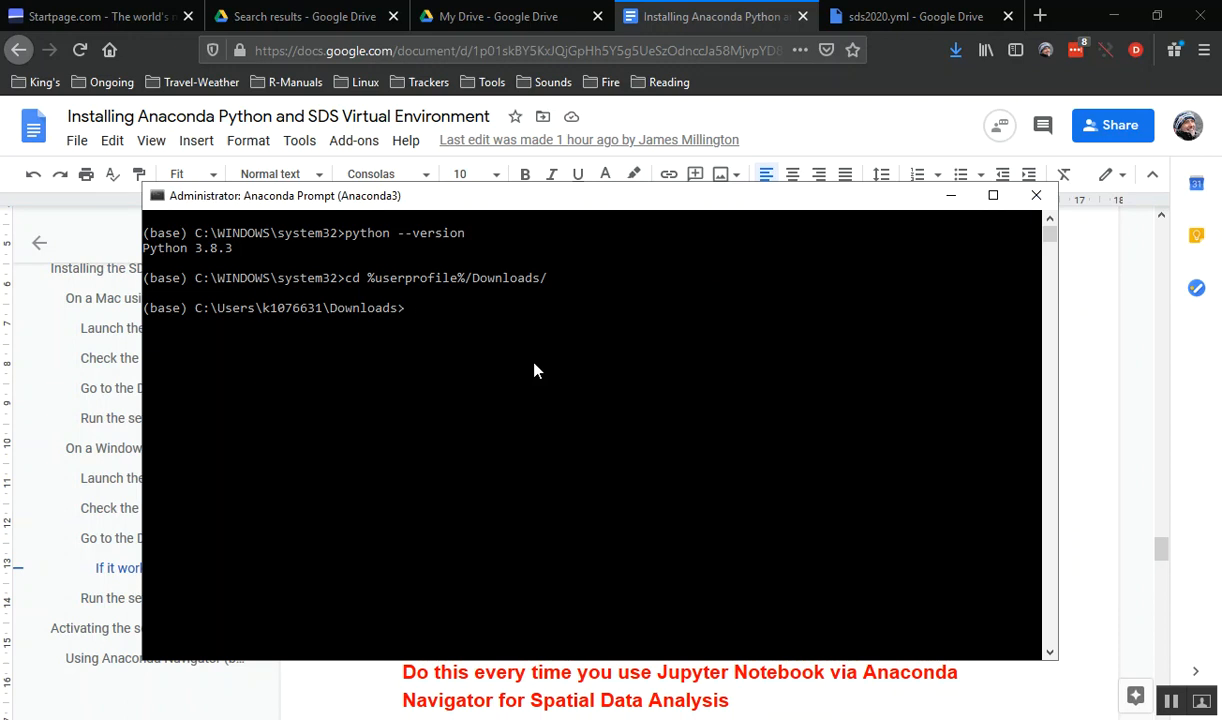
type("conda-env create -f sds2020.yml")
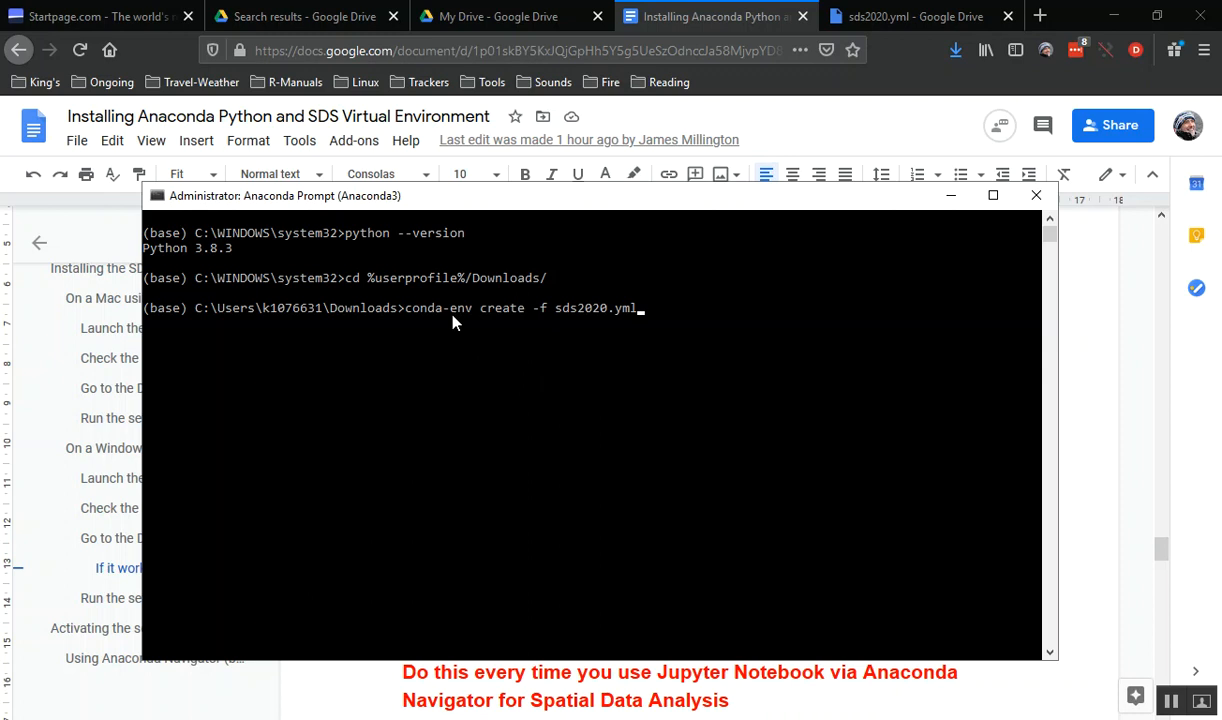
mouse_move(486, 318)
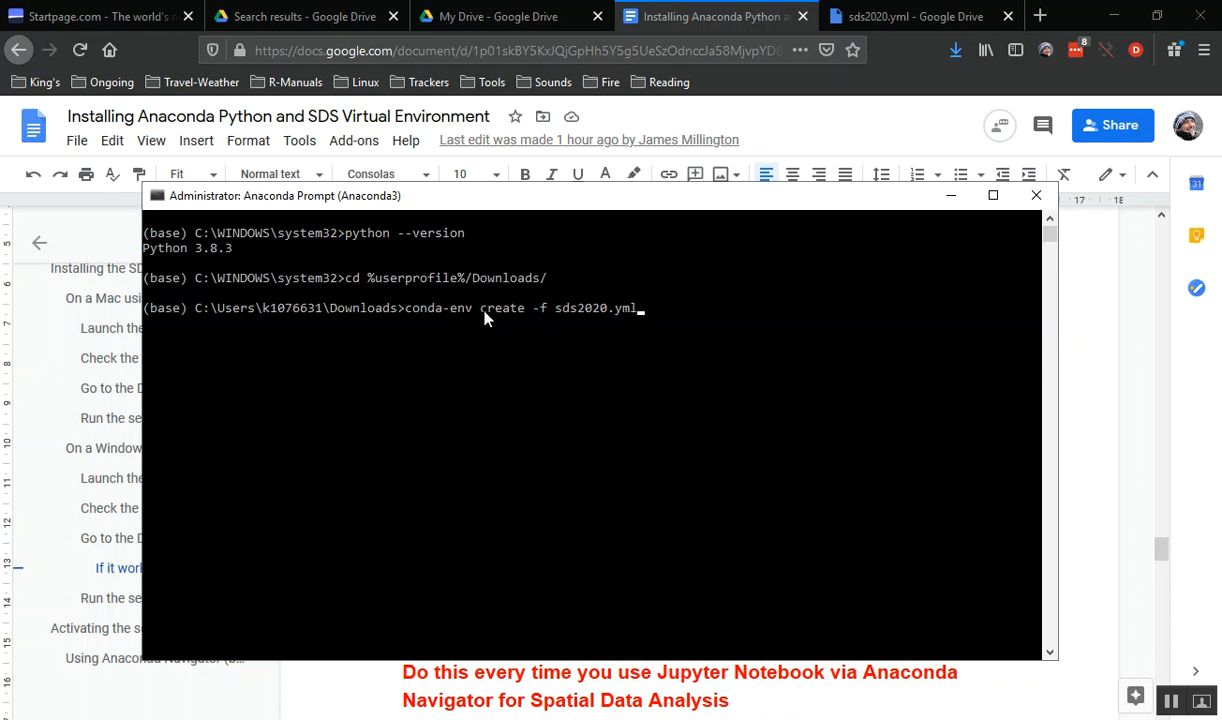
mouse_move(540, 318)
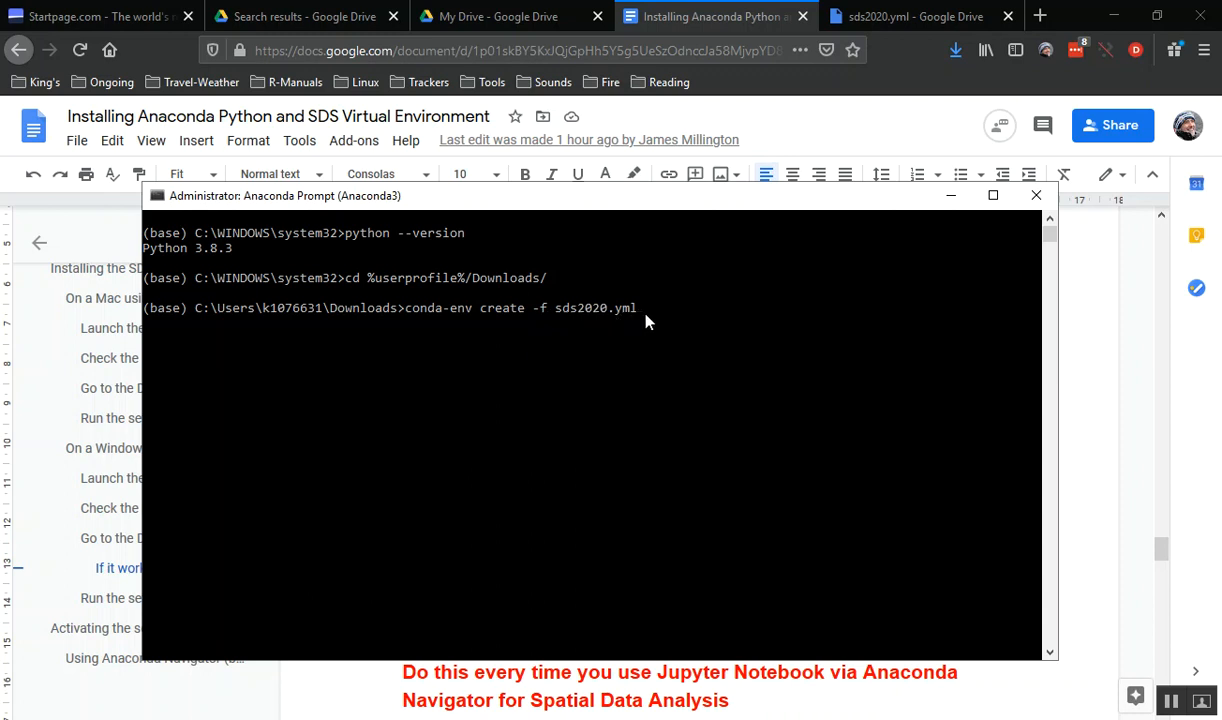
mouse_move(714, 331)
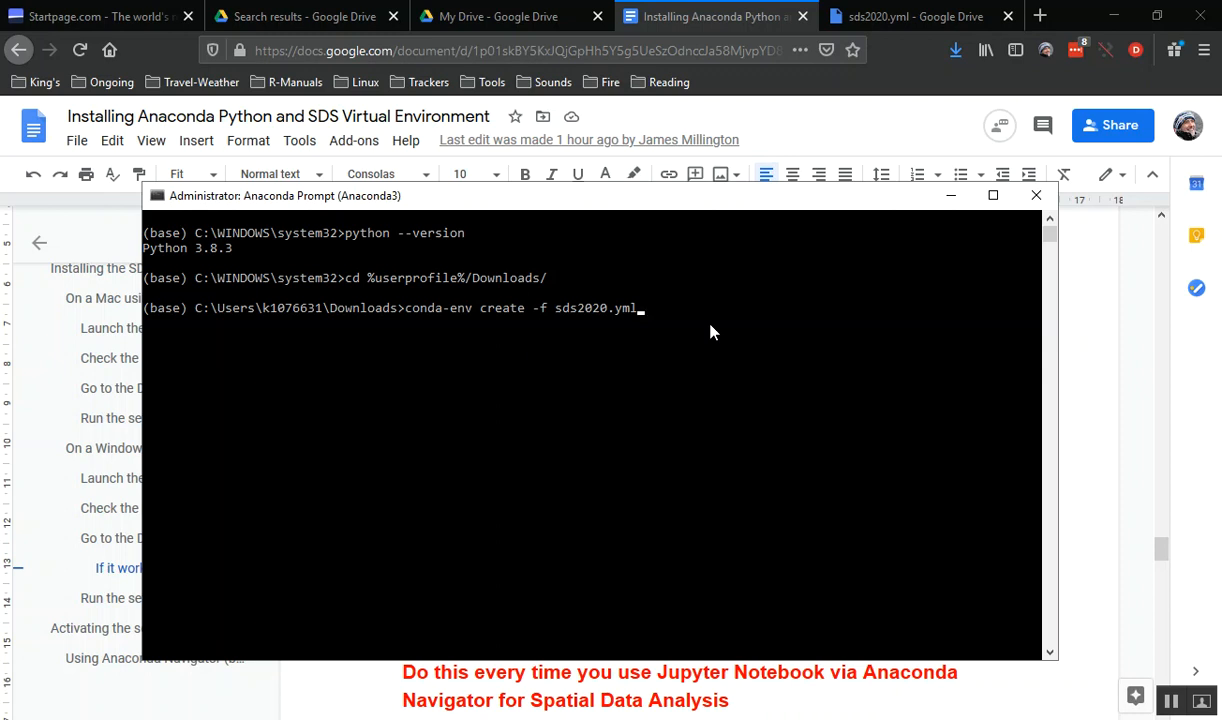
Run conda-env create -f sds2020.yml to download and install the environment packages.
key("Return")
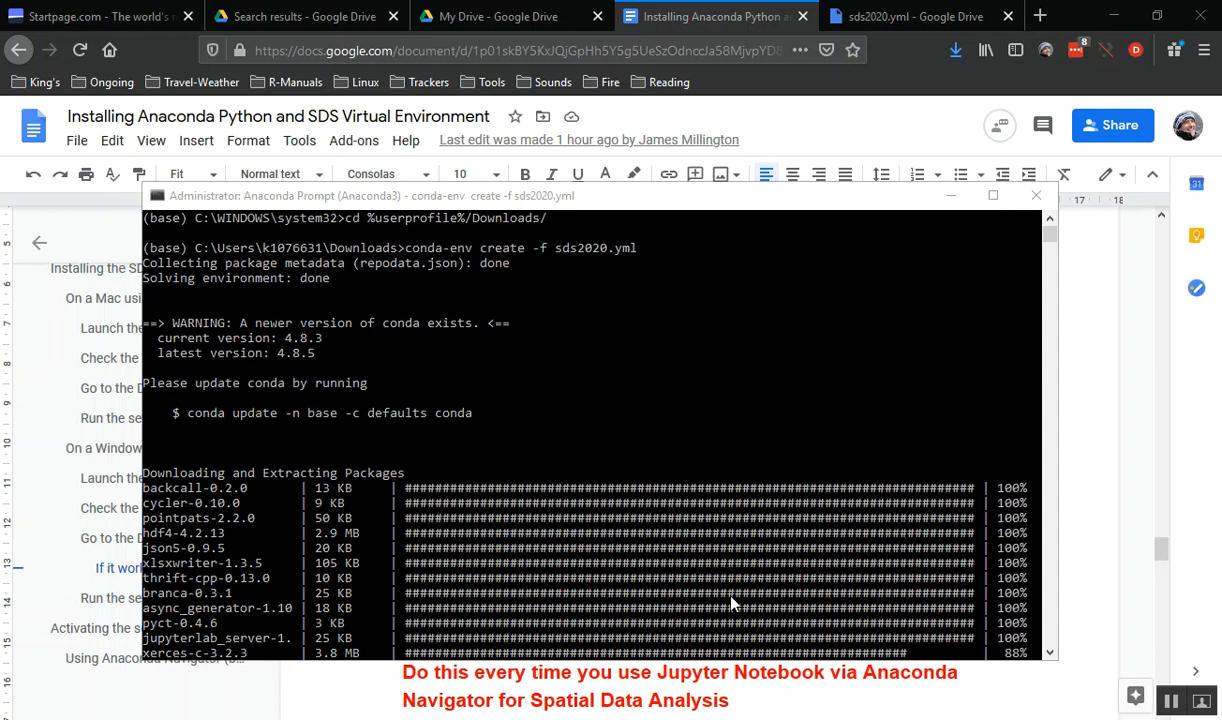
mouse_move(736, 580)
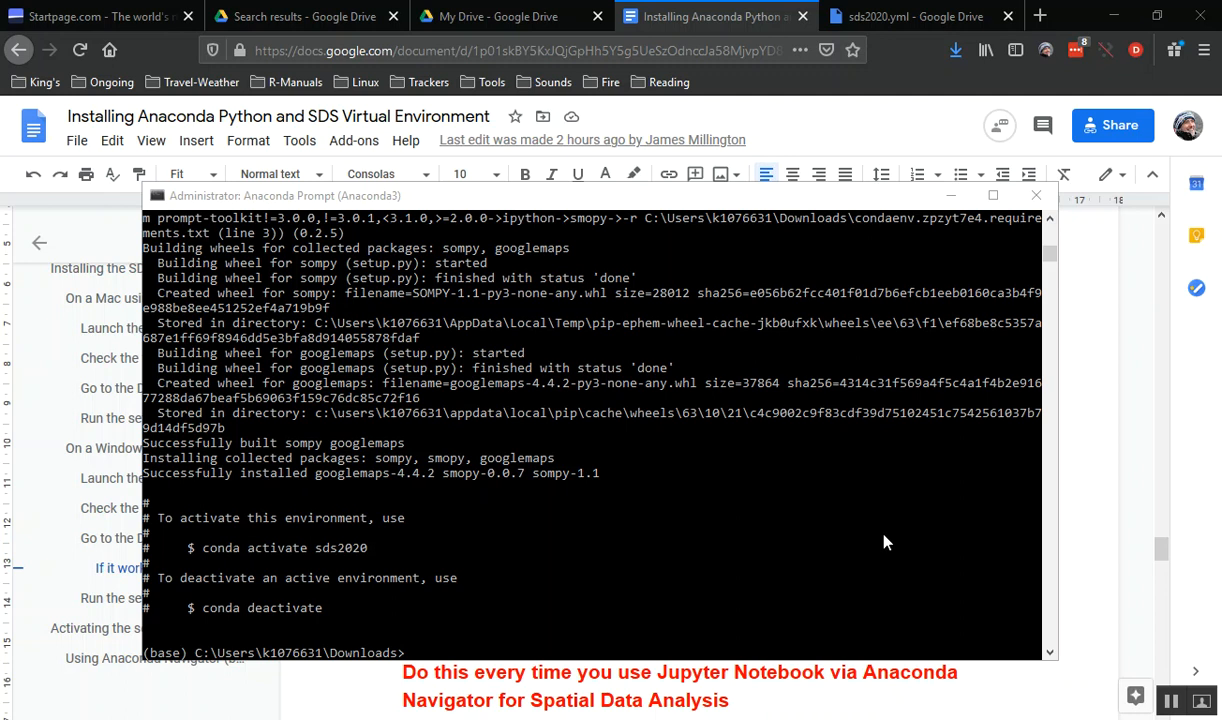
mouse_move(836, 203)
type("c")
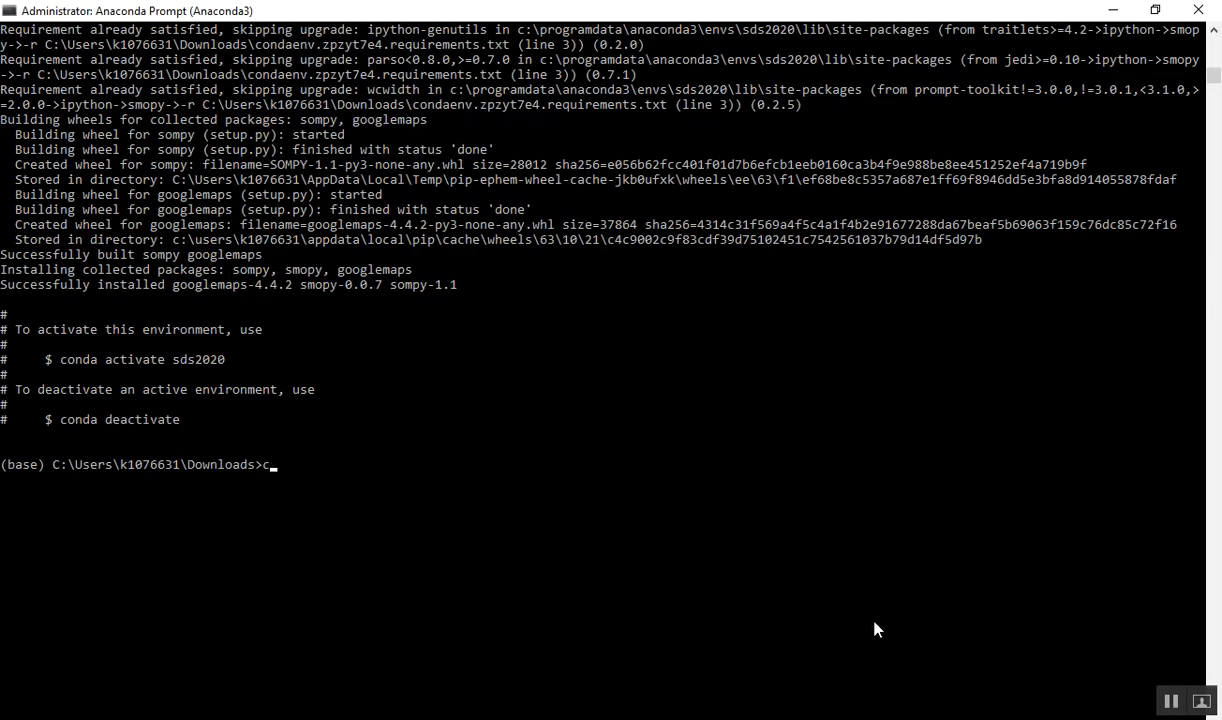
Run 'conda activate sds2020' so the prompt switches from base to (sds2020).
type("onda a")
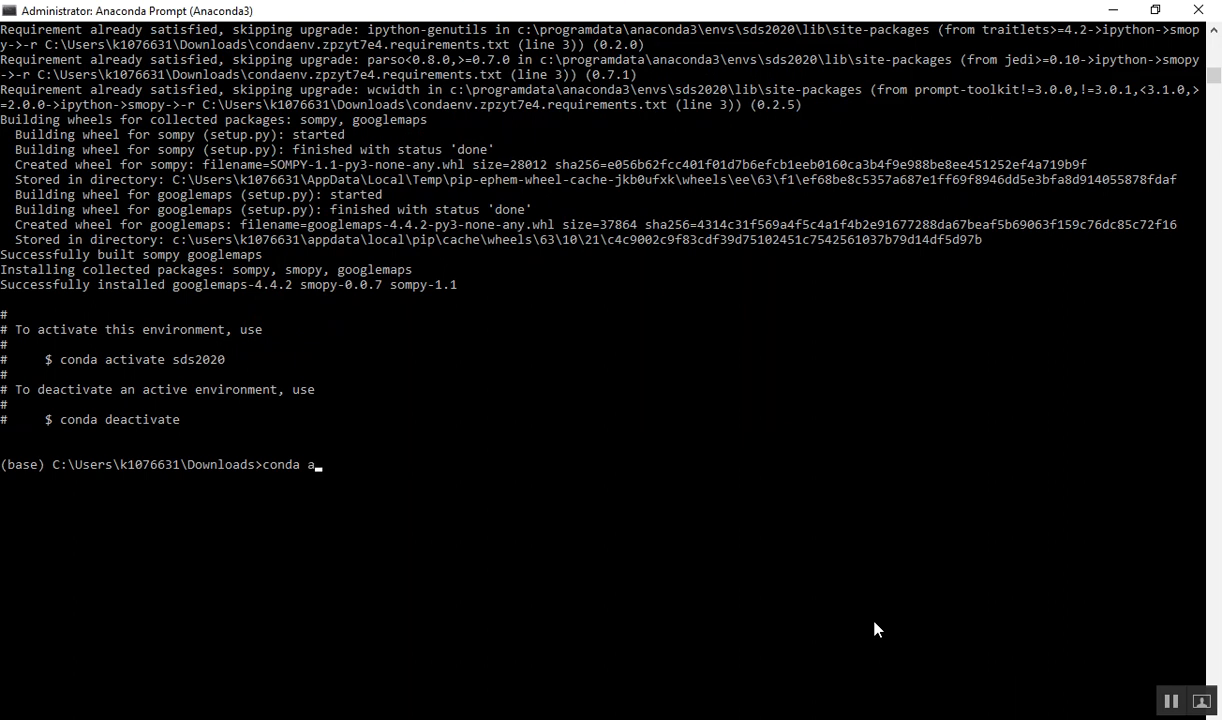
type("ctivate s")
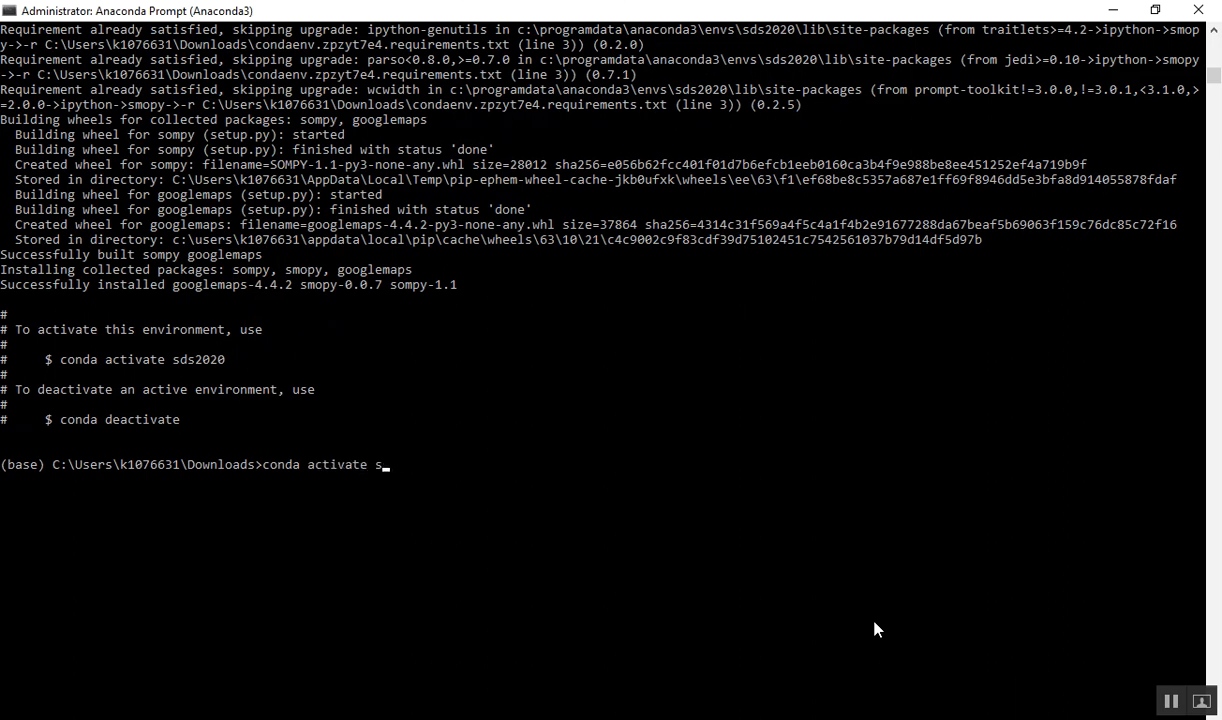
type("ds2020")
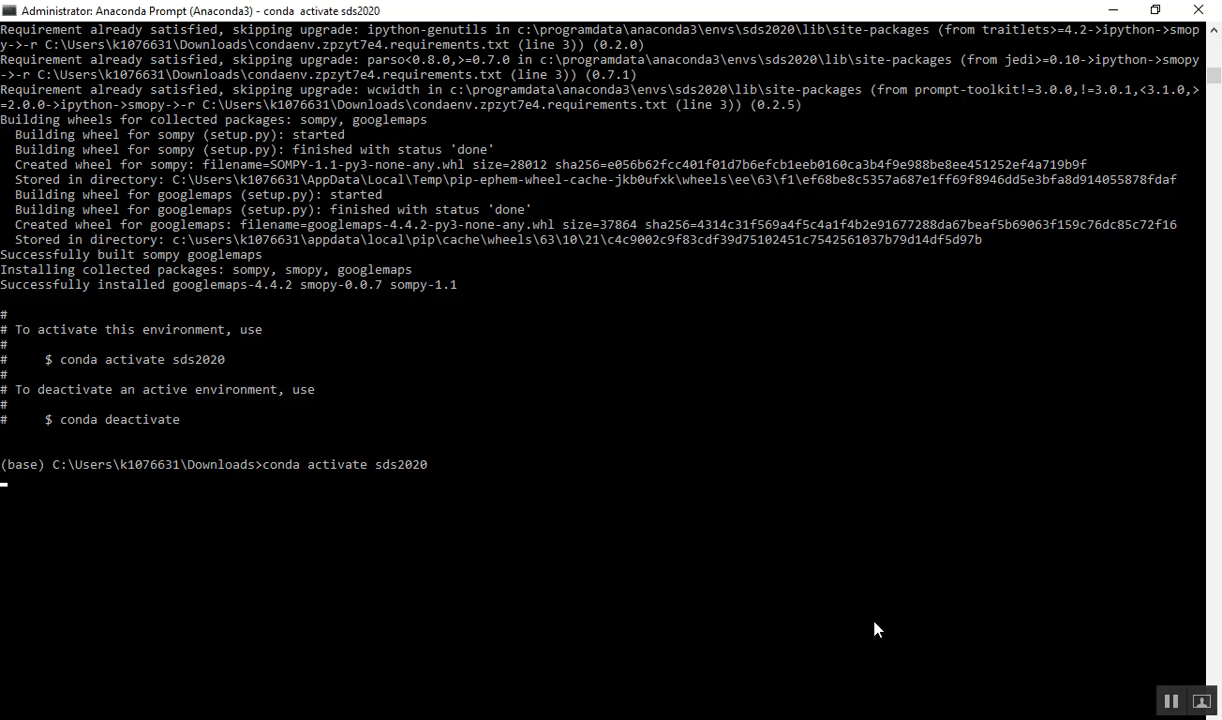
key("Return")
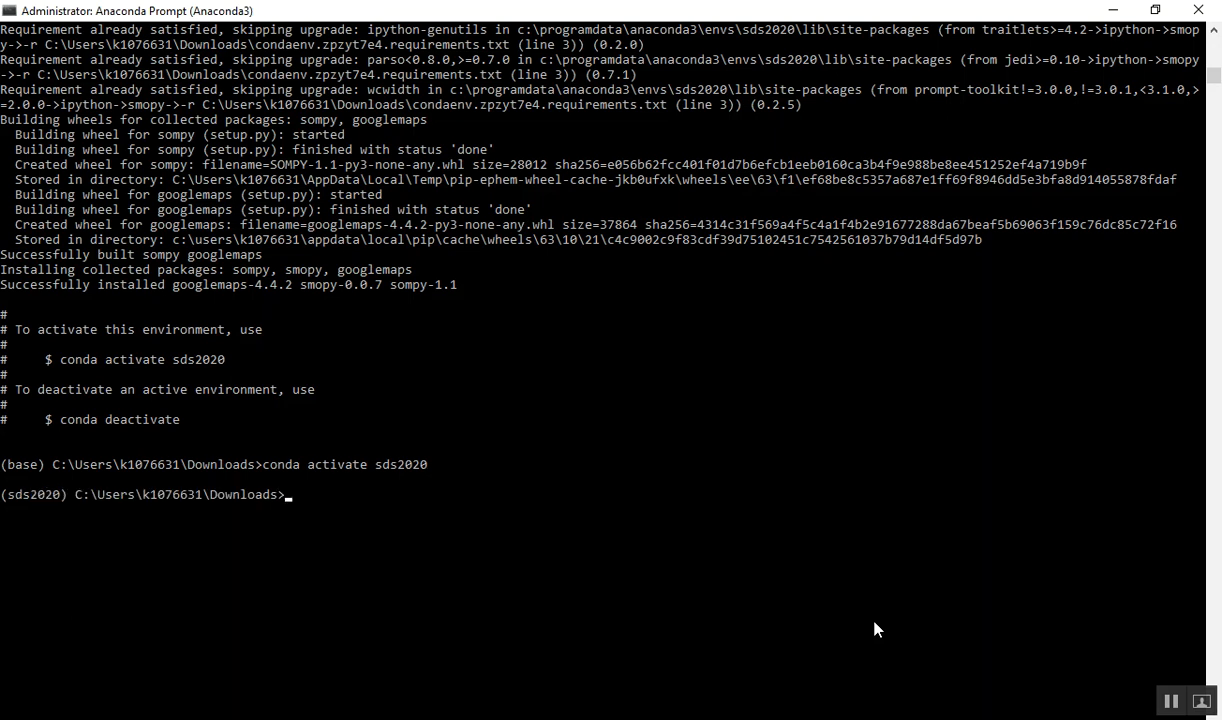
mouse_move(27, 482)
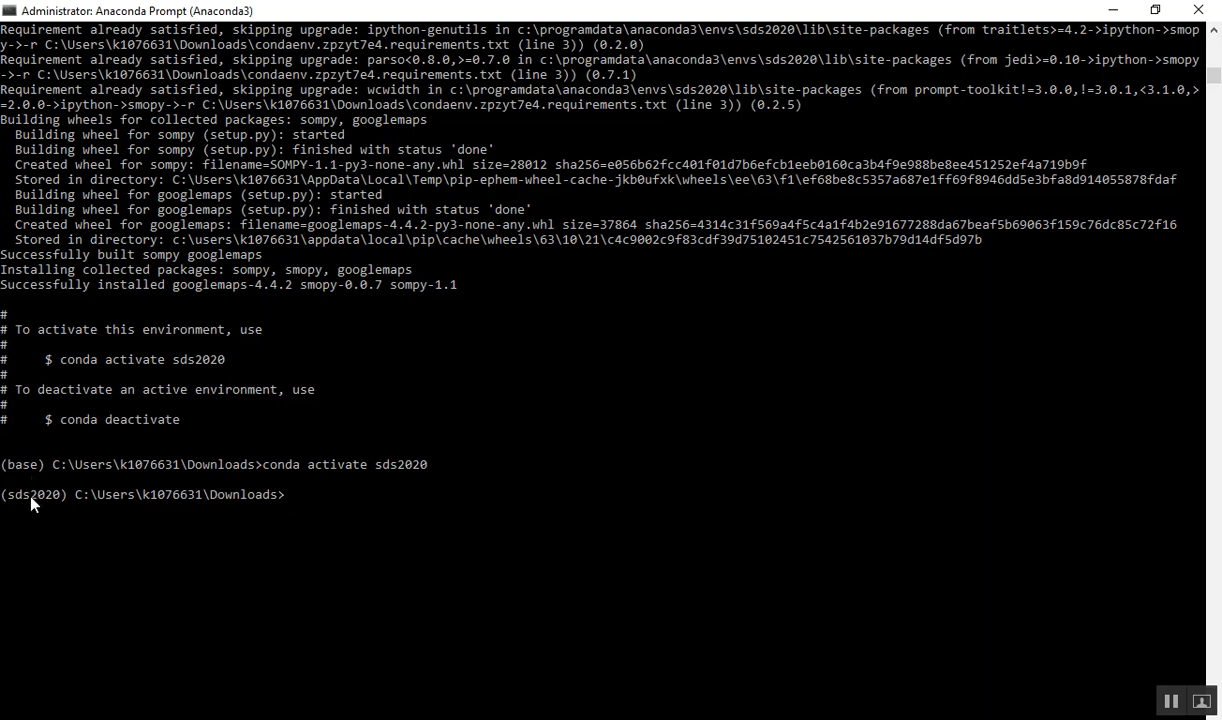
mouse_move(183, 626)
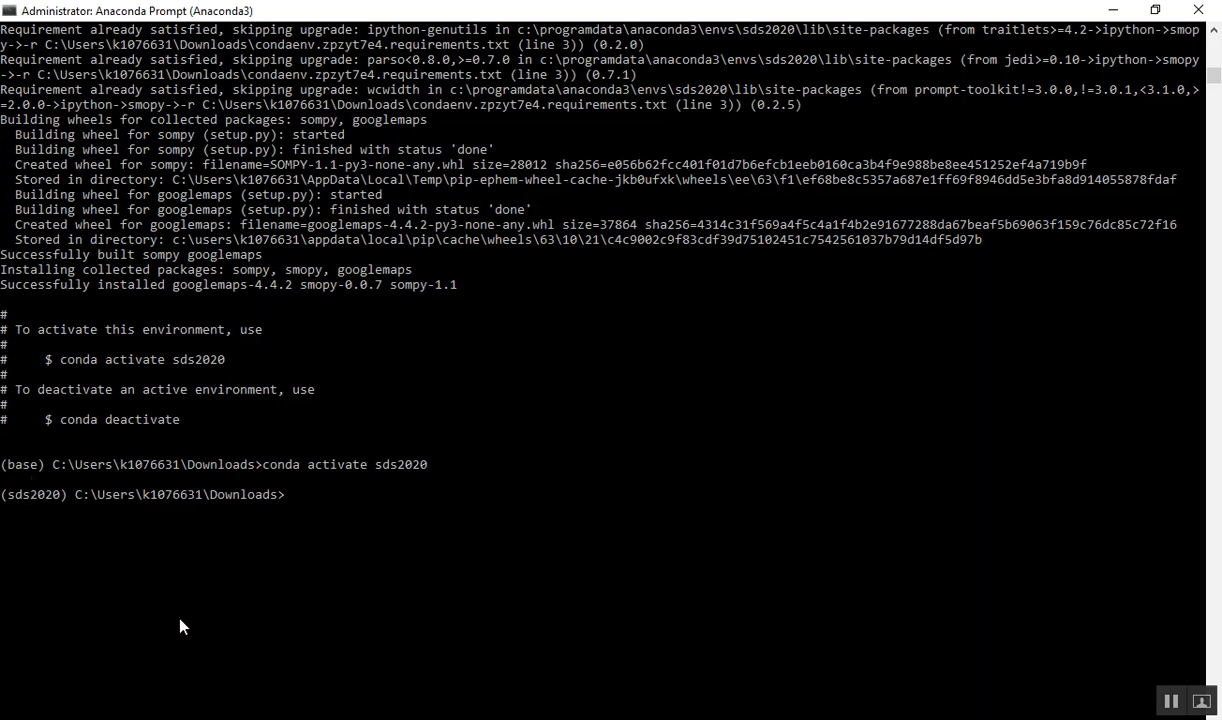
Move up to the parent user folder and into the Dropbox folder.
type("cd ..")
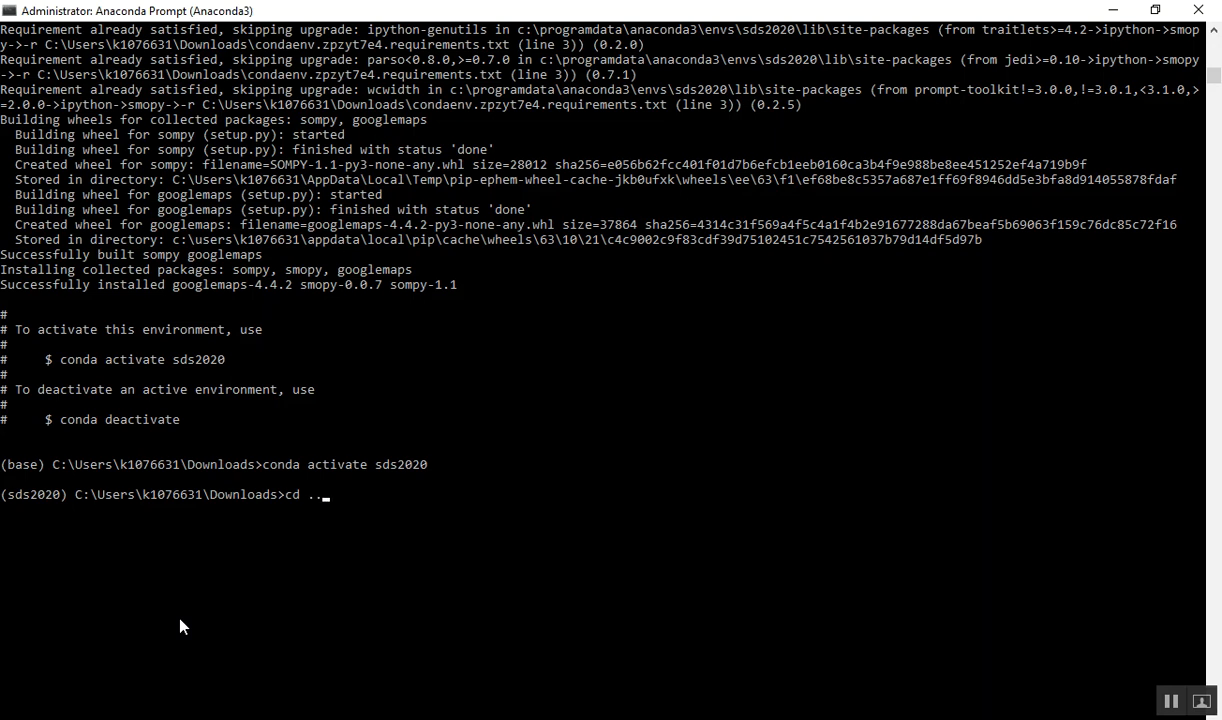
key("Return")
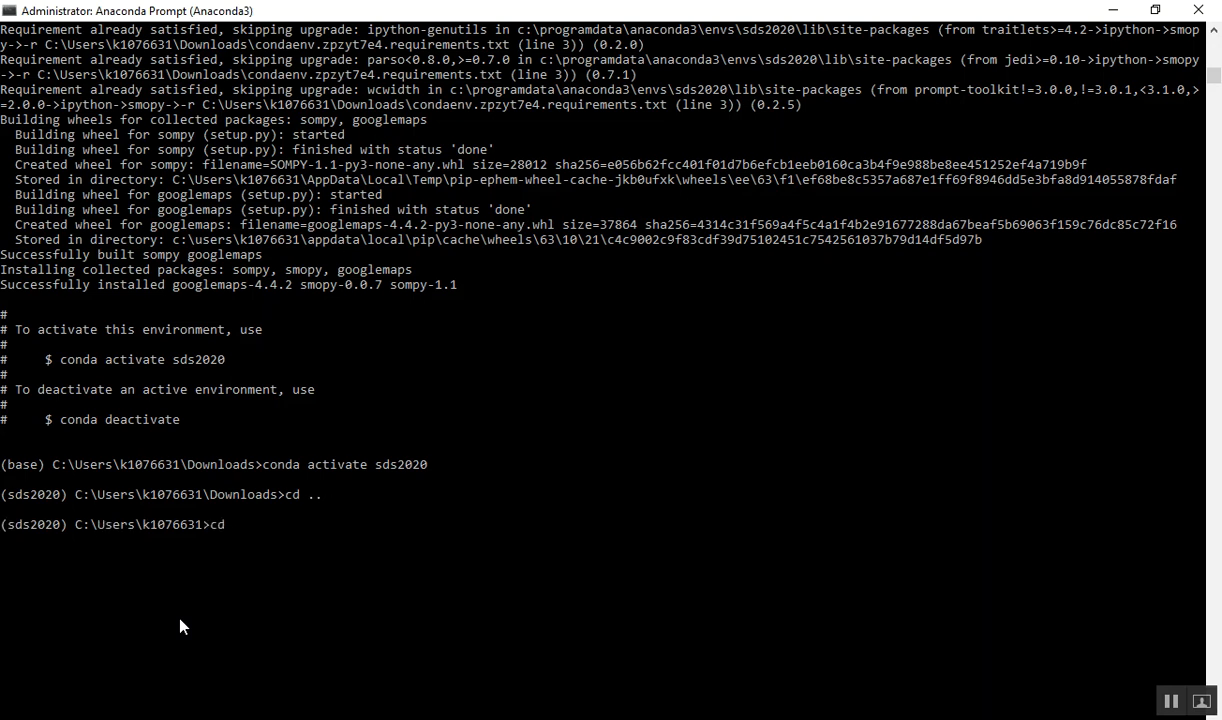
type("Dropbox")
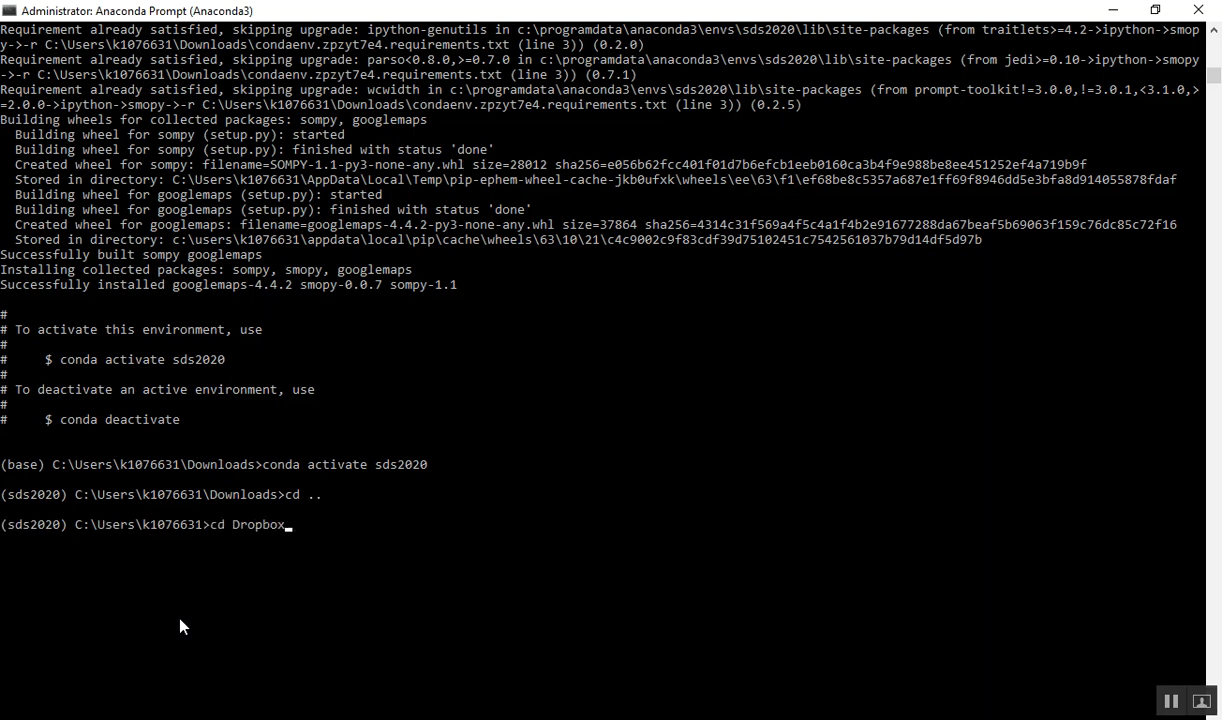
key("Return")
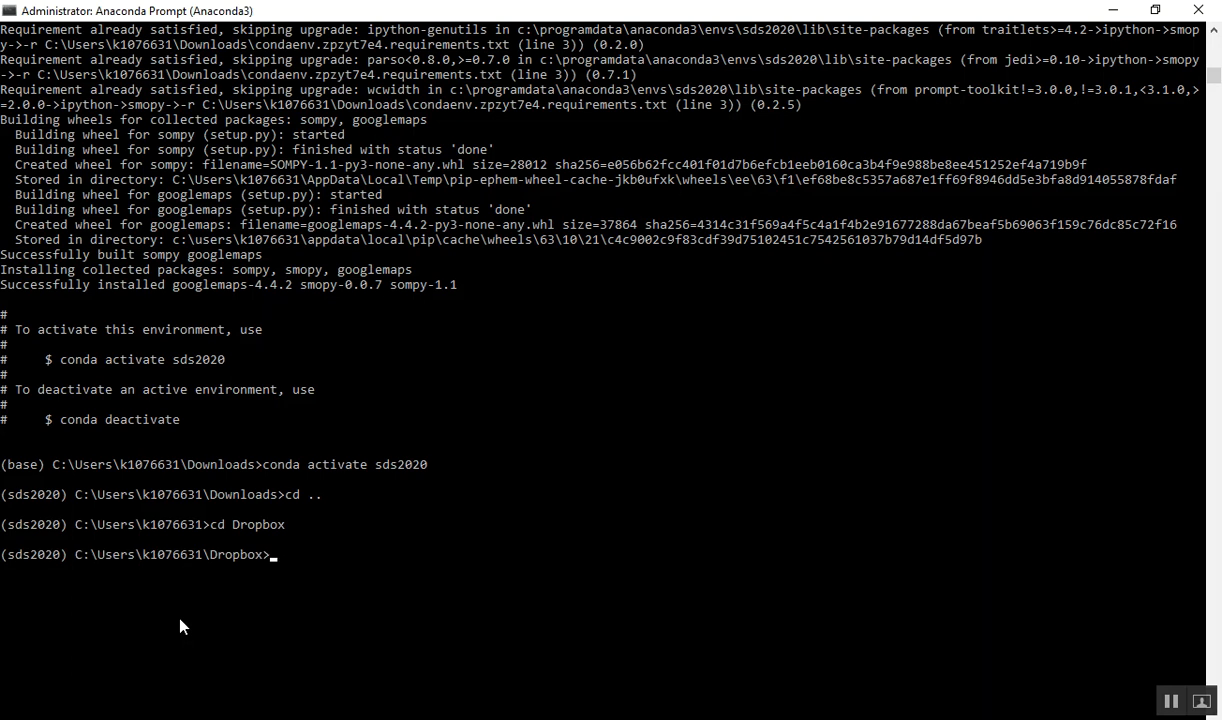
Start the Jupyter Notebook server from Dropbox in the sds2020 environment.
type("Jup")
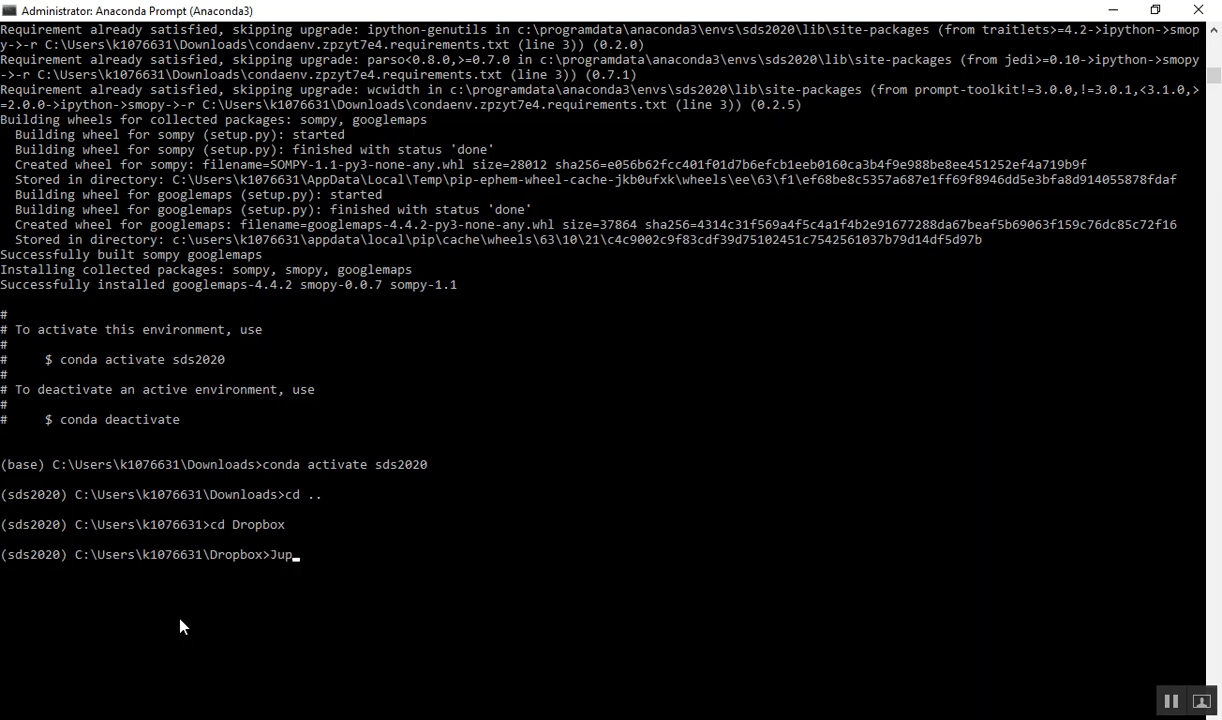
type("pyter Noteb")
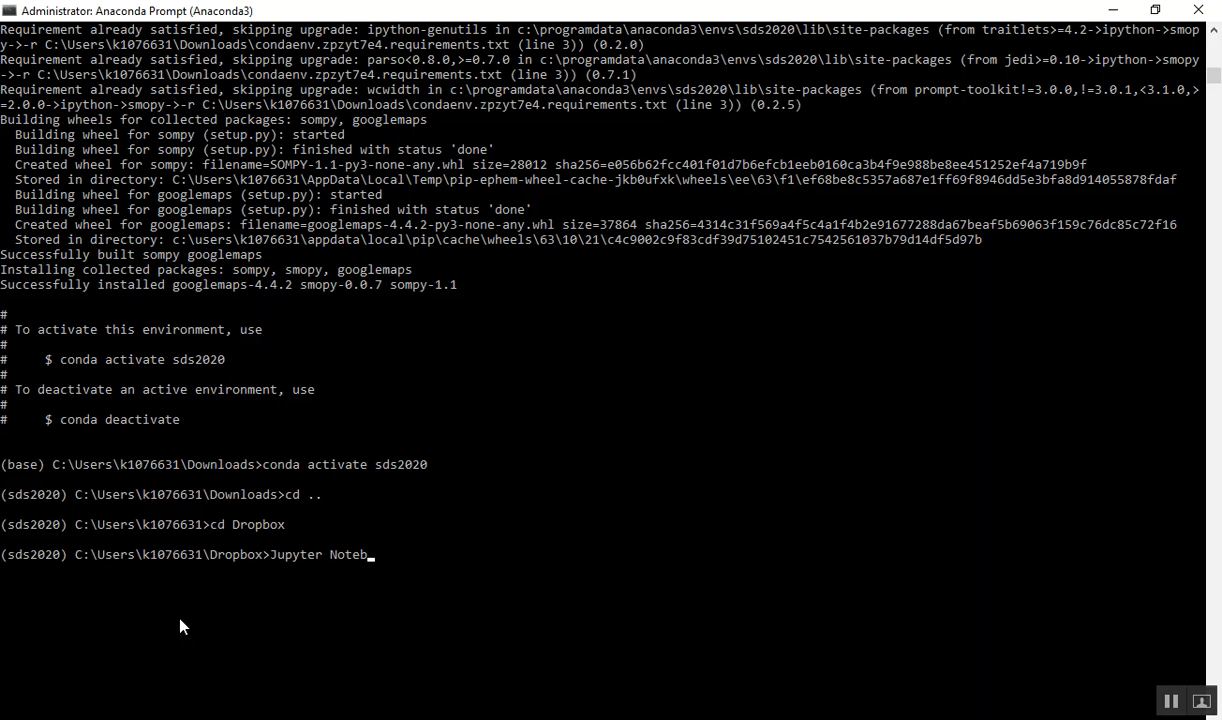
type("ook")
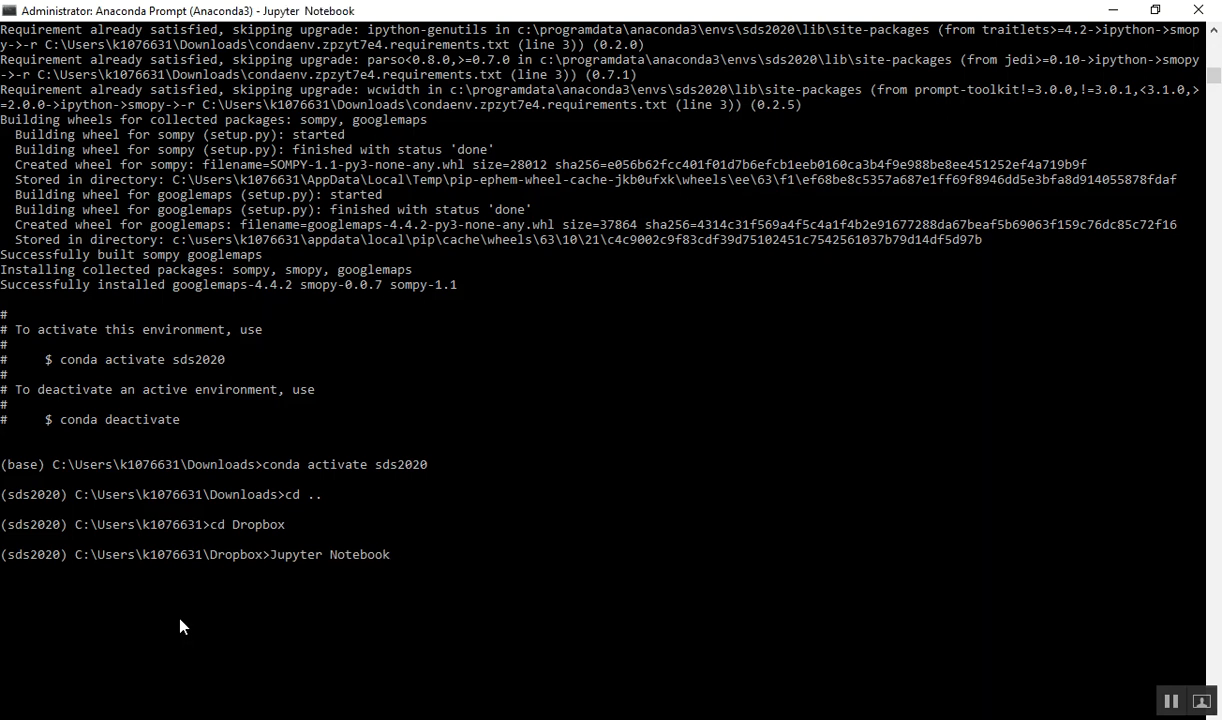
key("Return")
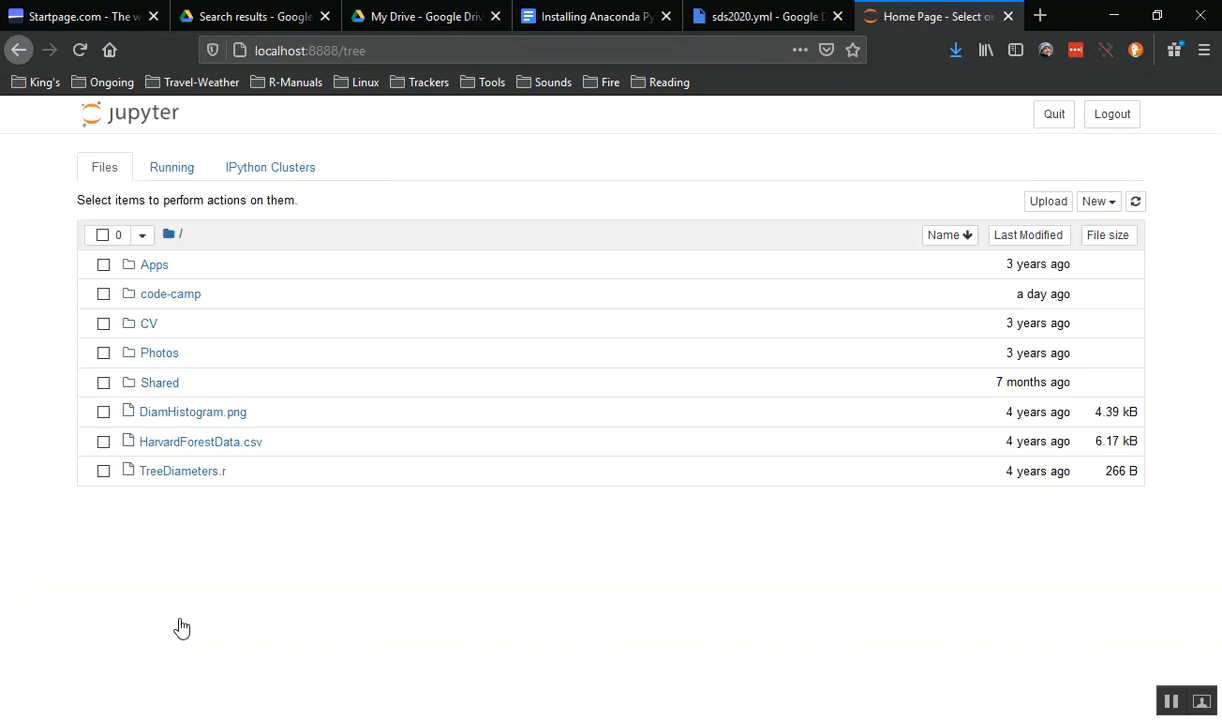
mouse_move(178, 303)
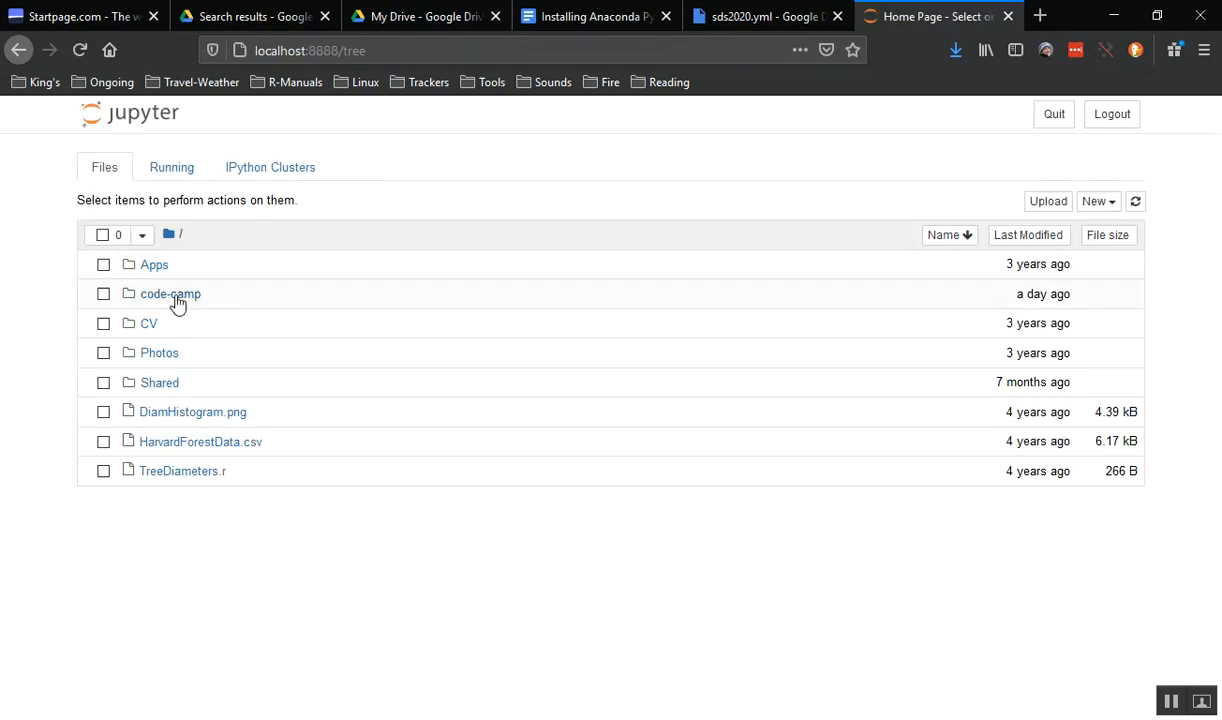
Open notebook-01.ipynb from the code-camp folder's file list.
left_click(170, 293)
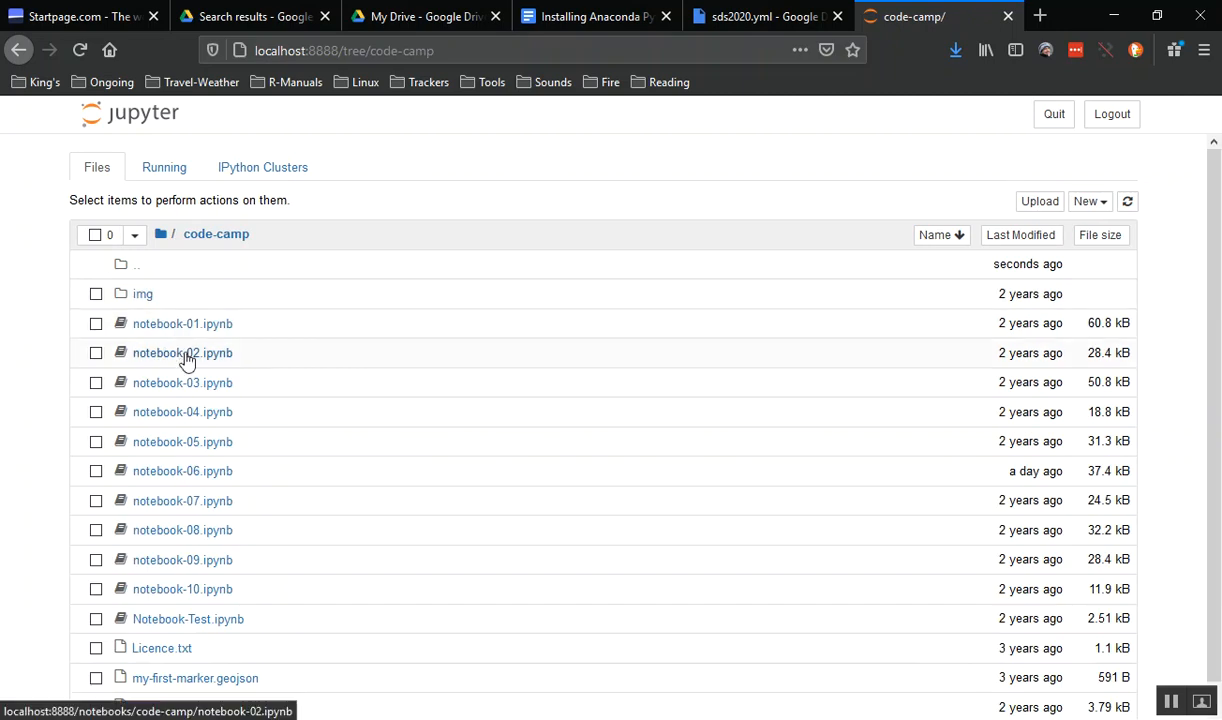
mouse_move(182, 323)
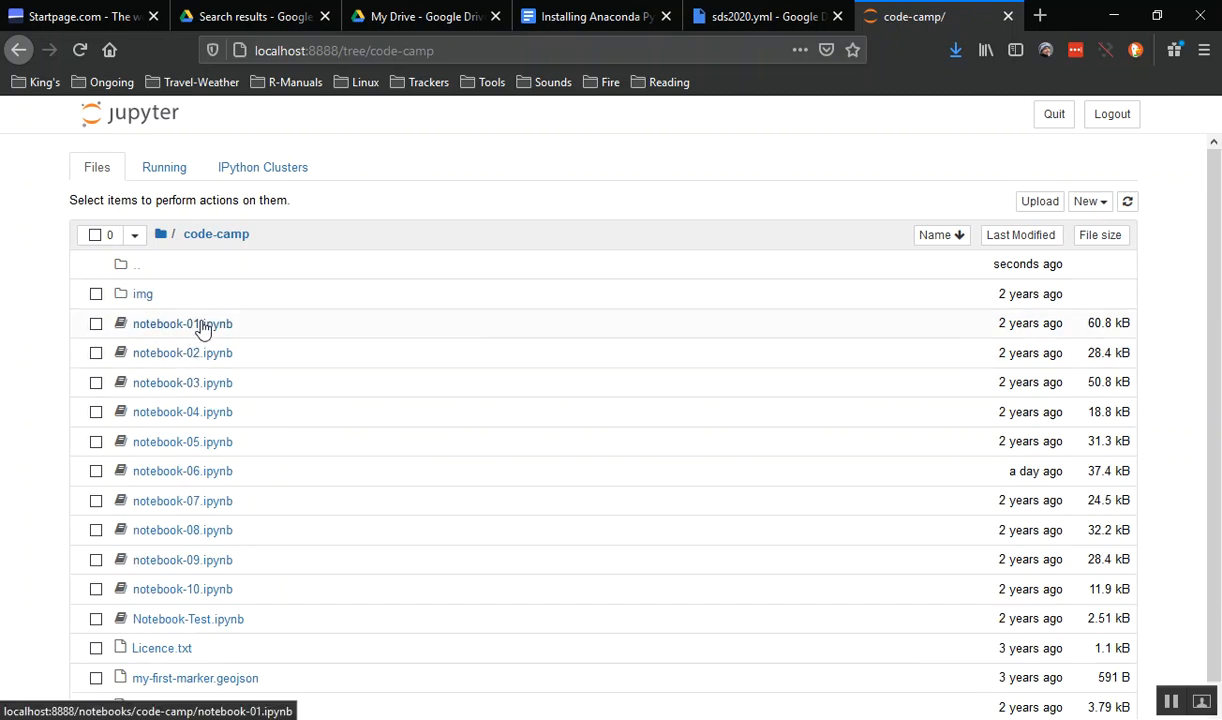
left_click(182, 323)
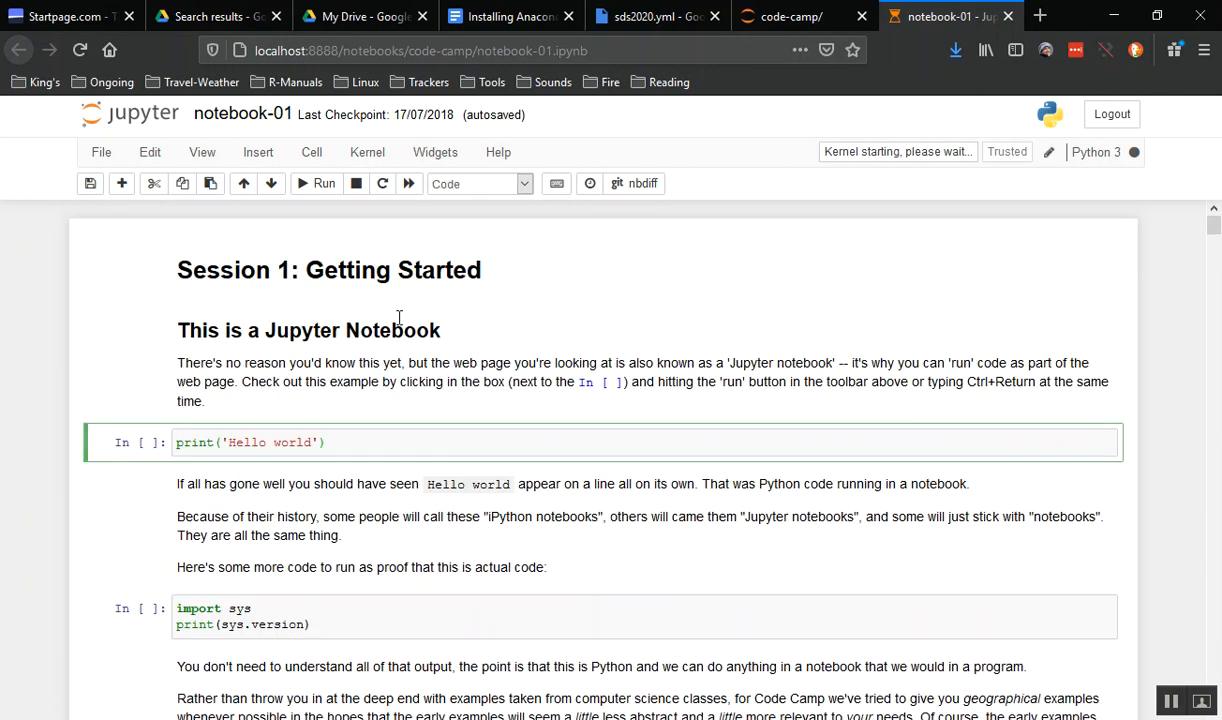
Run the print('Hello world') cell so 'Hello world' prints beneath it.
left_click(318, 183)
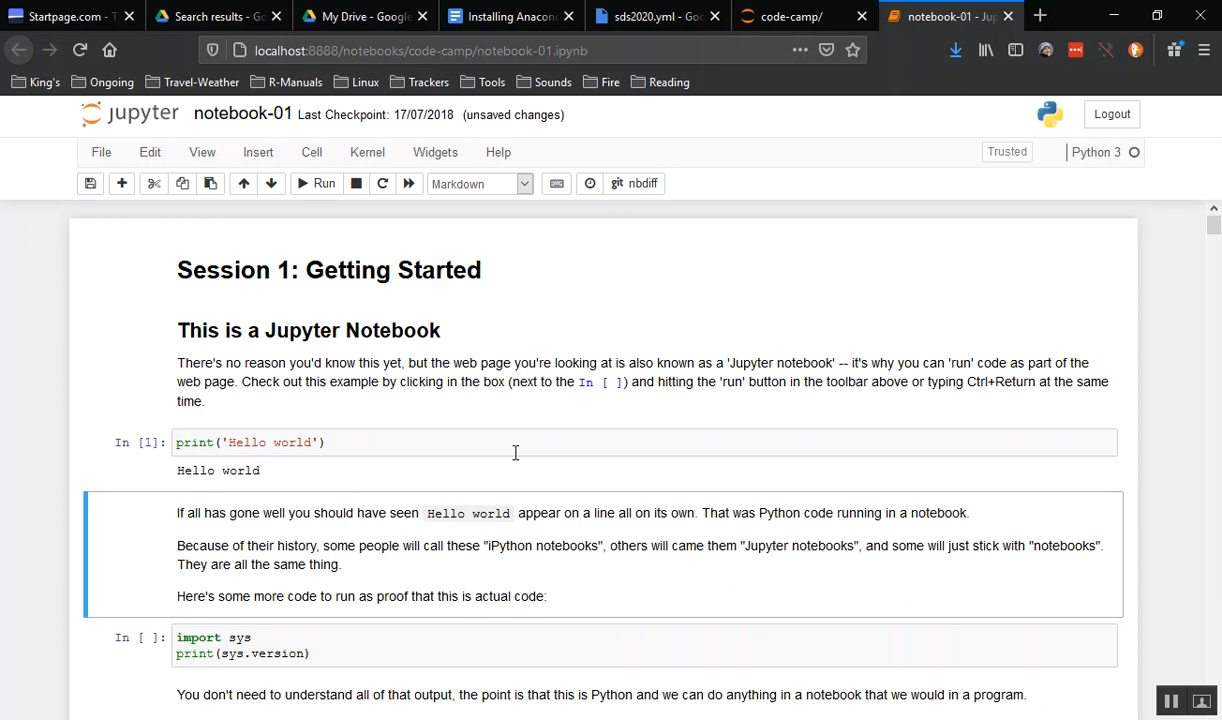
mouse_move(668, 265)
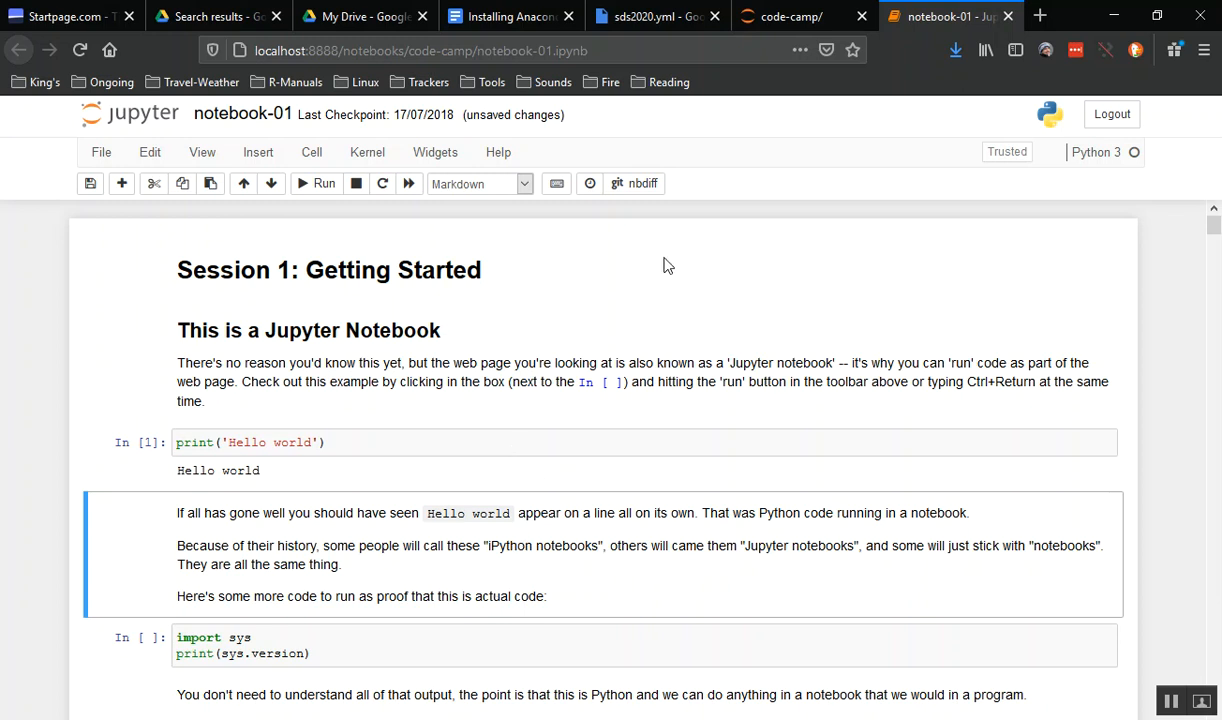
mouse_move(630, 358)
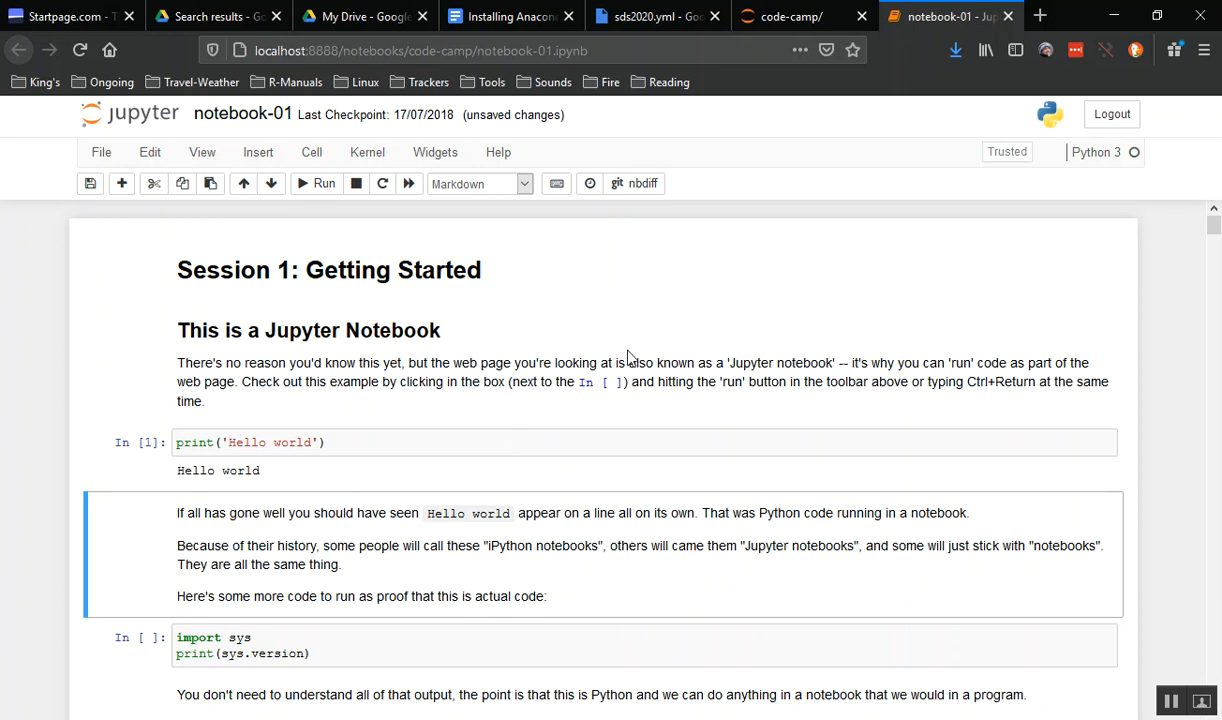
mouse_move(743, 432)
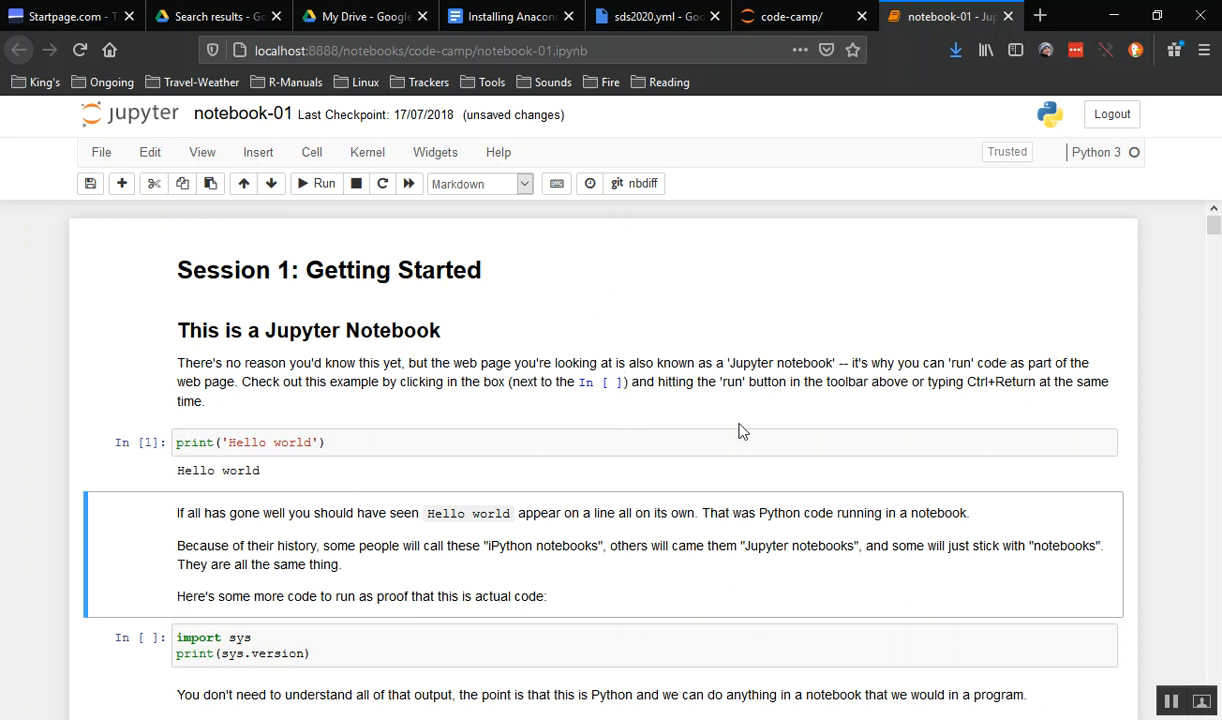
mouse_move(100, 152)
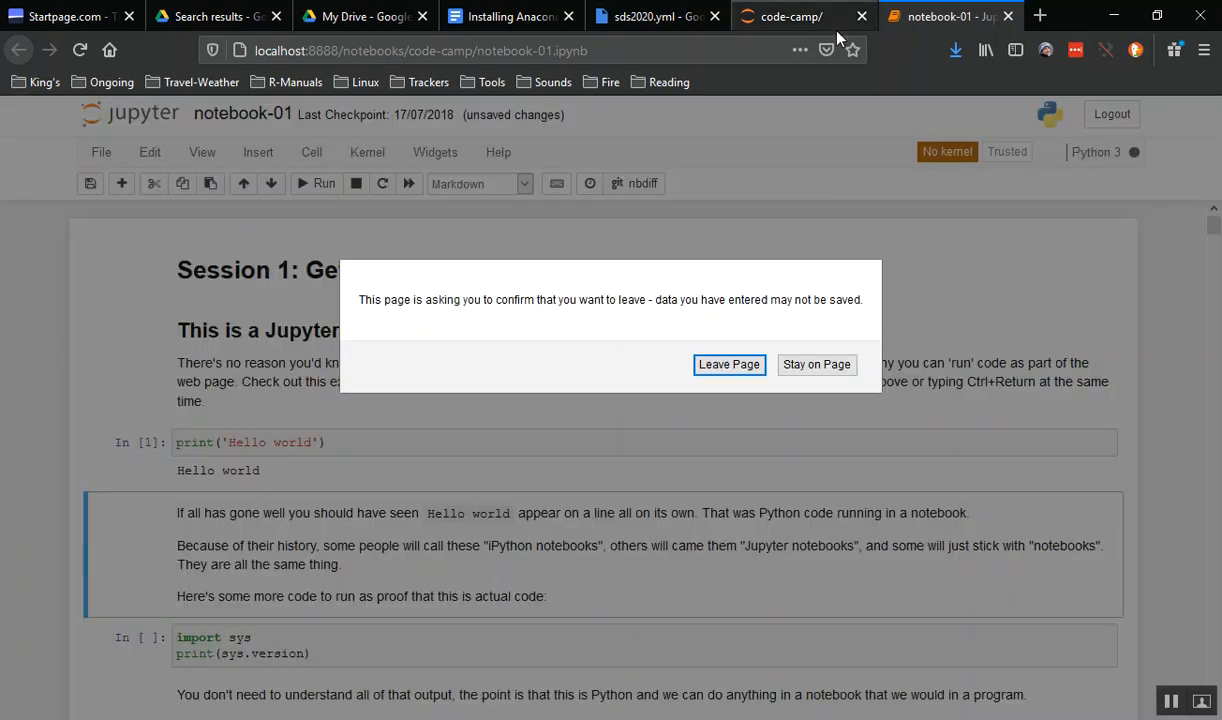
Leave the notebook page, quit the Jupyter server, and close the stopped Jupyter page.
left_click(728, 364)
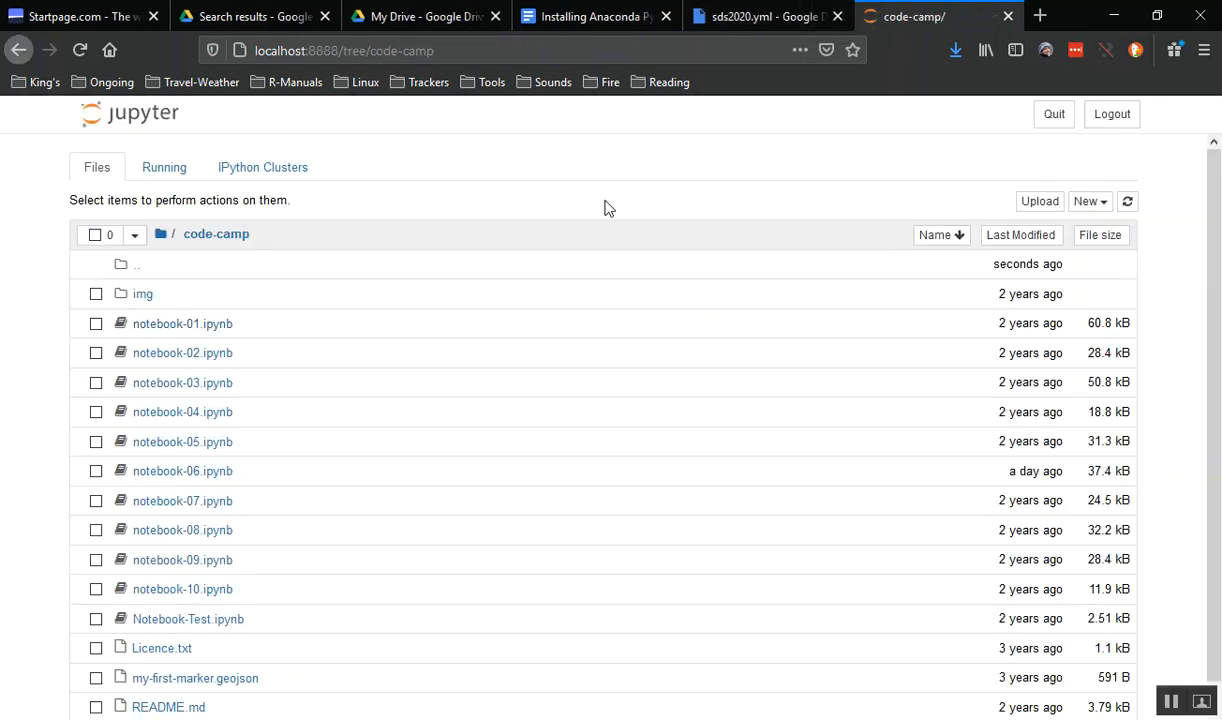
left_click(1053, 113)
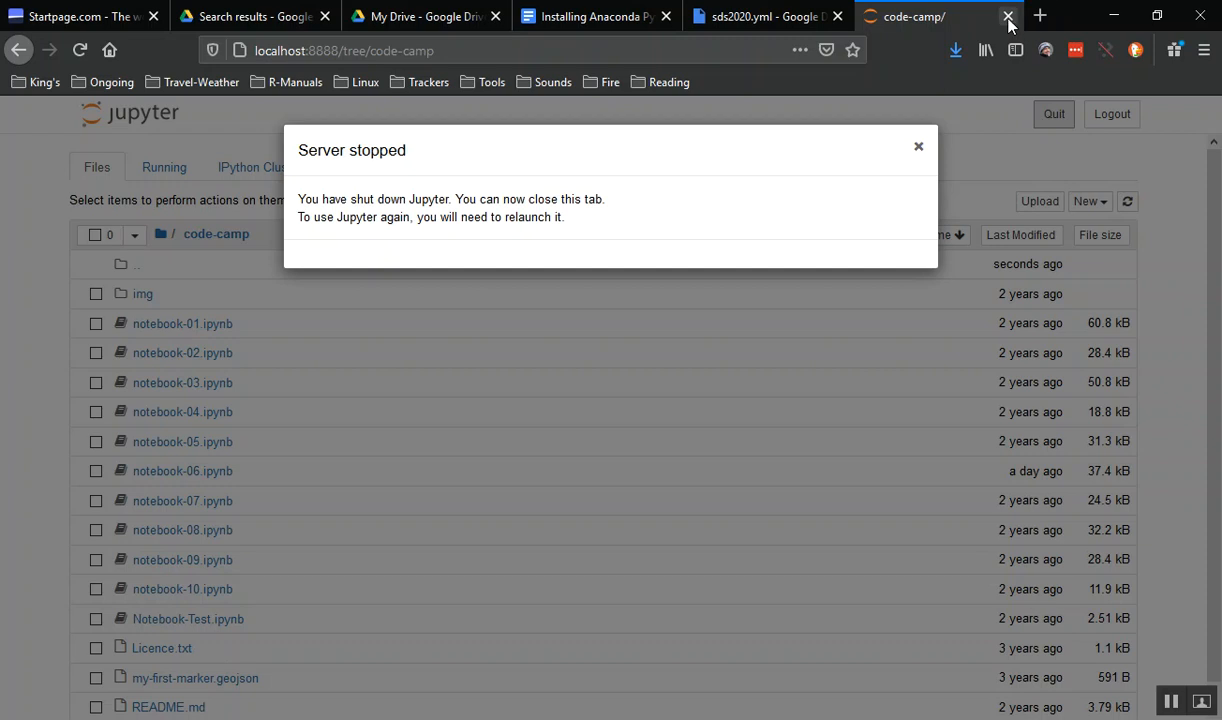
left_click(918, 146)
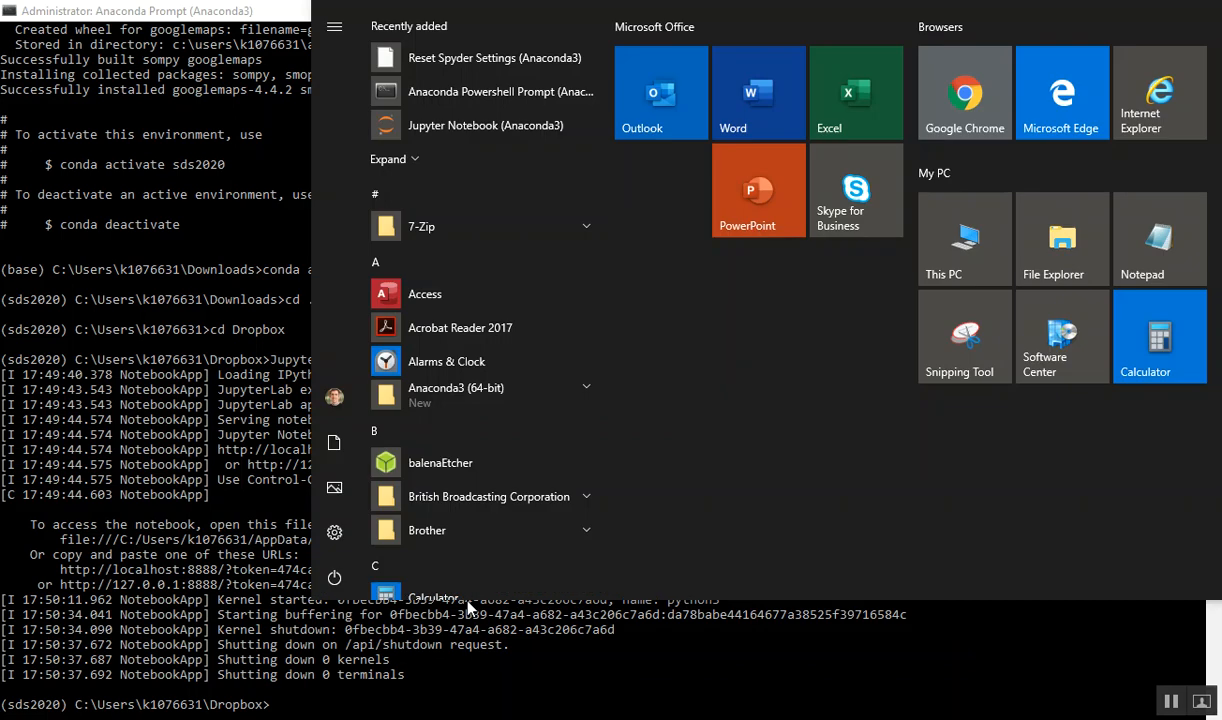
Search 'anaconda navigator' from the Start menu and launch it to its Home page.
type("anaconda")
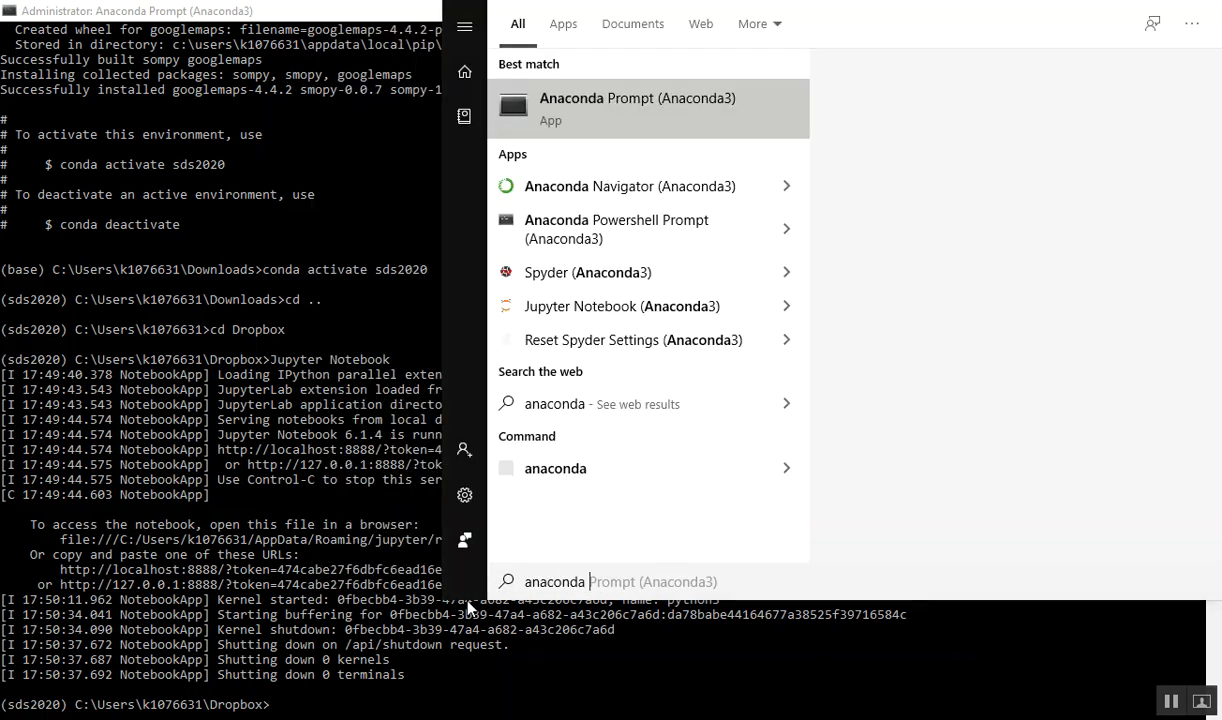
type("na")
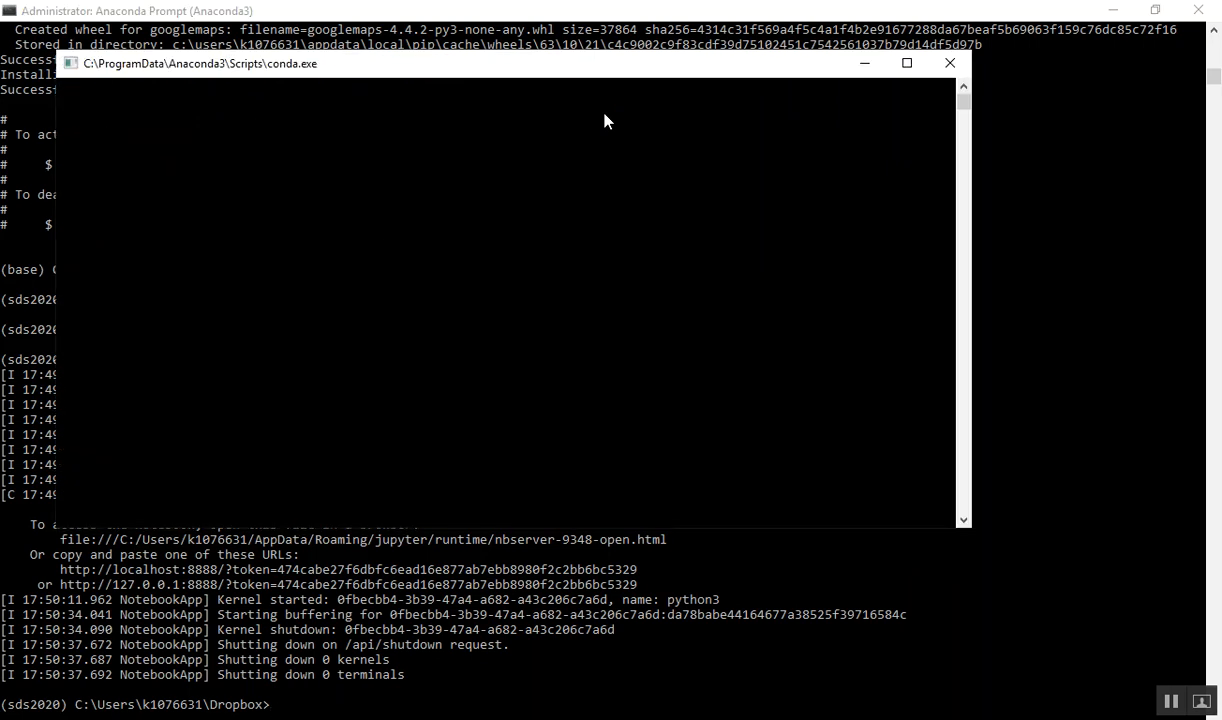
left_click(948, 63)
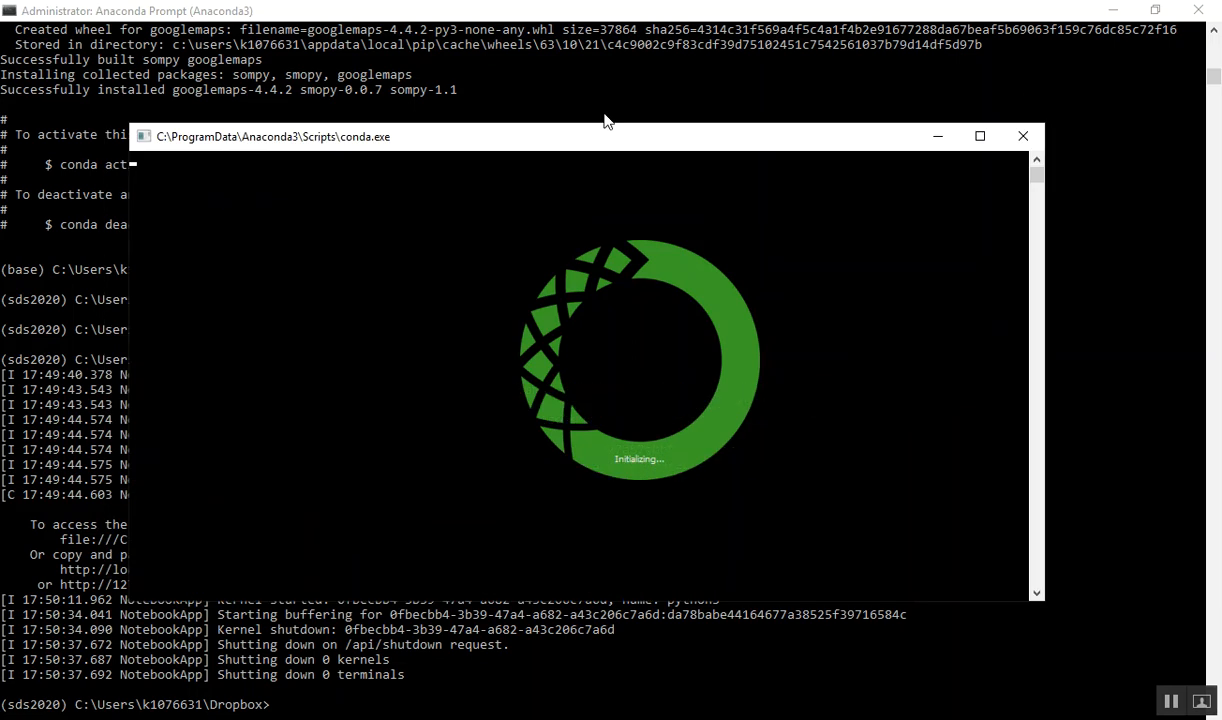
left_click(1022, 135)
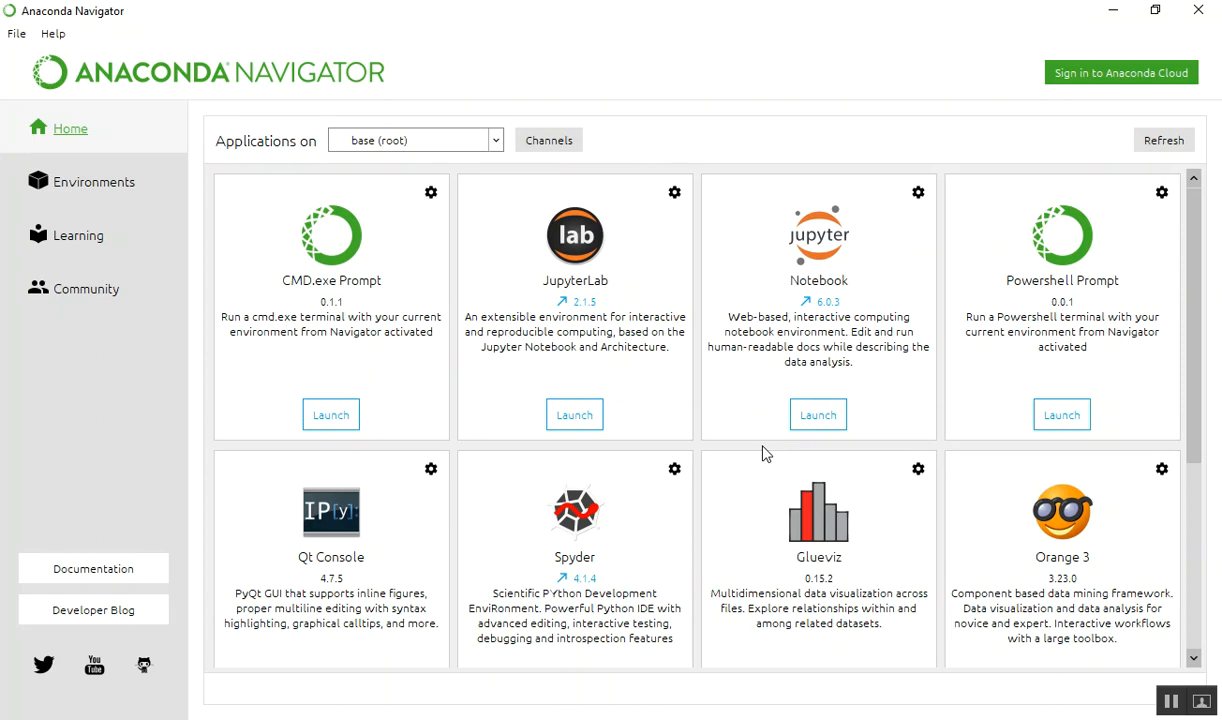
mouse_move(1146, 373)
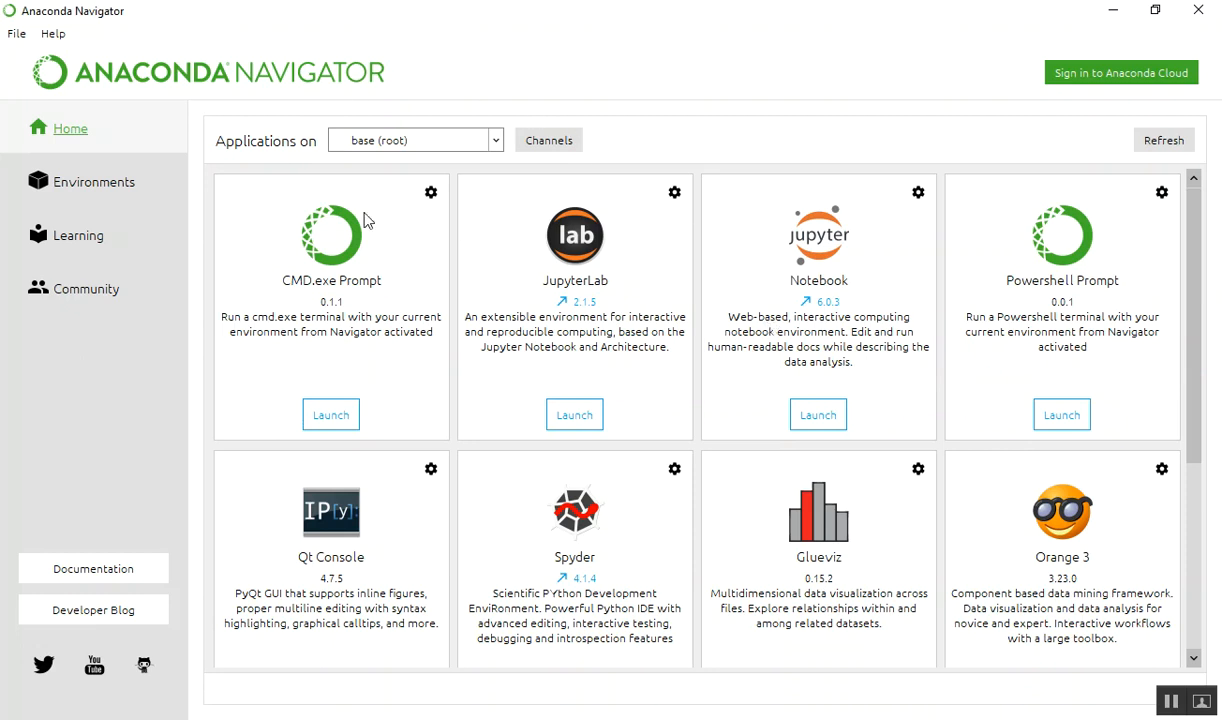
mouse_move(498, 148)
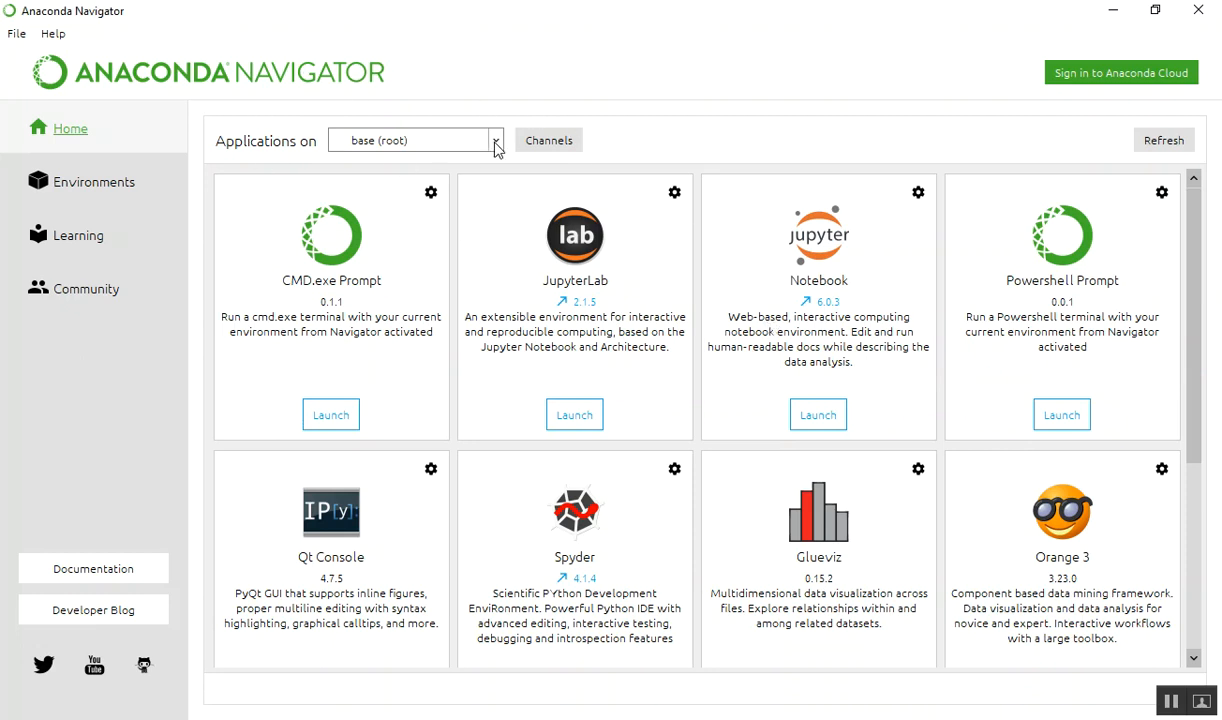
Choose sds2020 from the 'Applications on' dropdown and let its packages load.
left_click(494, 140)
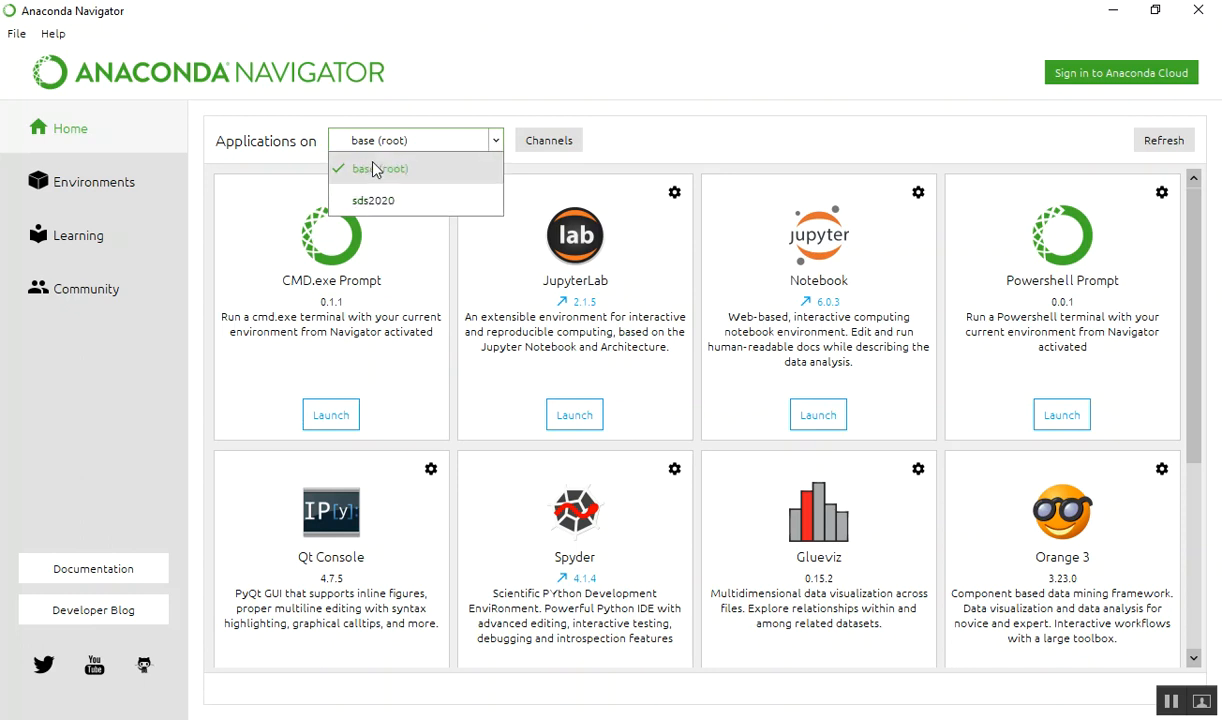
mouse_move(388, 205)
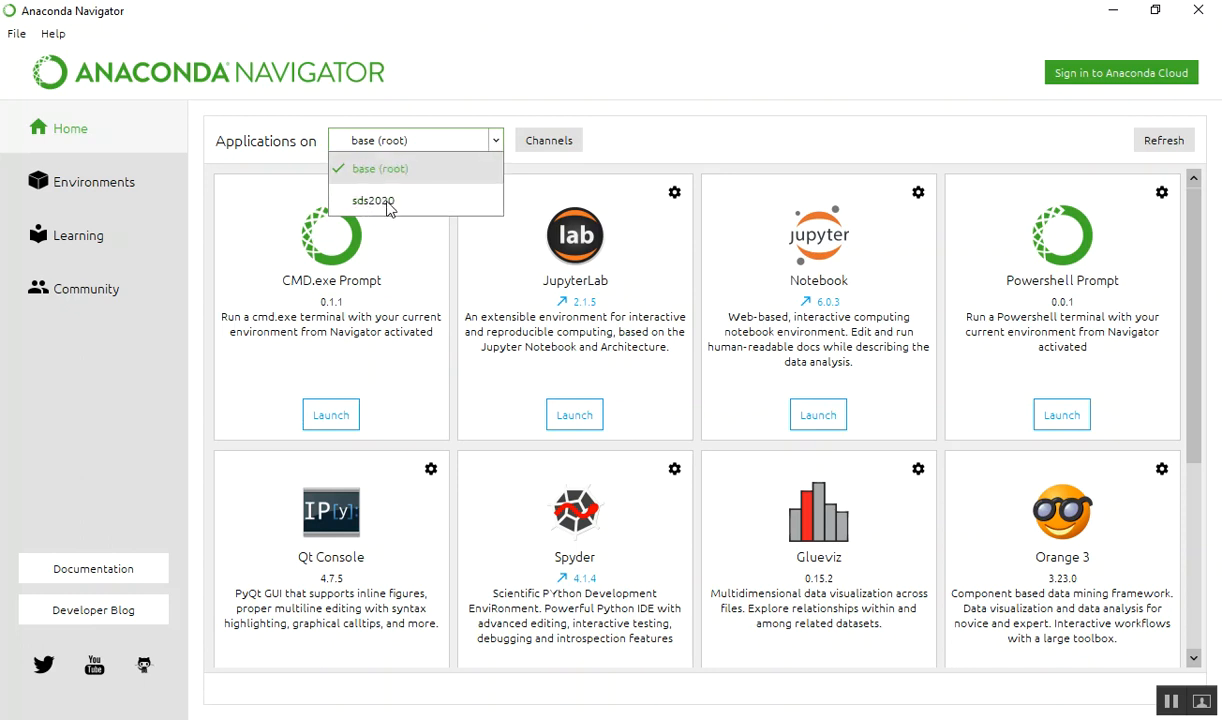
mouse_move(380, 205)
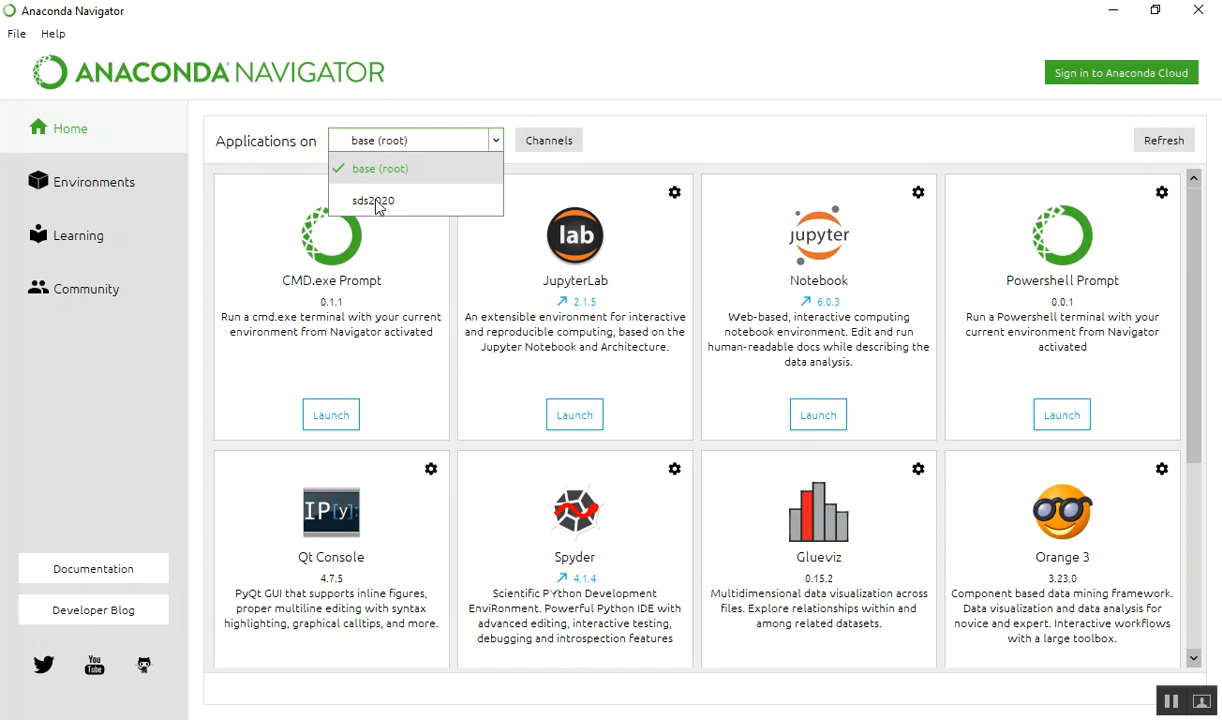
mouse_move(385, 201)
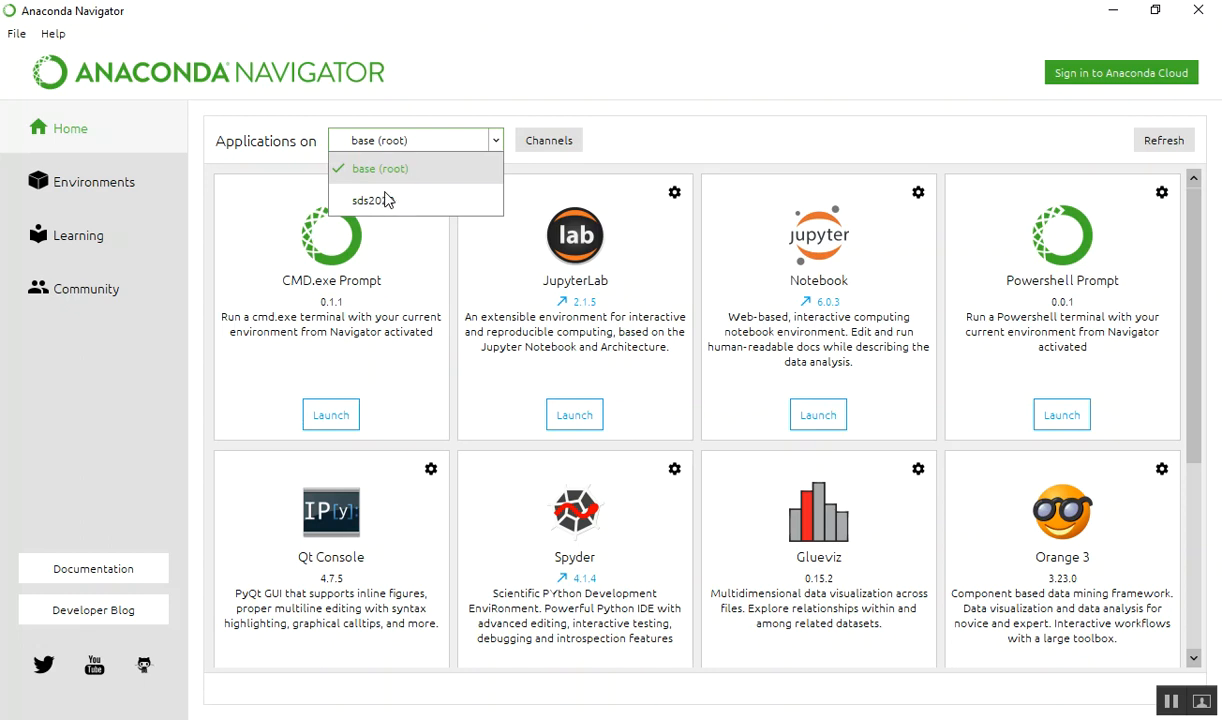
mouse_move(393, 310)
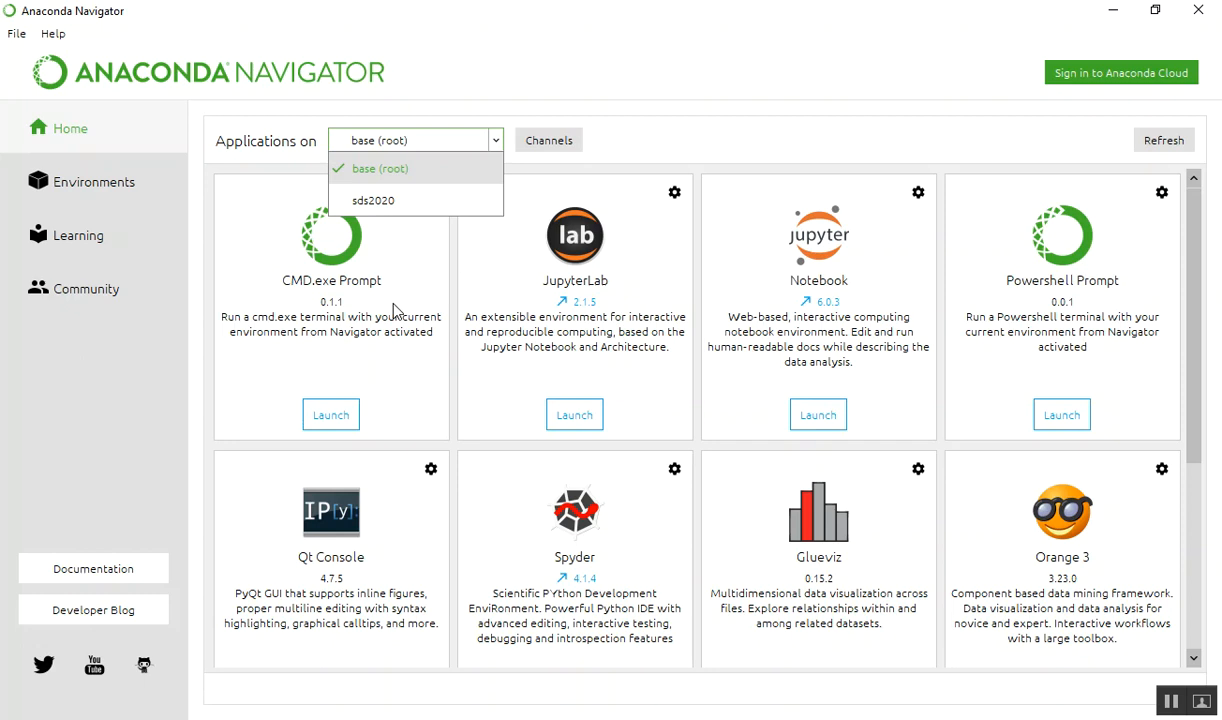
mouse_move(398, 205)
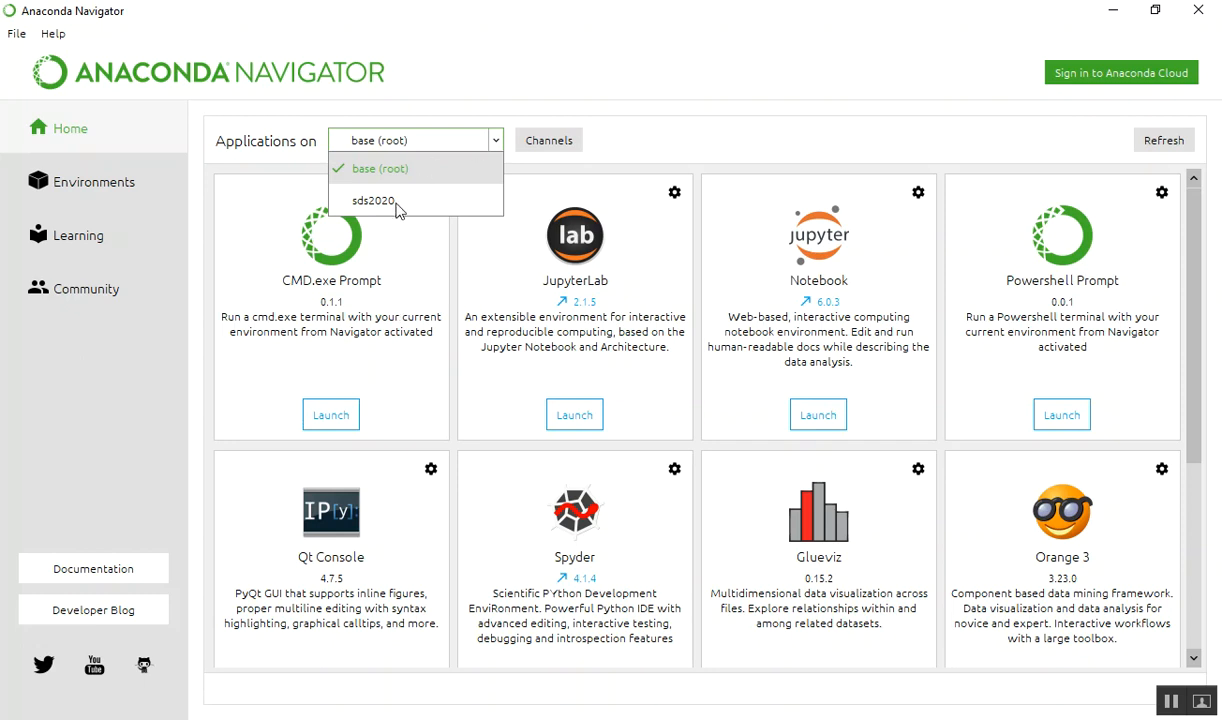
left_click(373, 200)
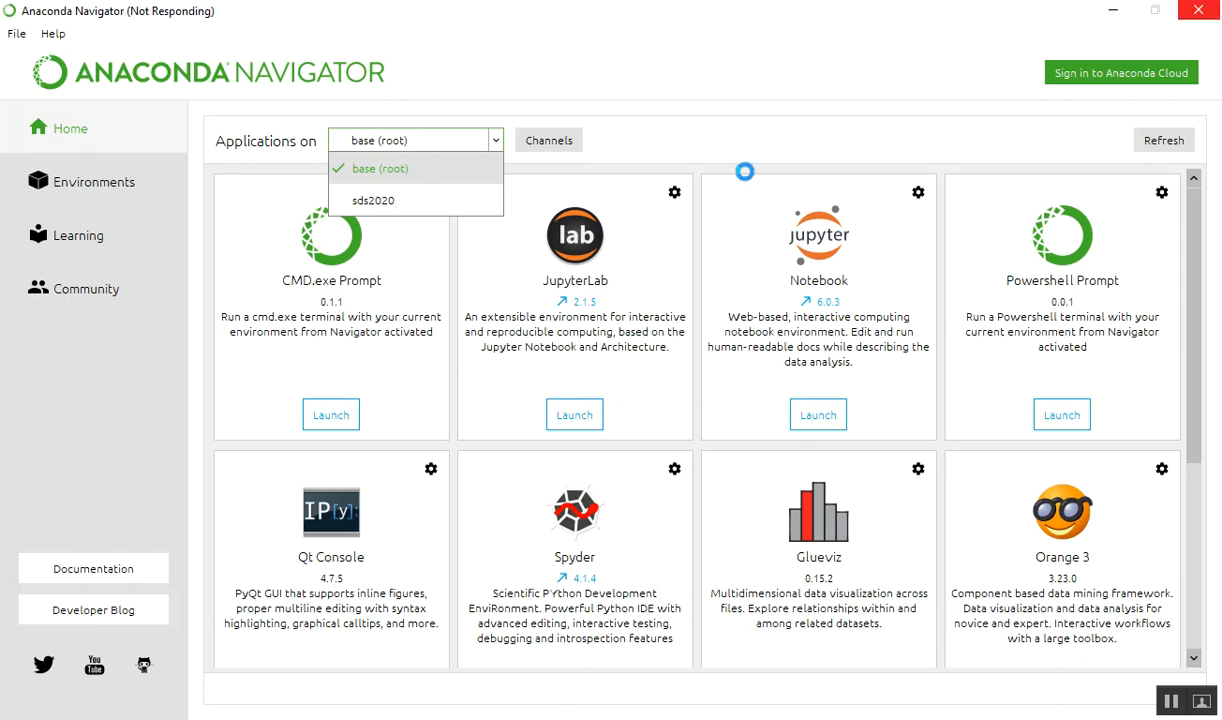
left_click(373, 200)
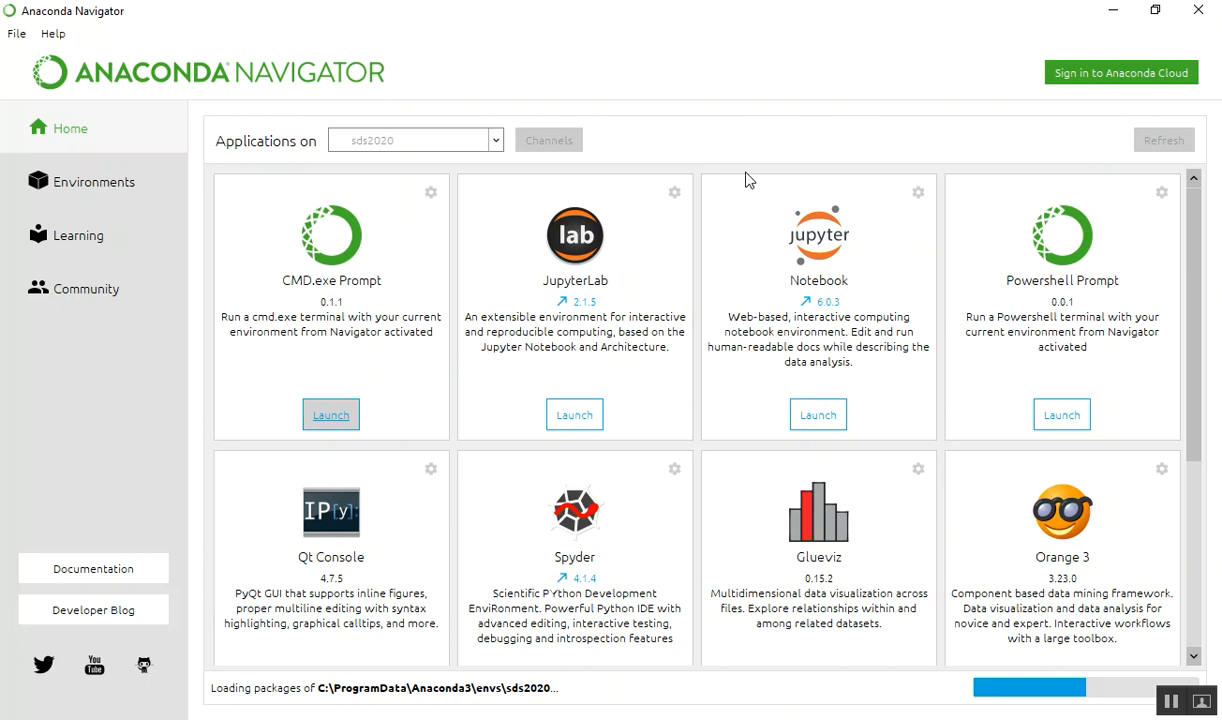
mouse_move(277, 690)
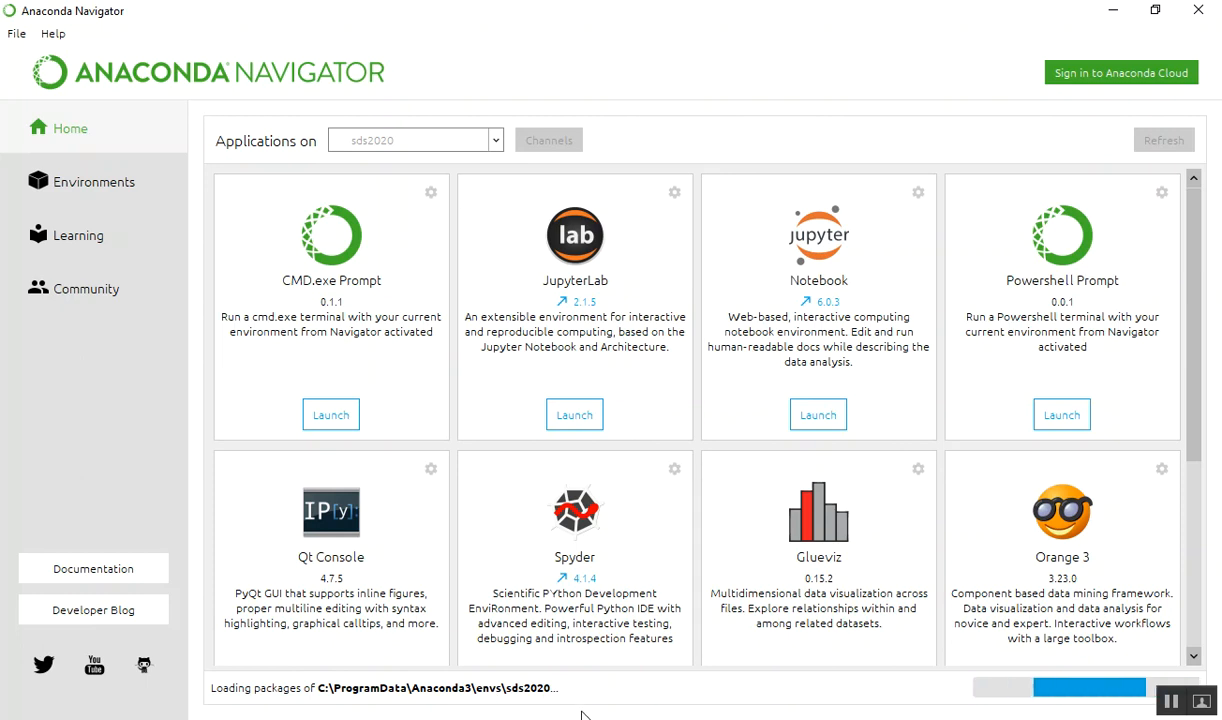
mouse_move(940, 267)
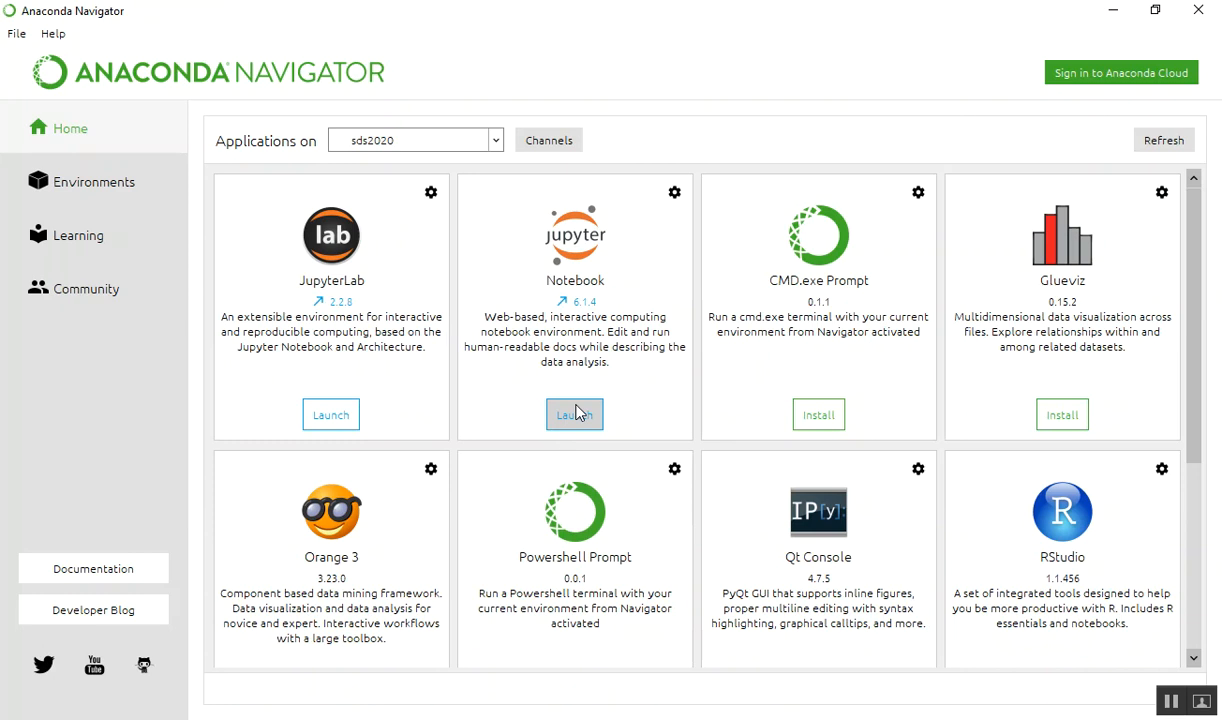
From the Environments overview, open sds2020 with Jupyter Notebook.
left_click(94, 181)
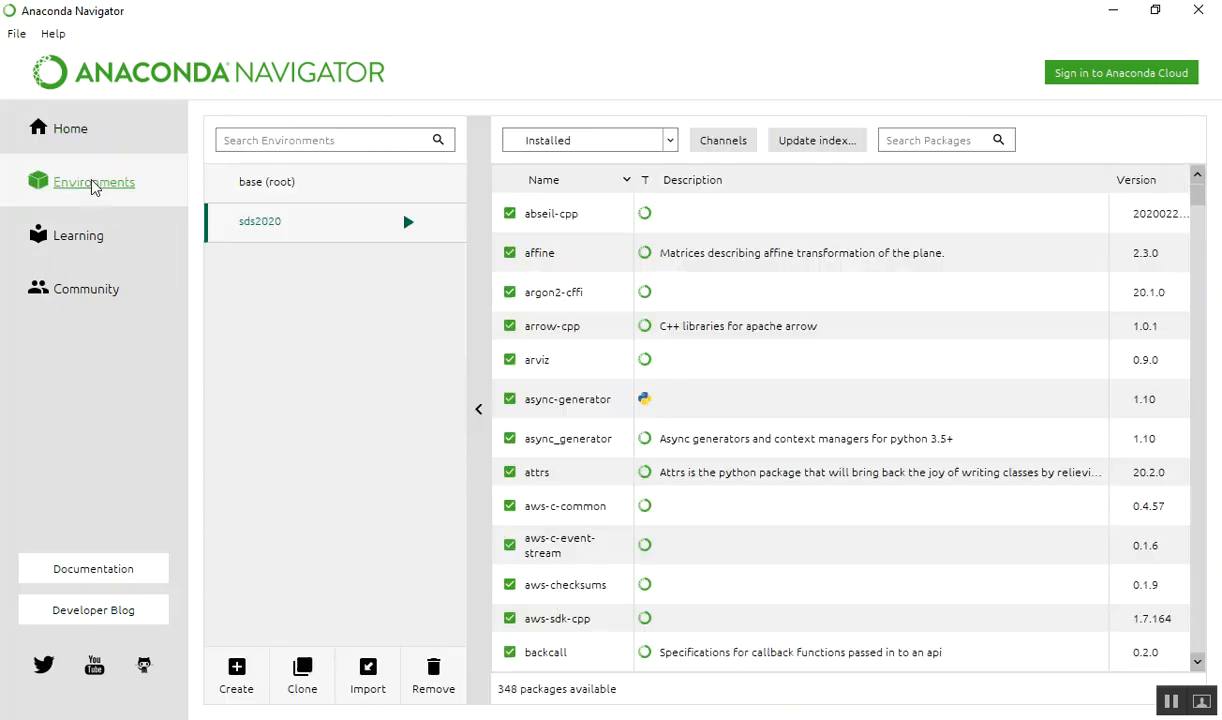
mouse_move(323, 222)
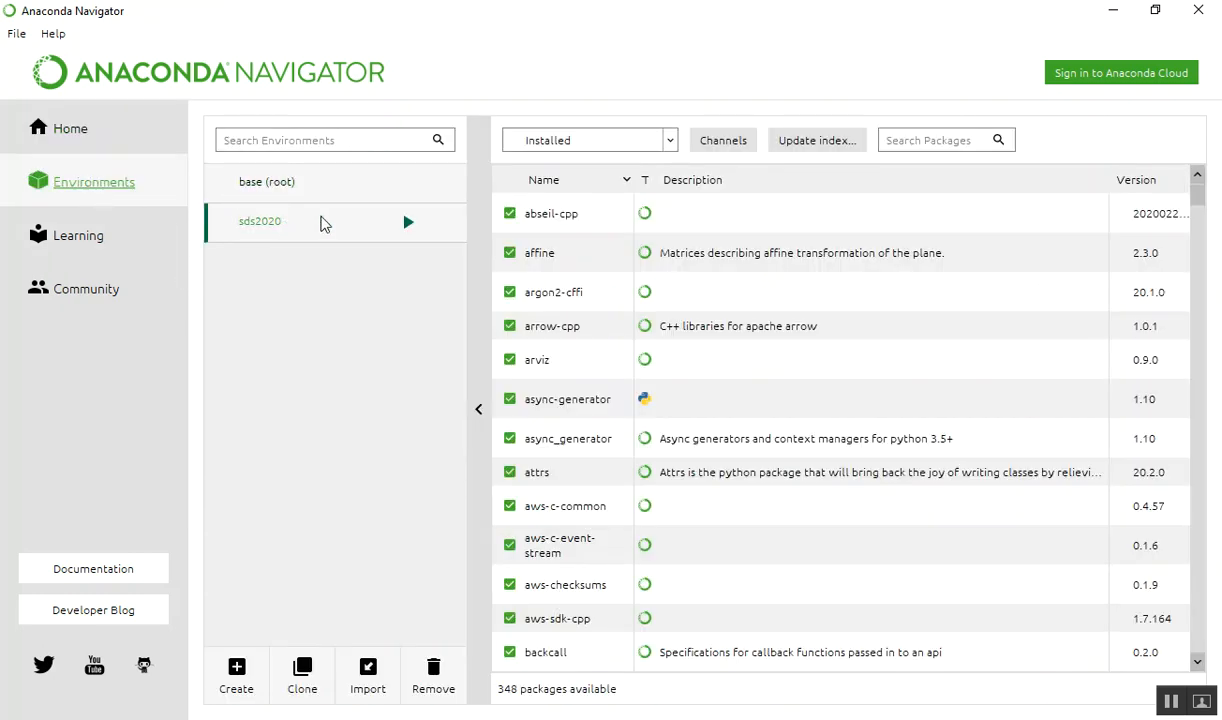
left_click(408, 222)
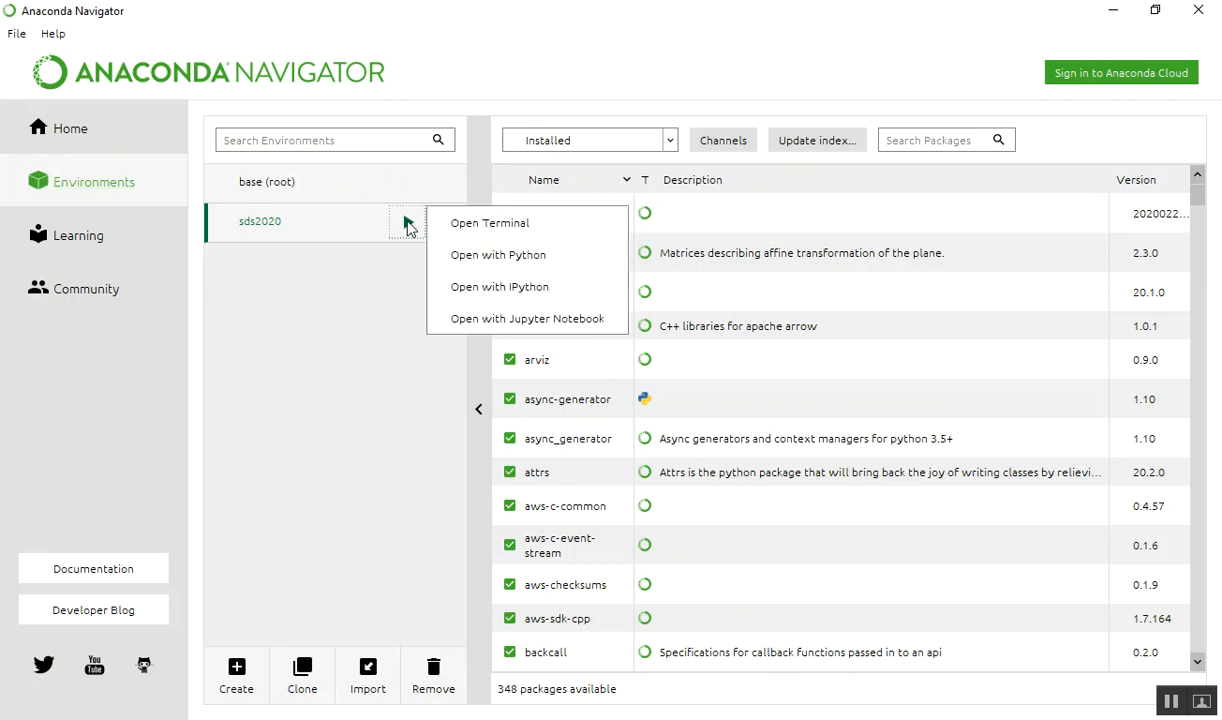
mouse_move(527, 318)
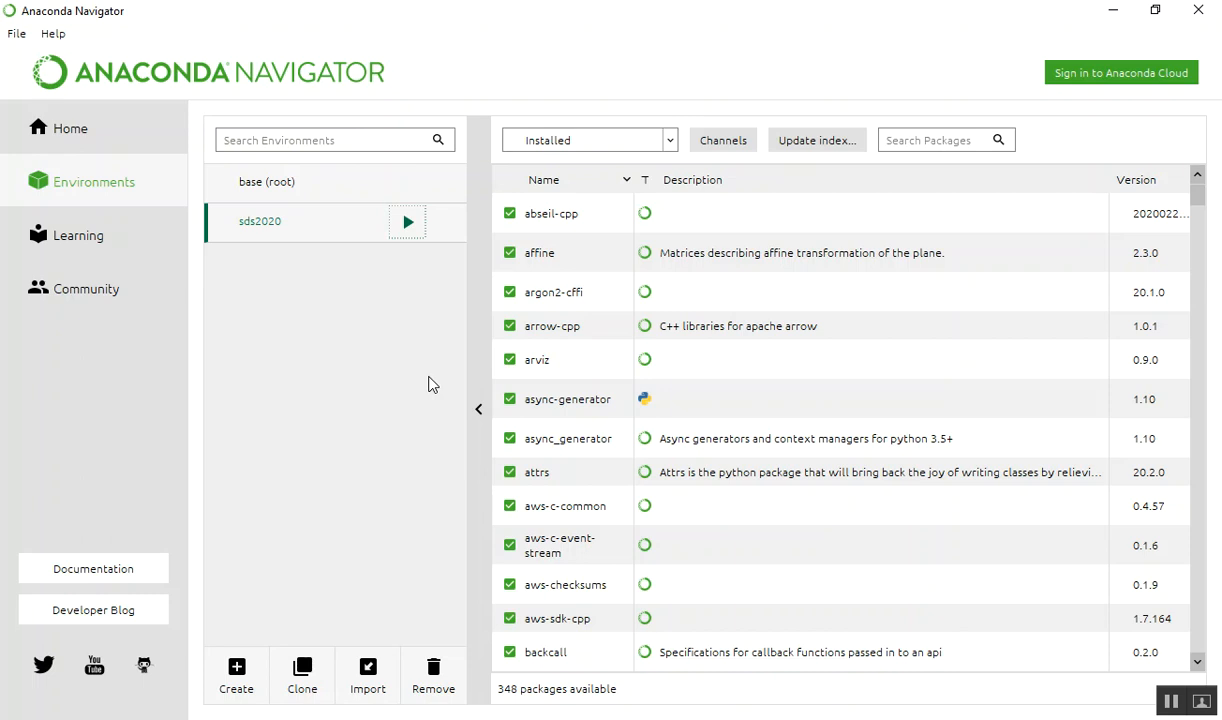
left_click(407, 222)
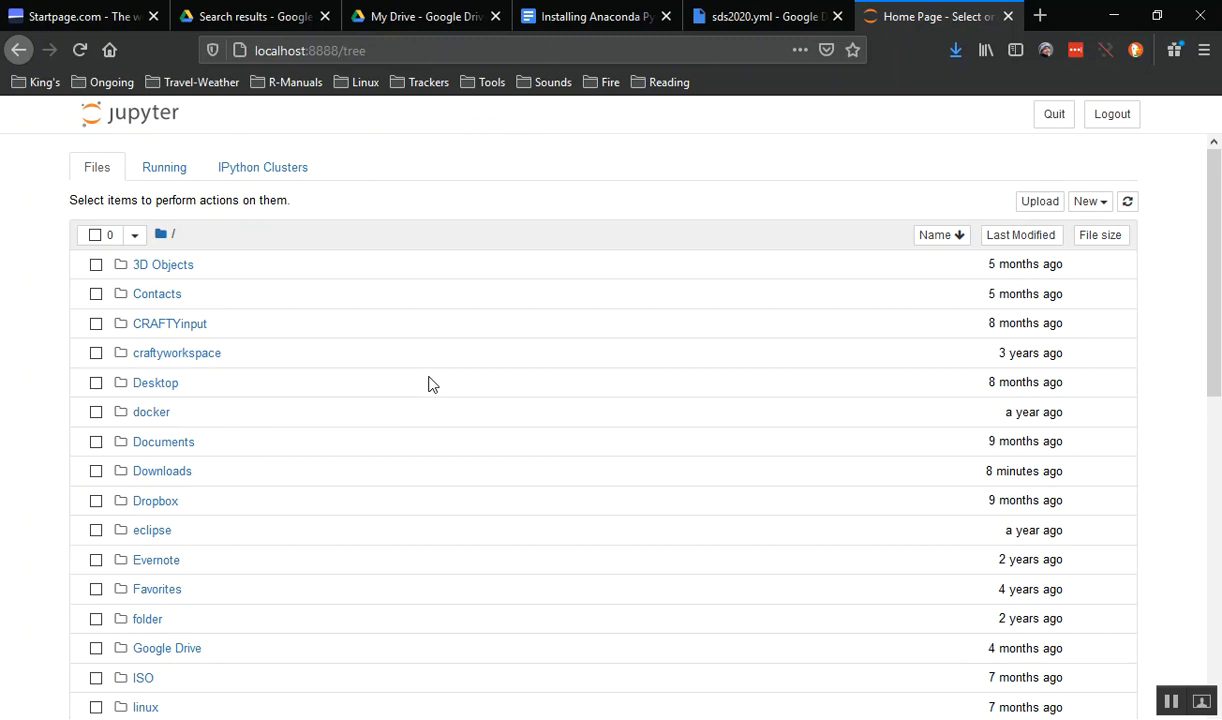
mouse_move(155, 500)
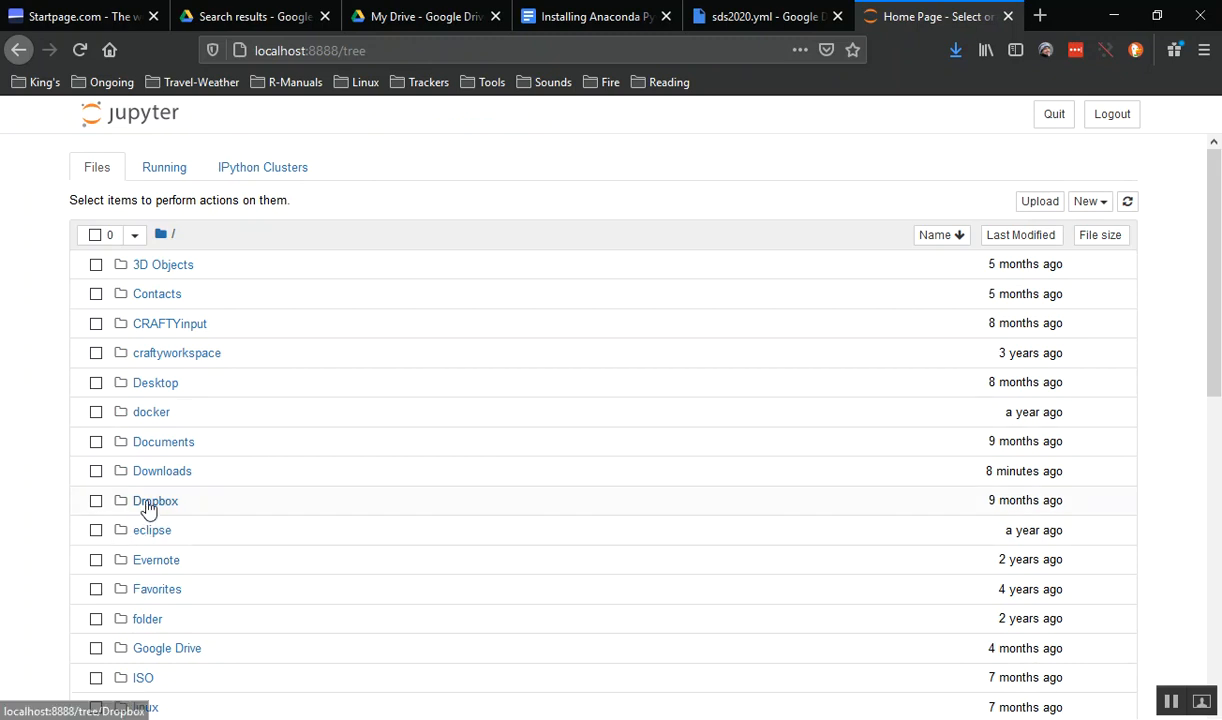
Open notebook-01.ipynb from Dropbox's code-camp folder and run its print('Hello world') cell.
left_click(156, 500)
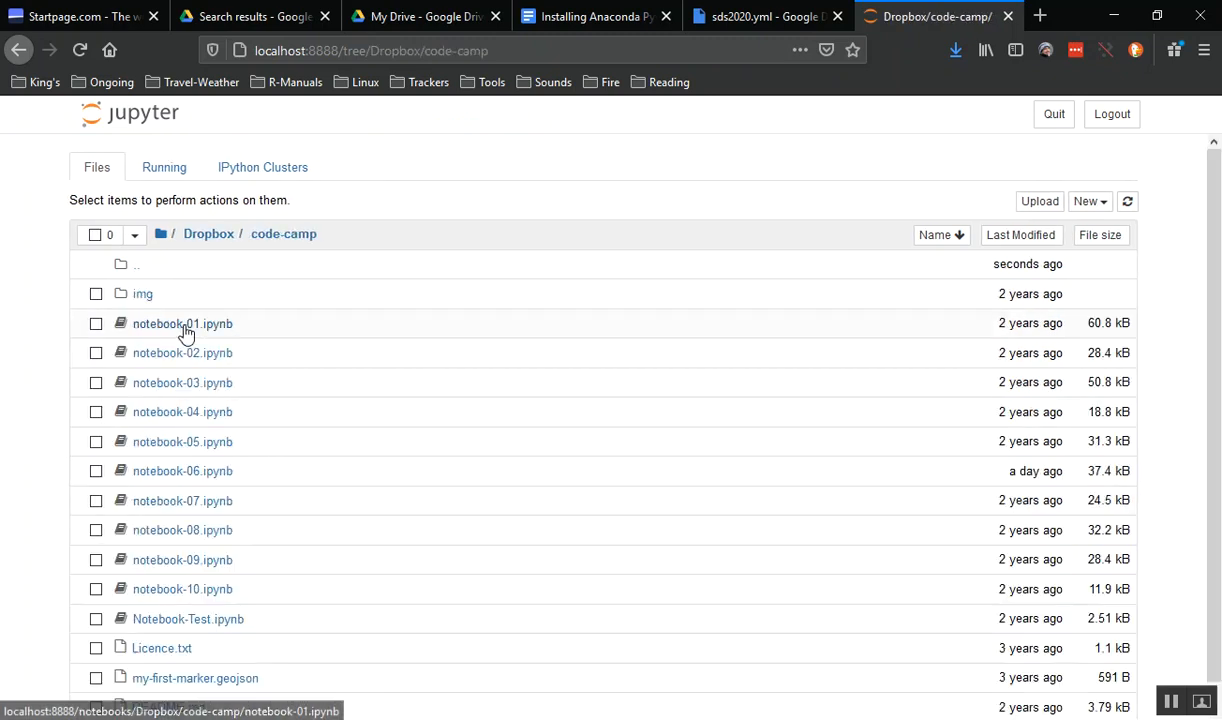
left_click(182, 323)
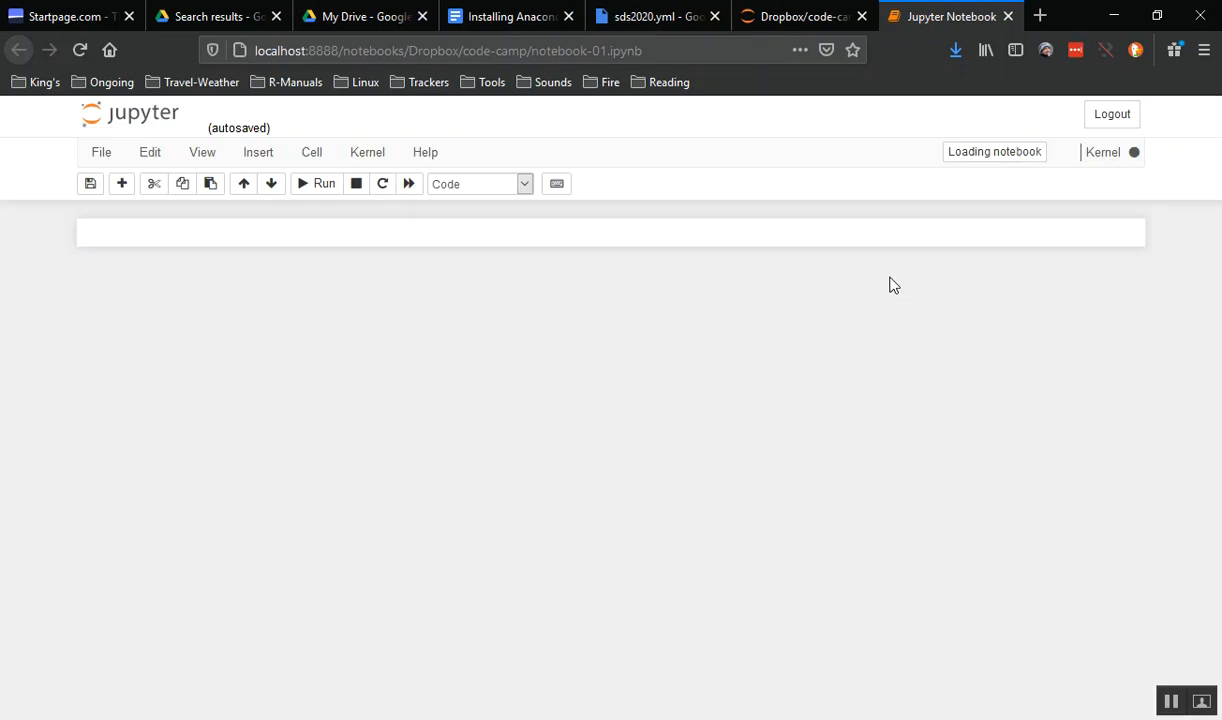
mouse_move(757, 456)
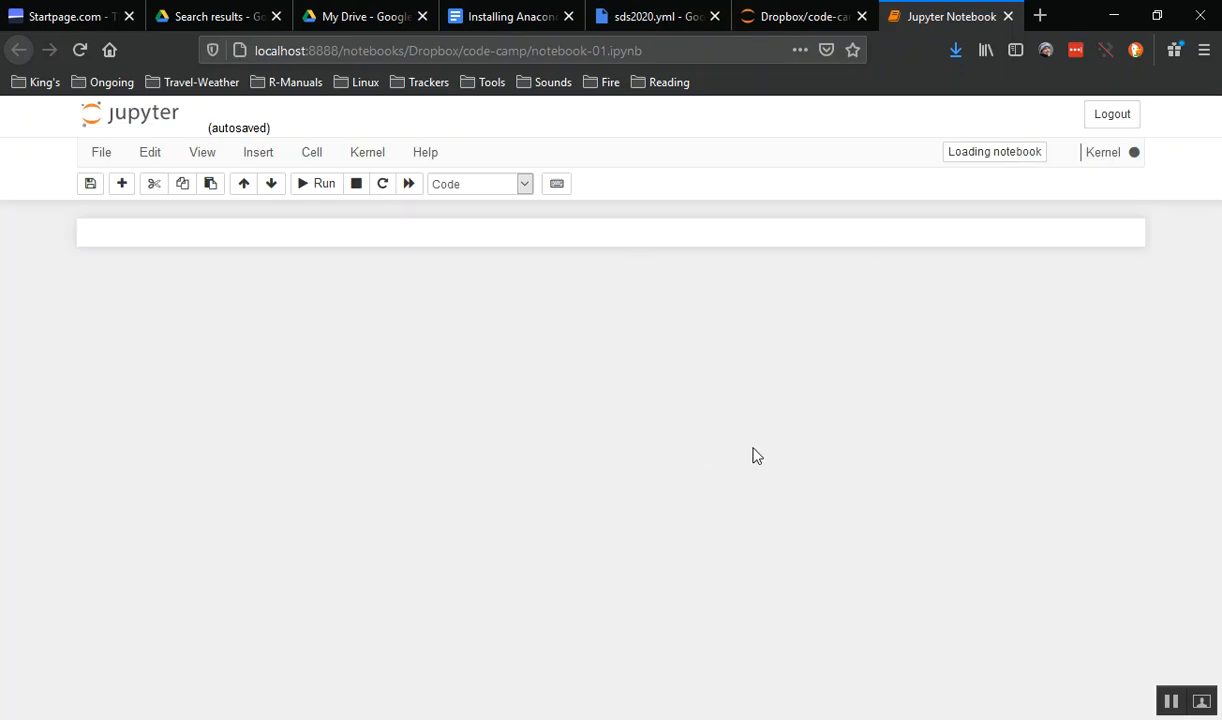
mouse_move(875, 91)
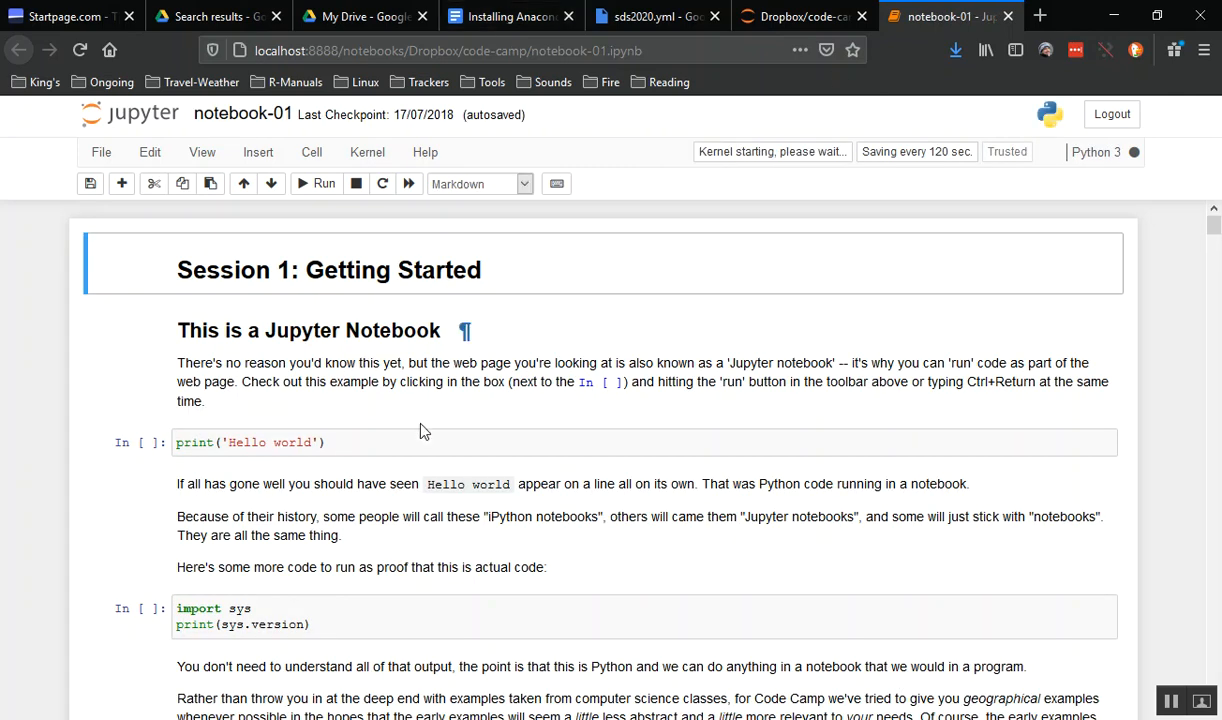
left_click(324, 183)
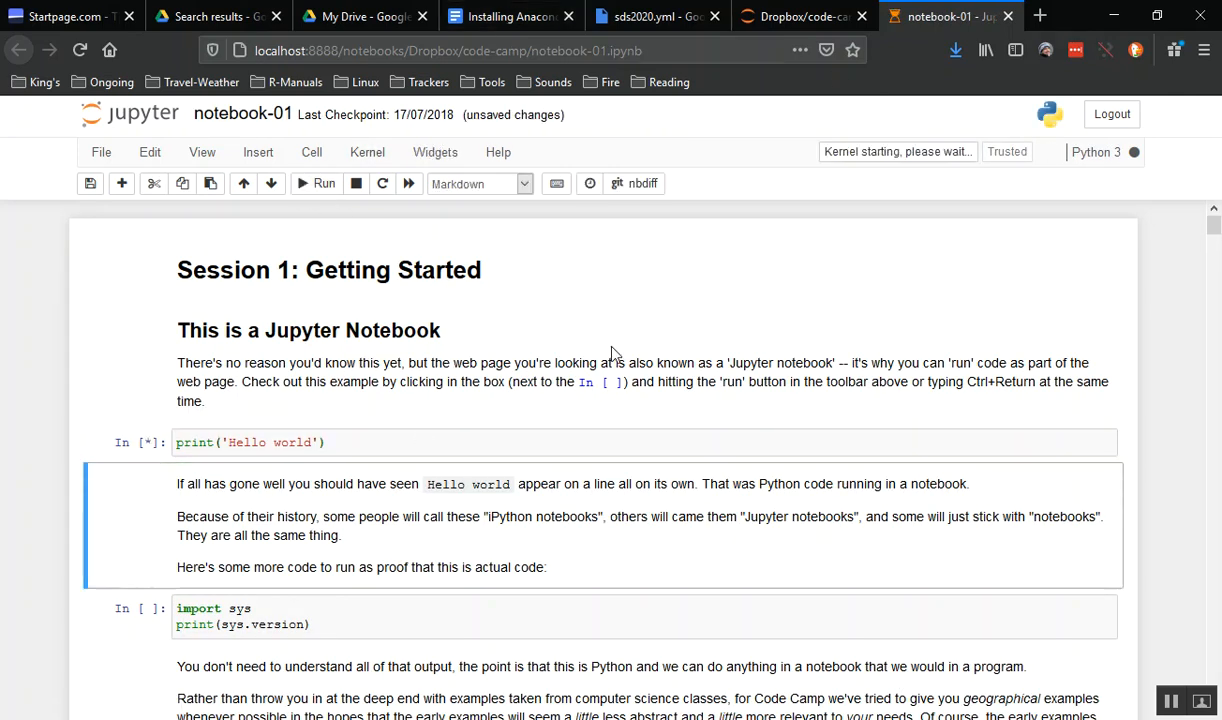
mouse_move(510, 16)
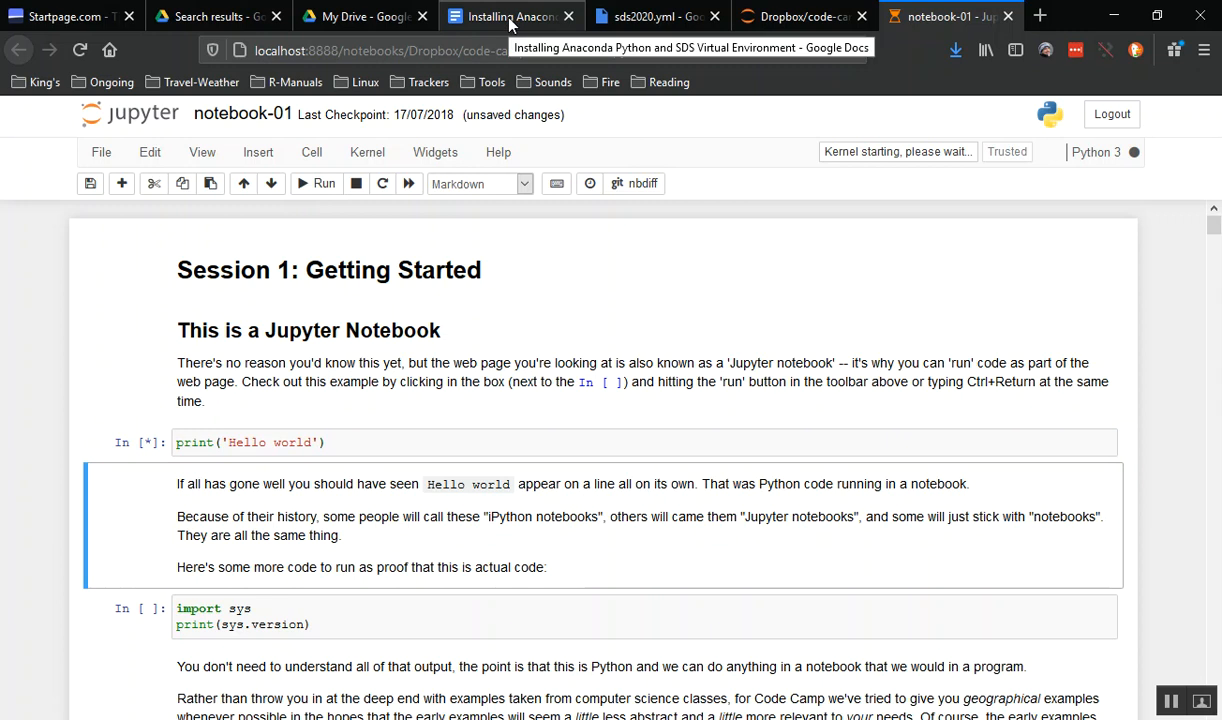
left_click(317, 183)
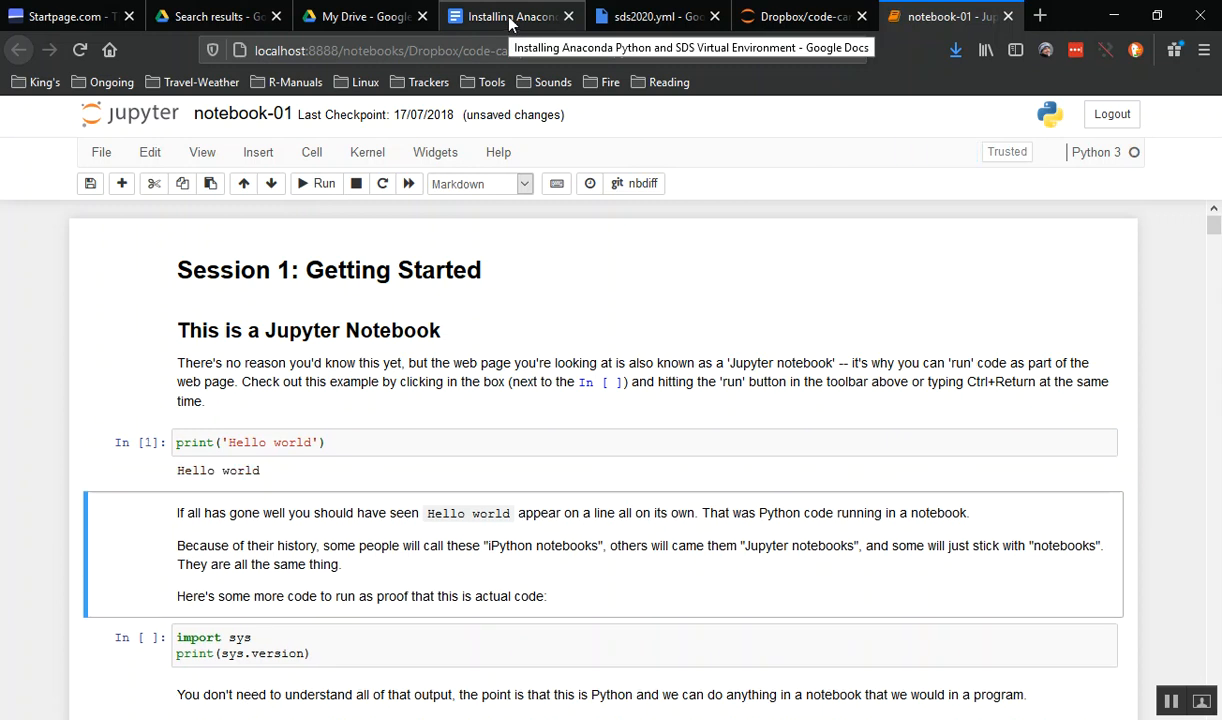
Switch to the 'Installing Anaconda' doc and scroll through its 'Using Anaconda Navigator' section.
left_click(510, 16)
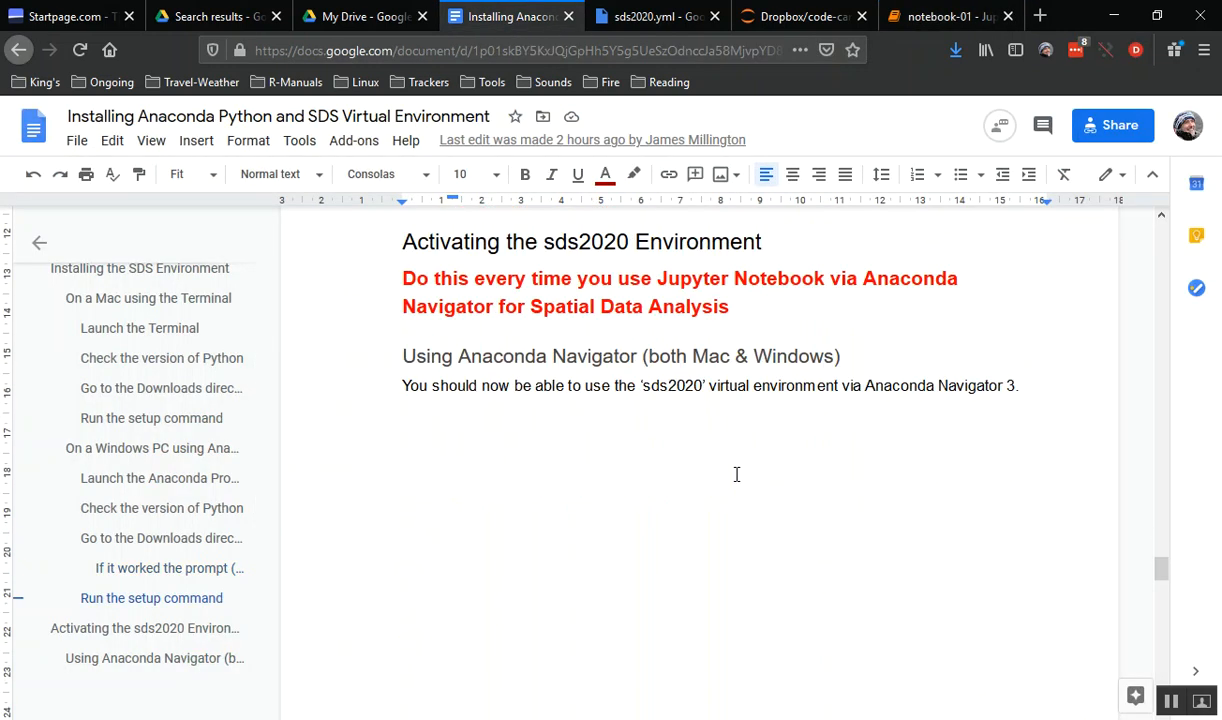
scroll("up", 3)
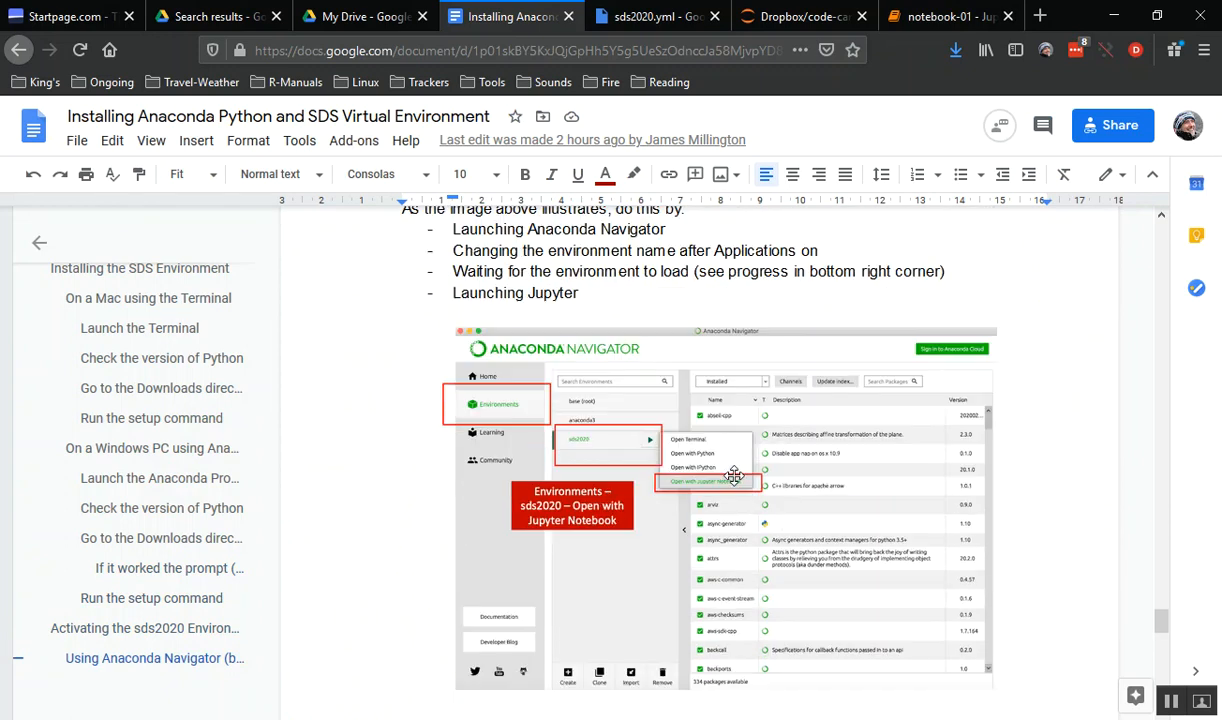
scroll("down", 3)
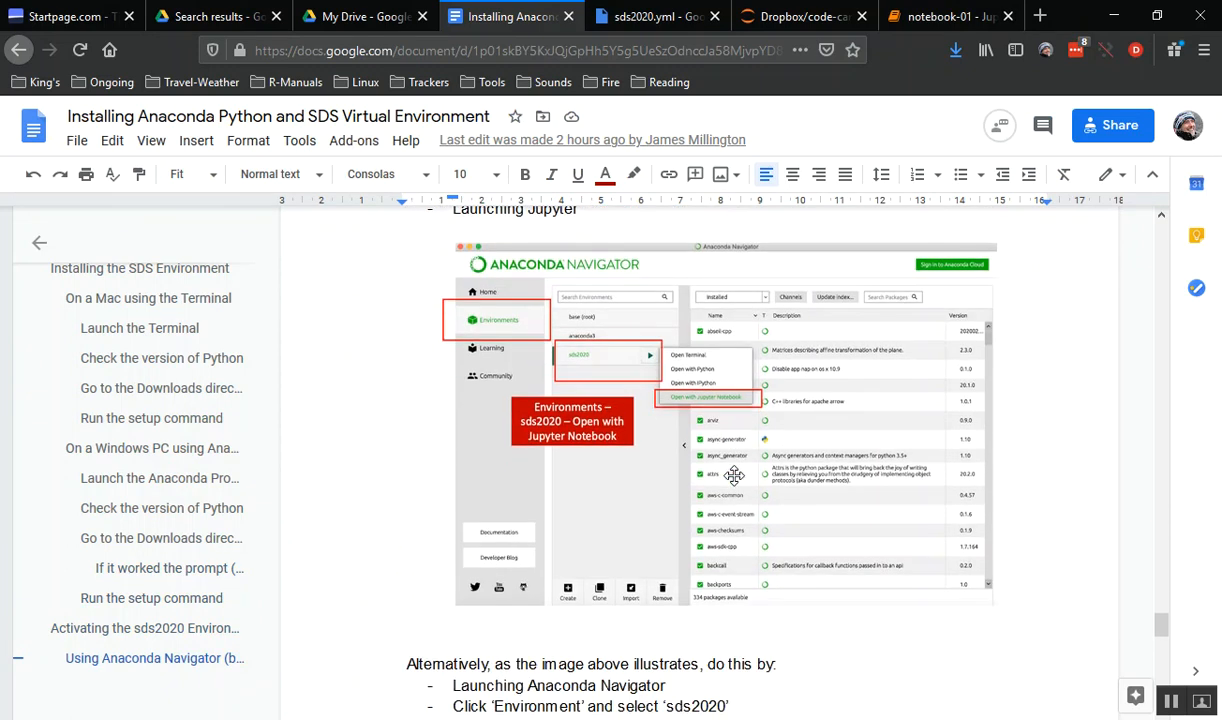
mouse_move(871, 605)
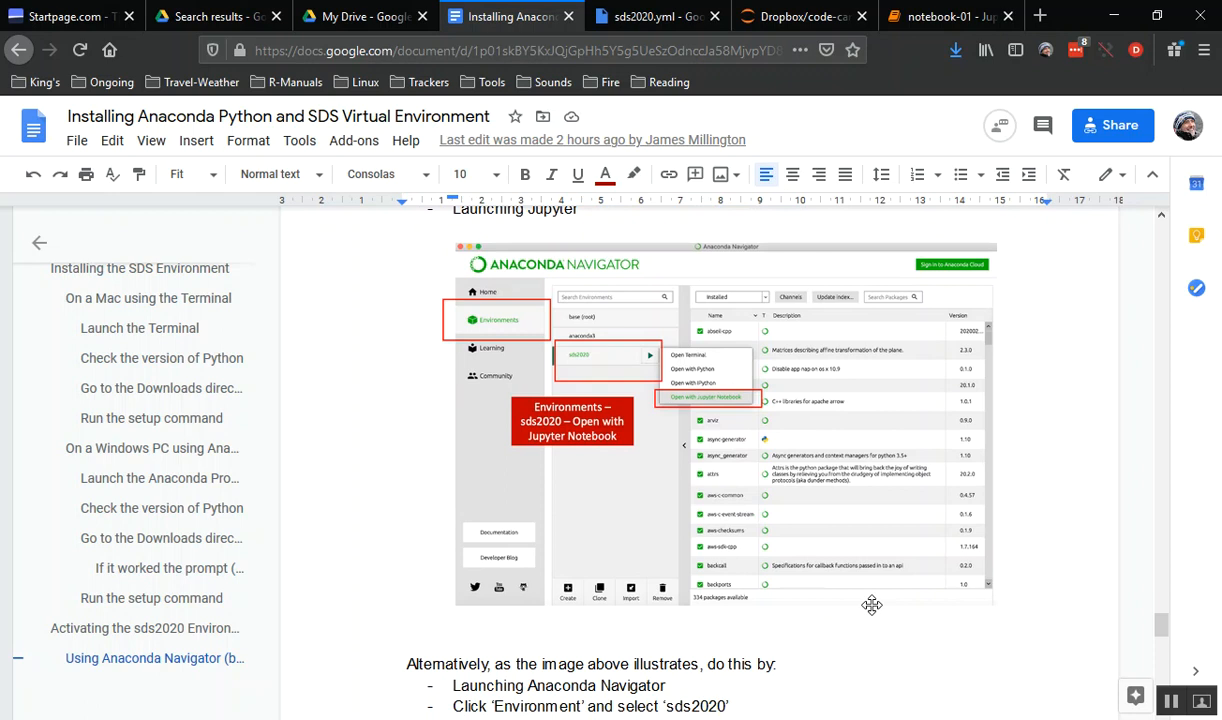
scroll("down", 3)
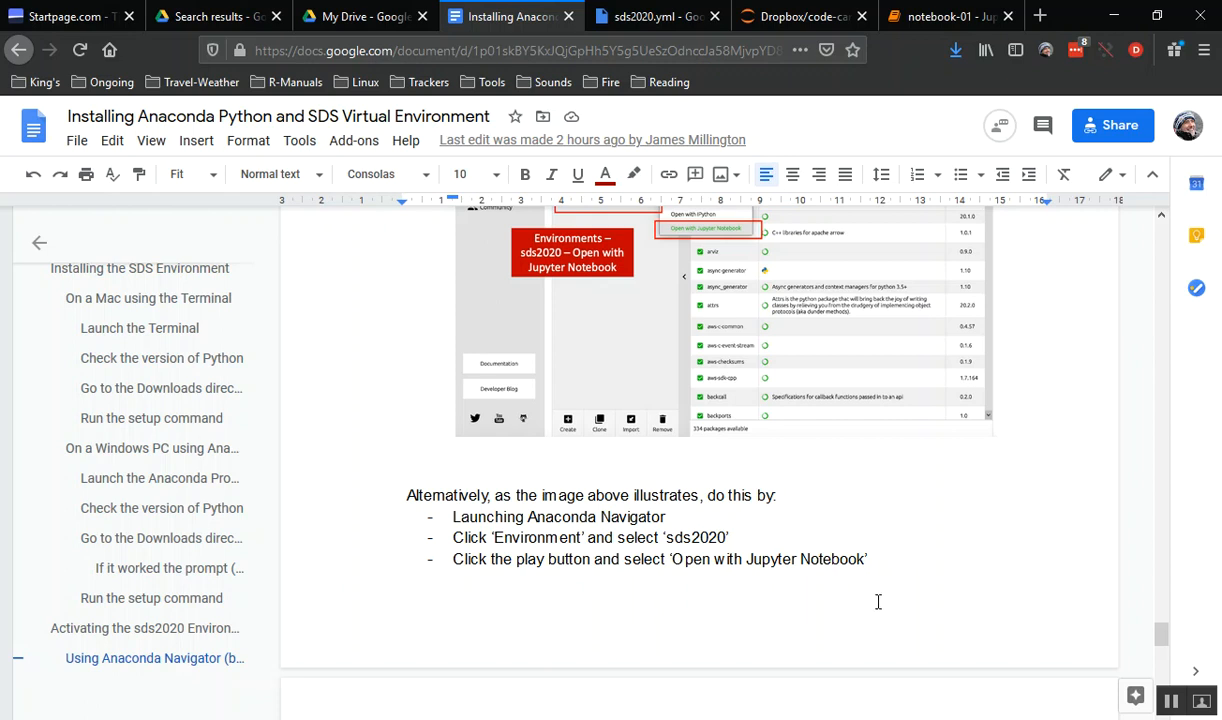
scroll("up", 3)
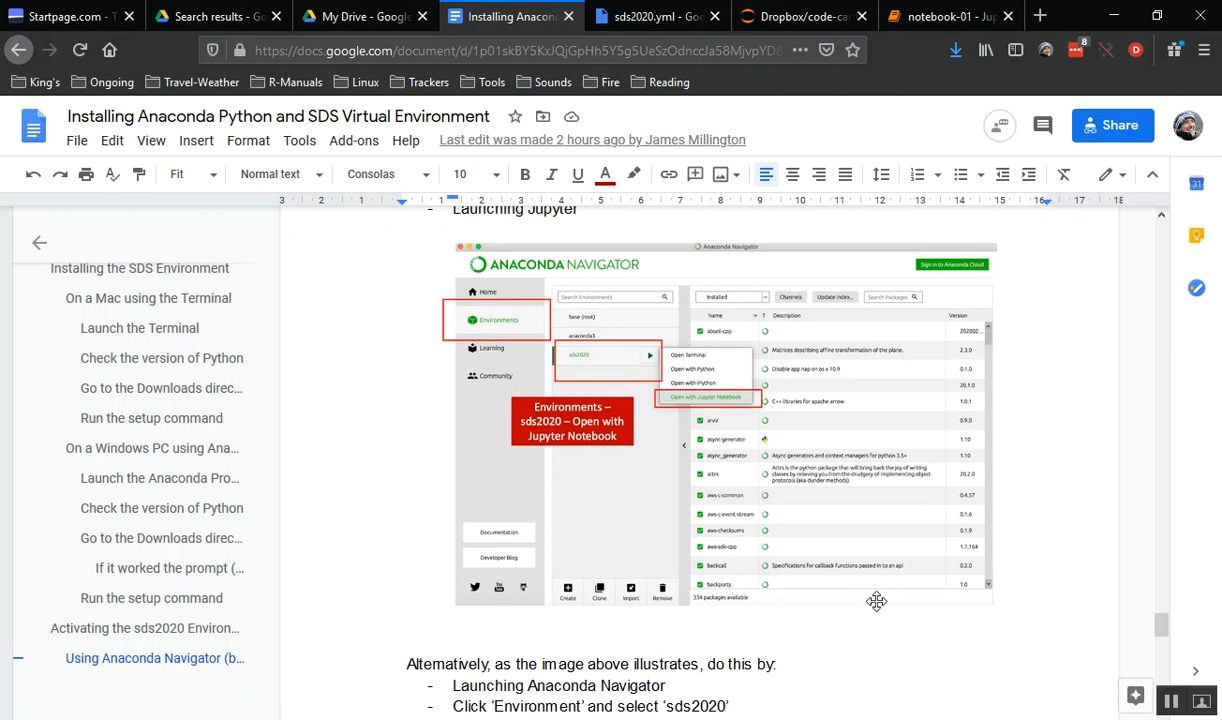